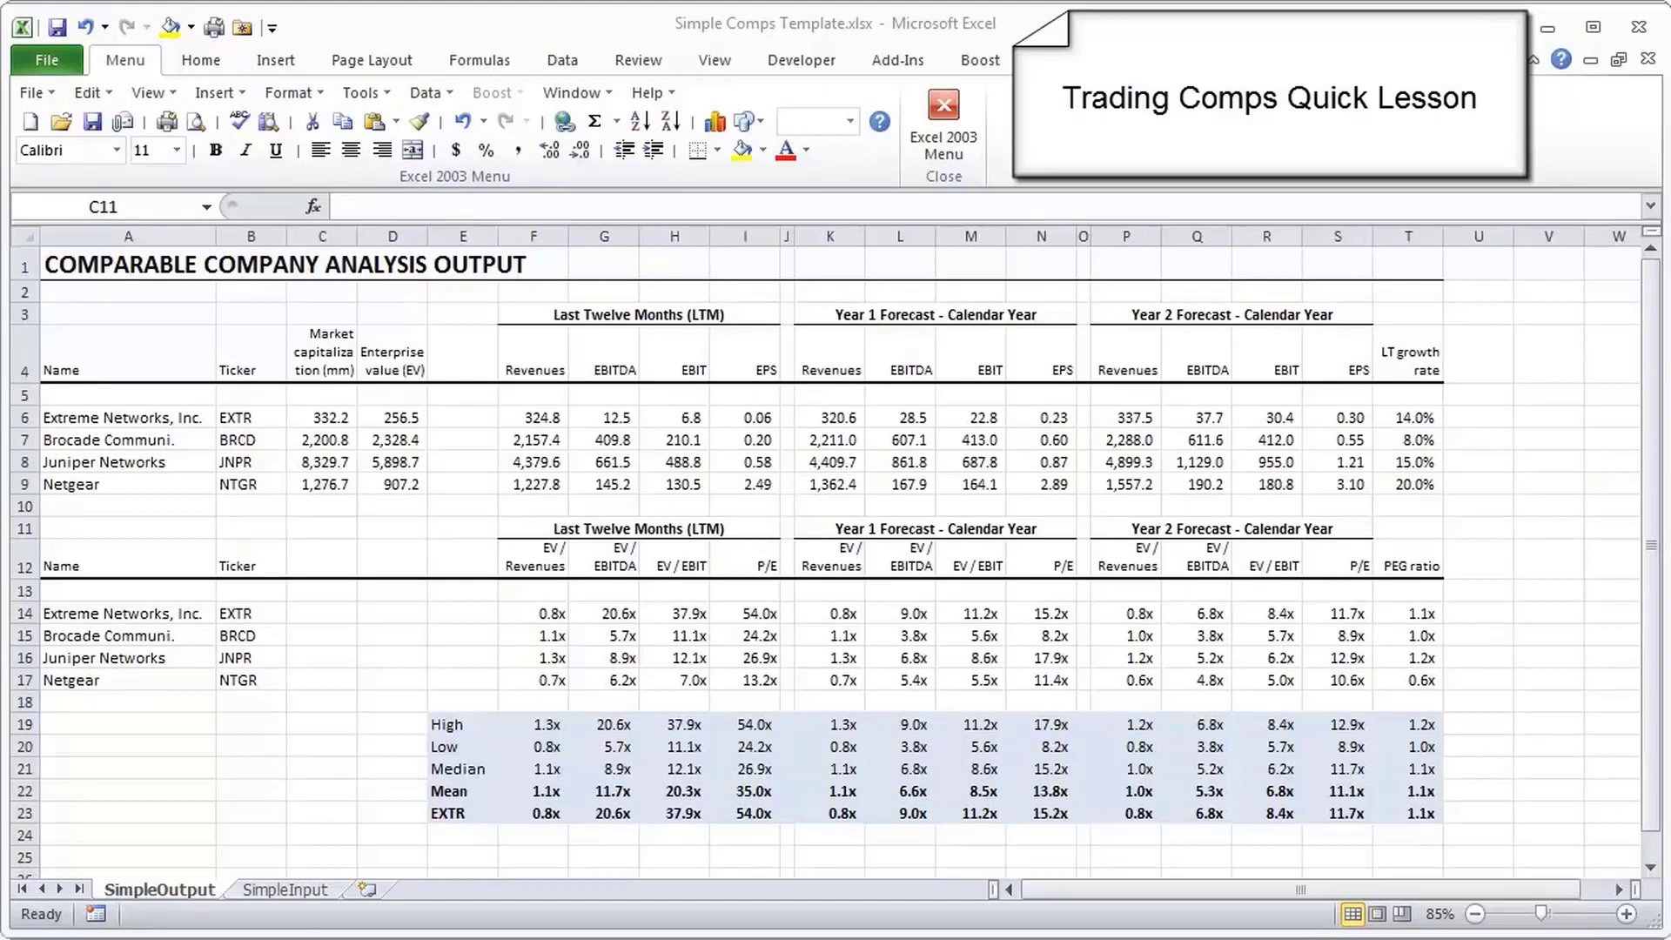
mouse_move(661, 627)
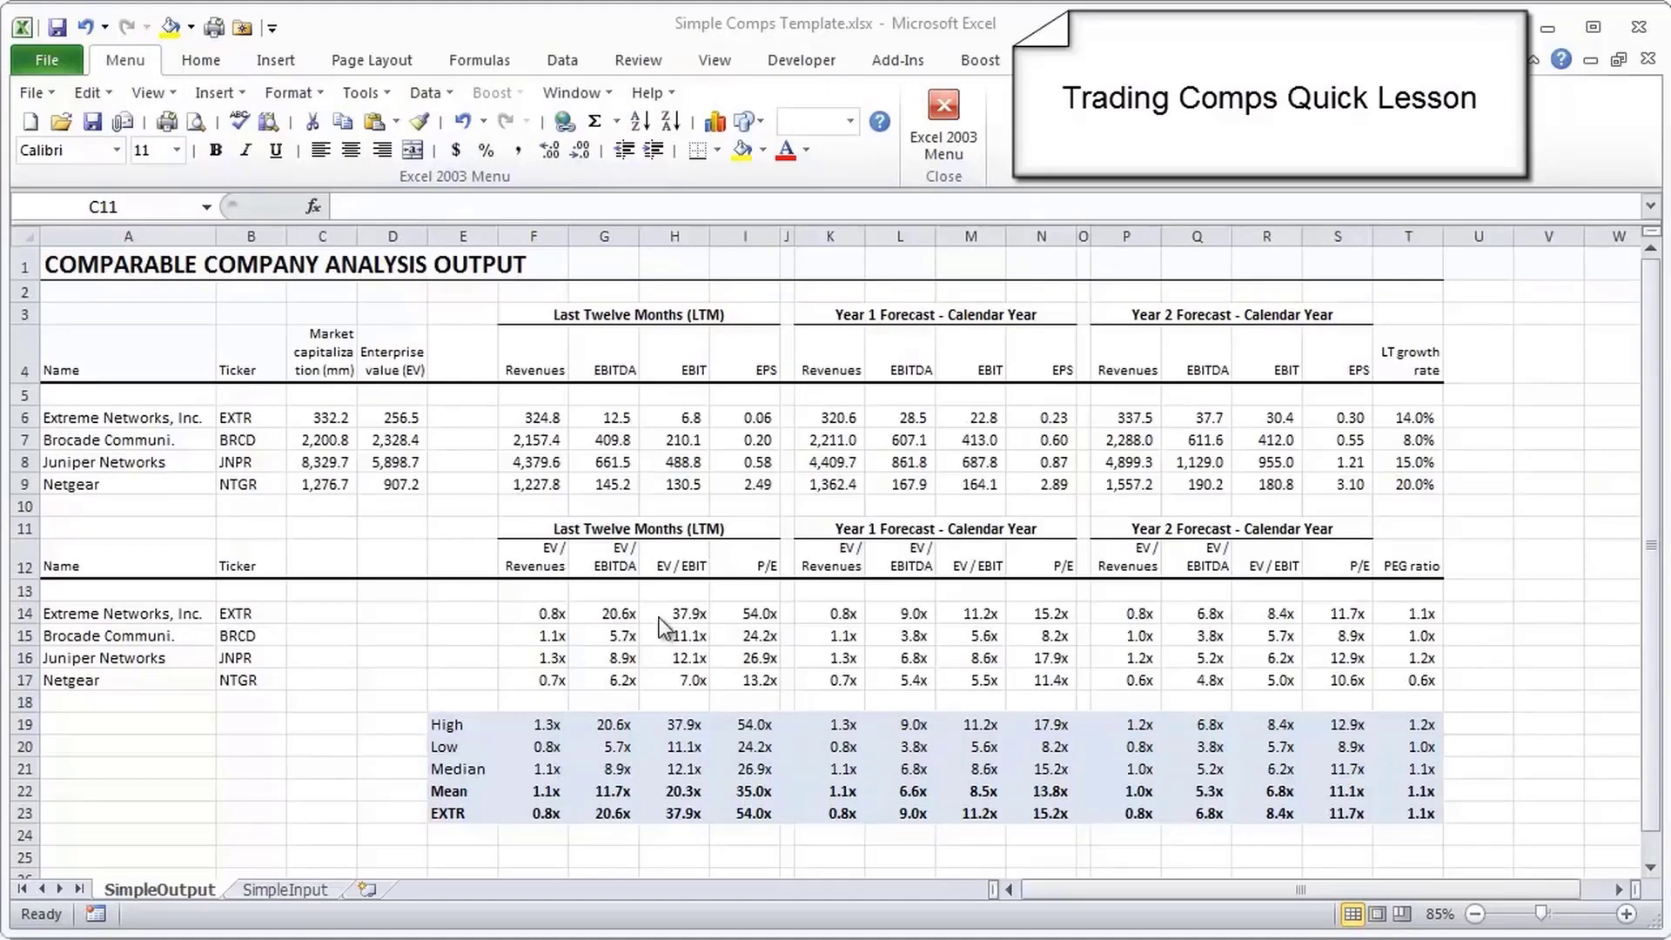
Select the empty cell C11 on the enlarged SimpleOutput sheet.
click(321, 528)
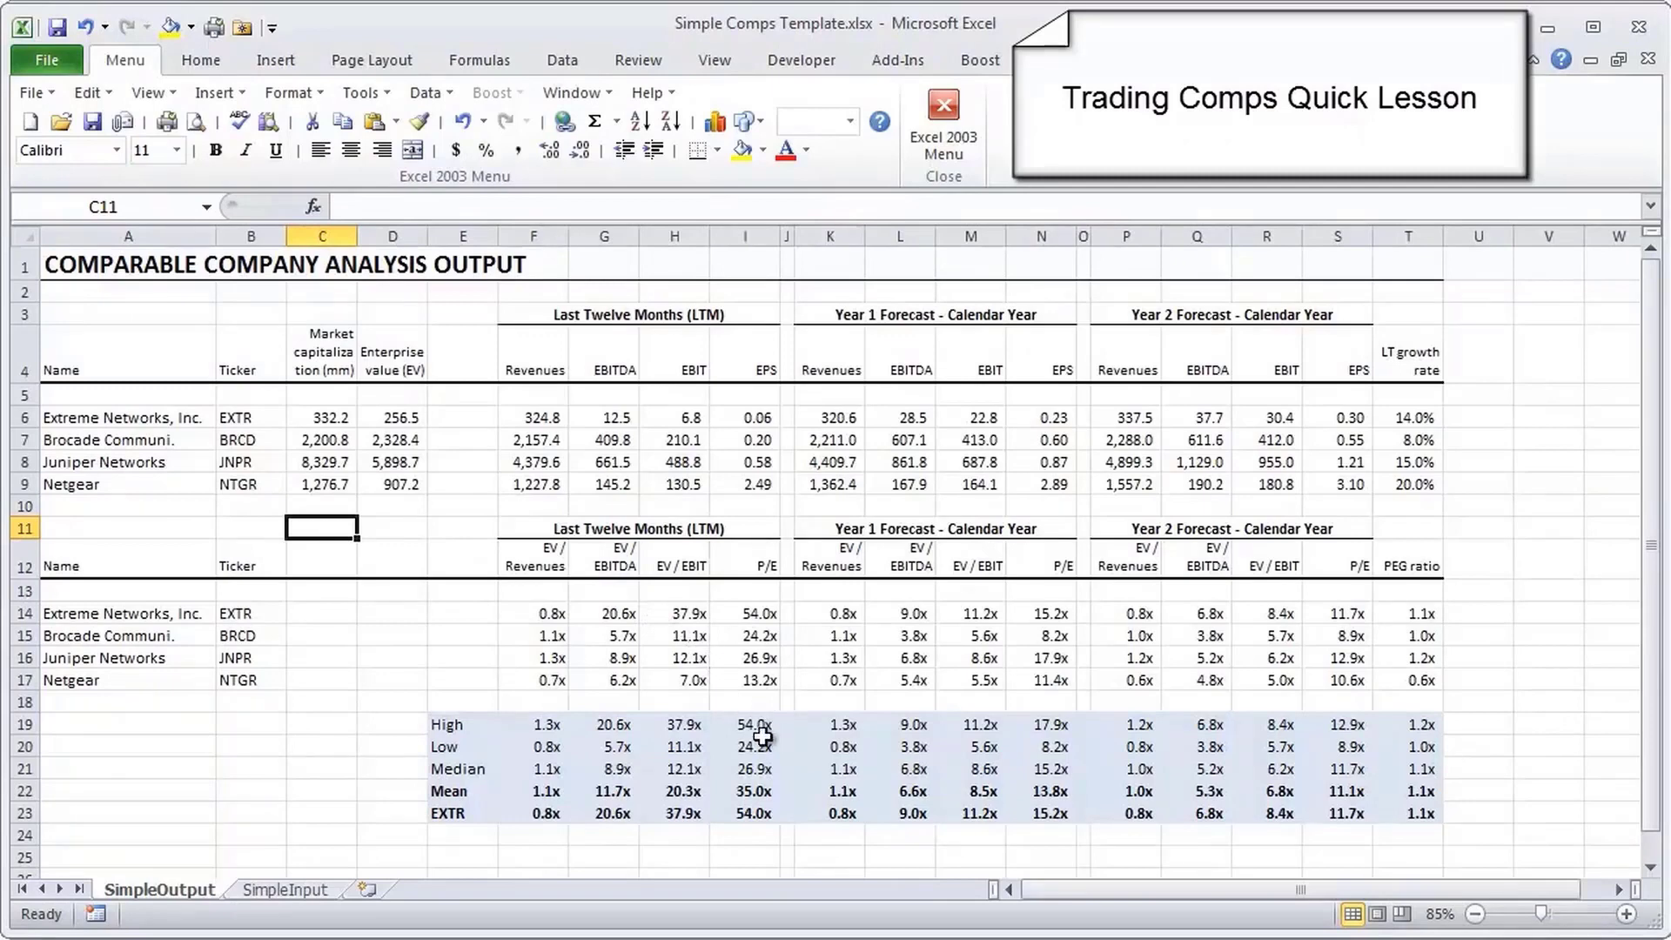
mouse_move(792, 733)
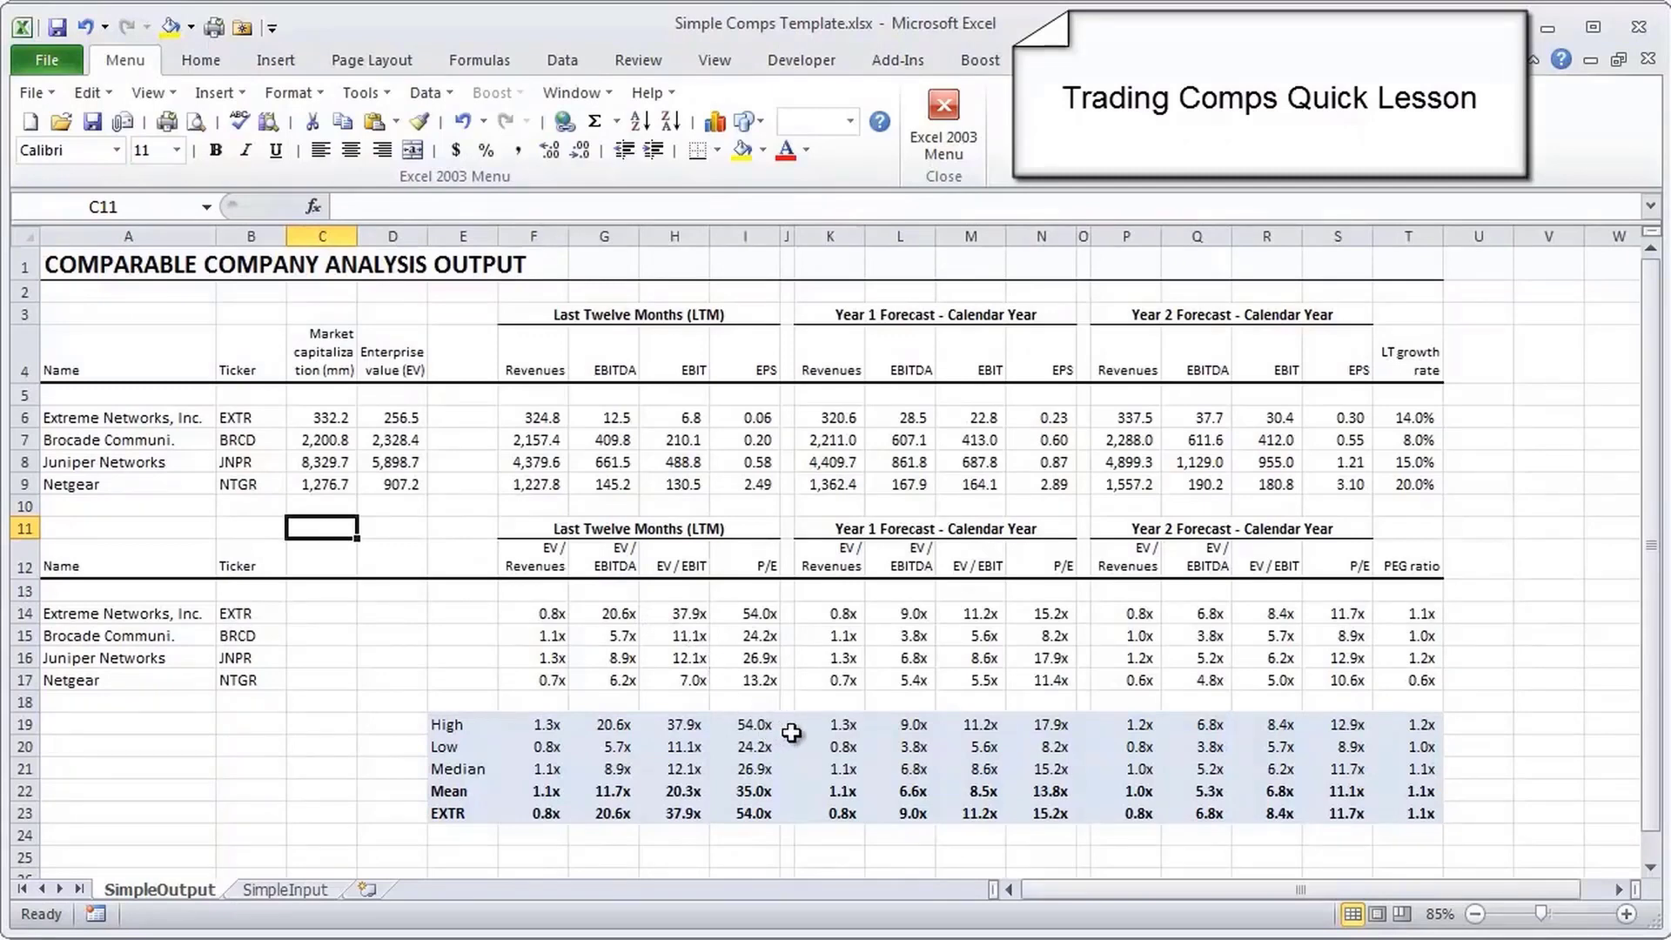
mouse_move(561, 390)
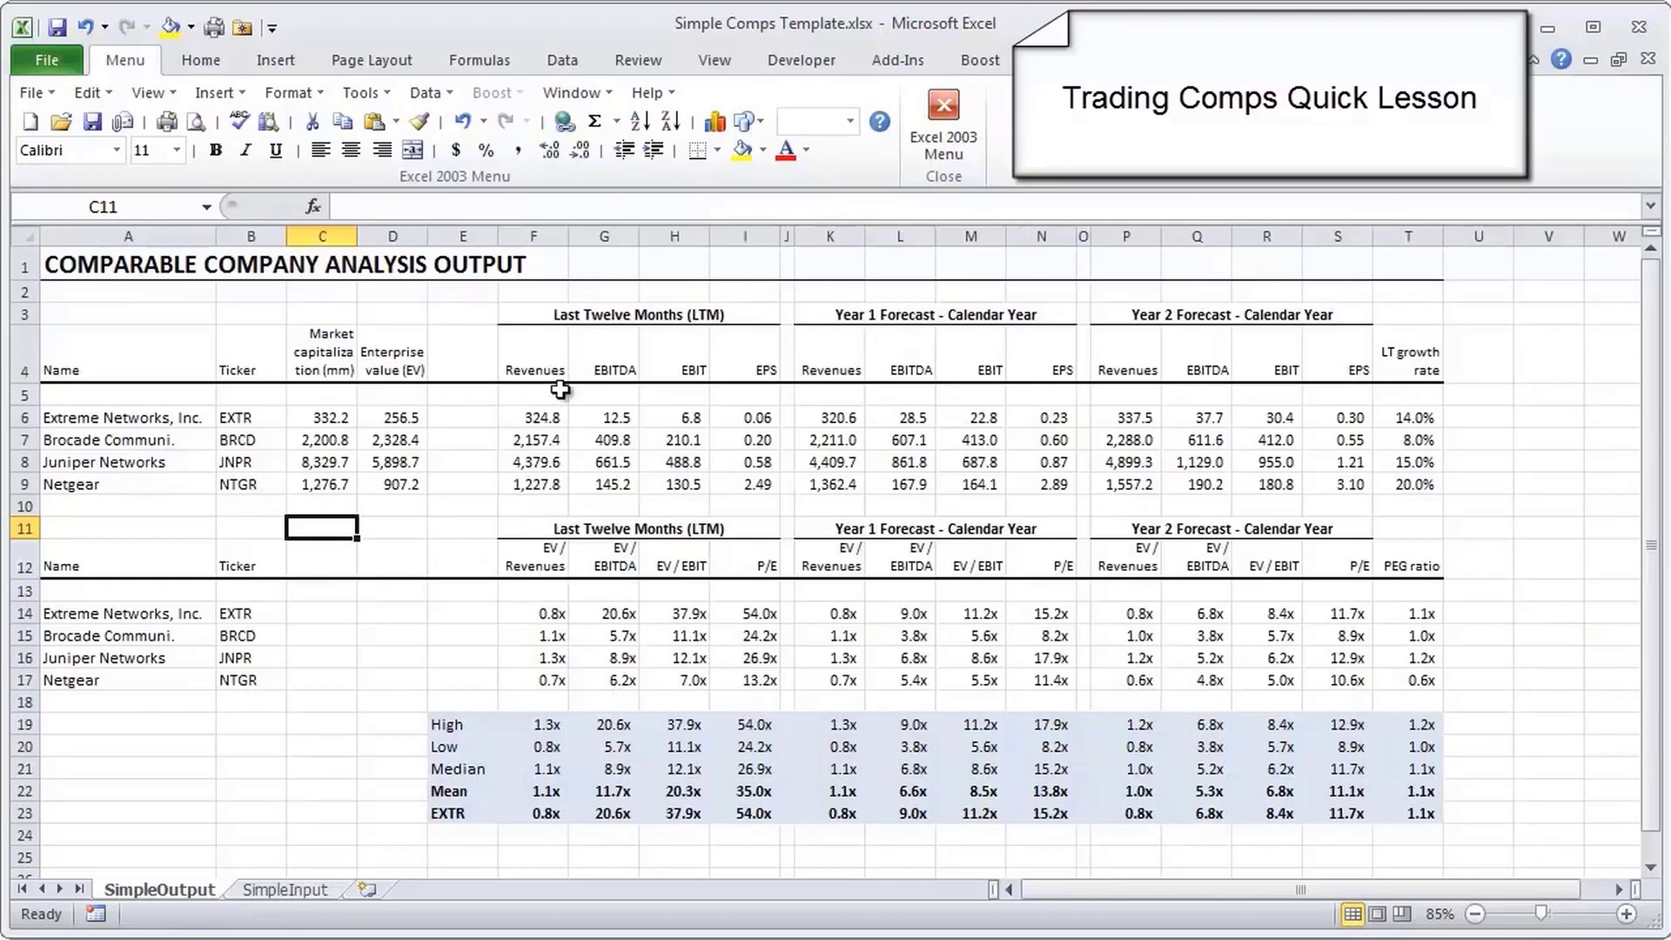
mouse_move(858, 682)
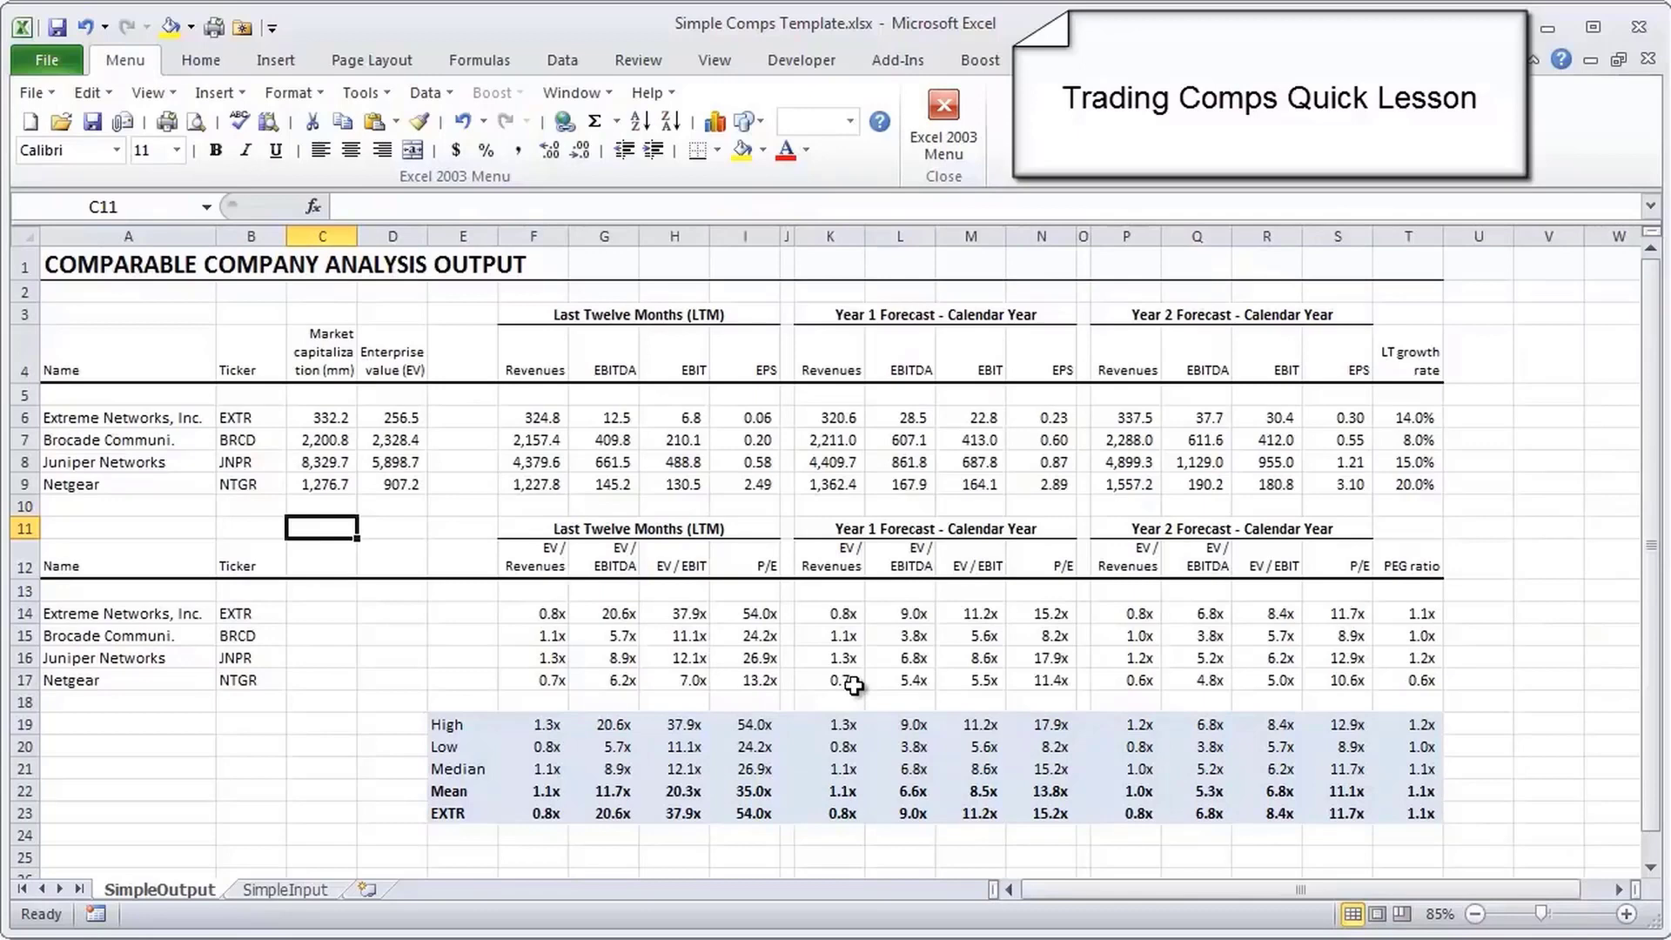
mouse_move(833, 677)
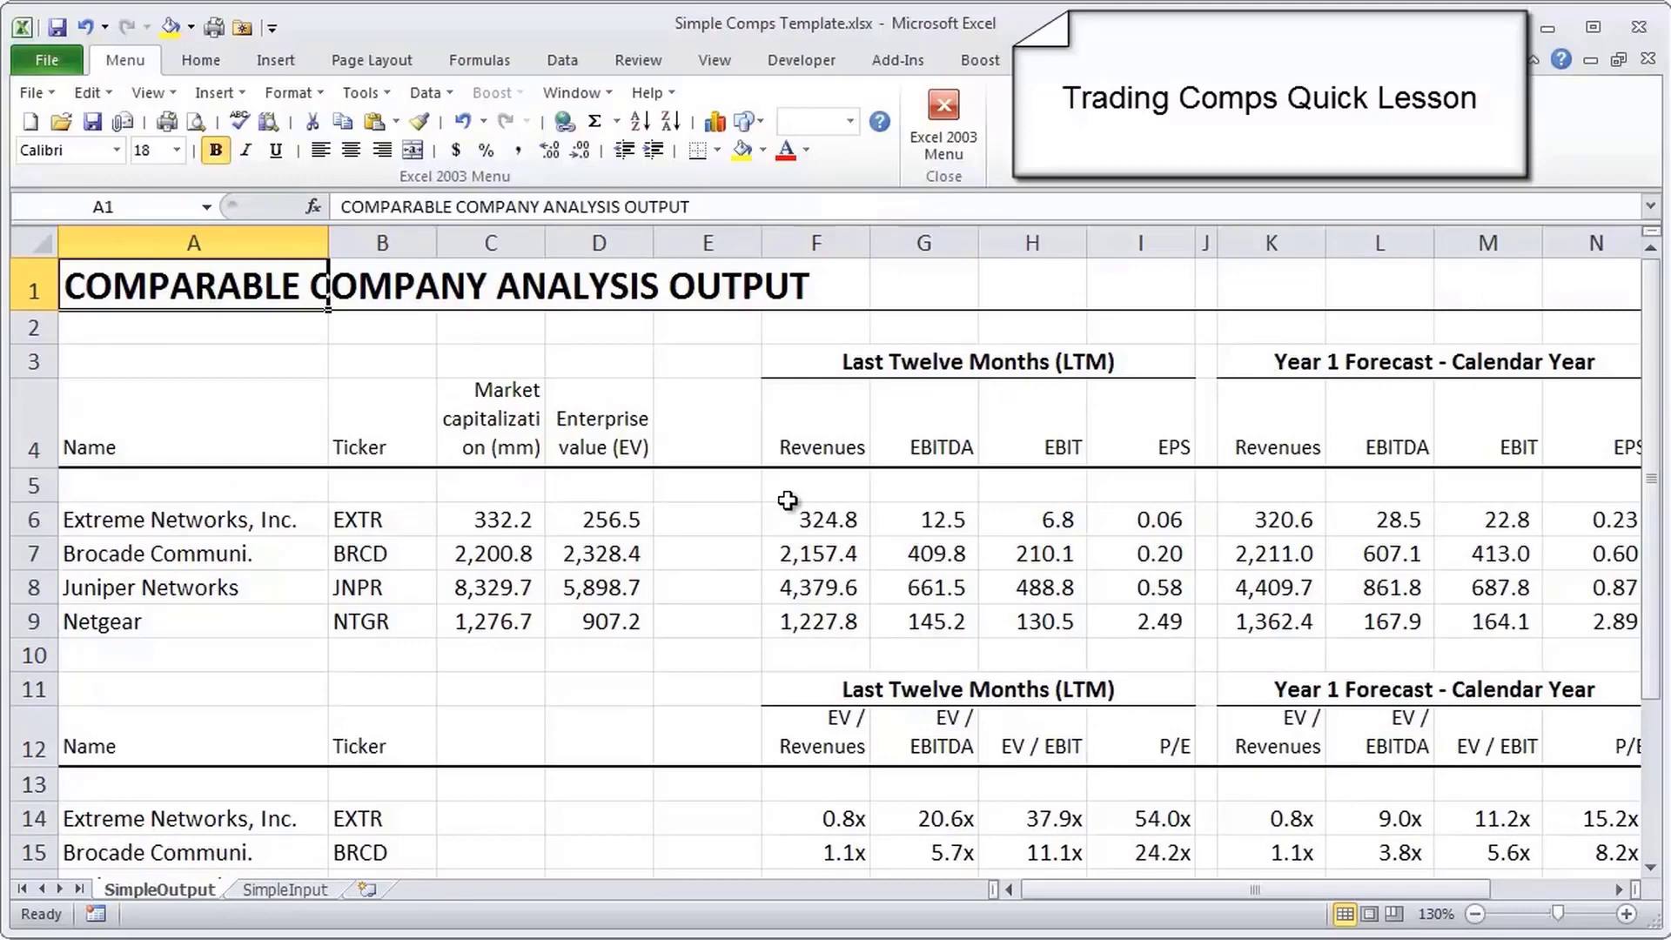
mouse_move(207, 514)
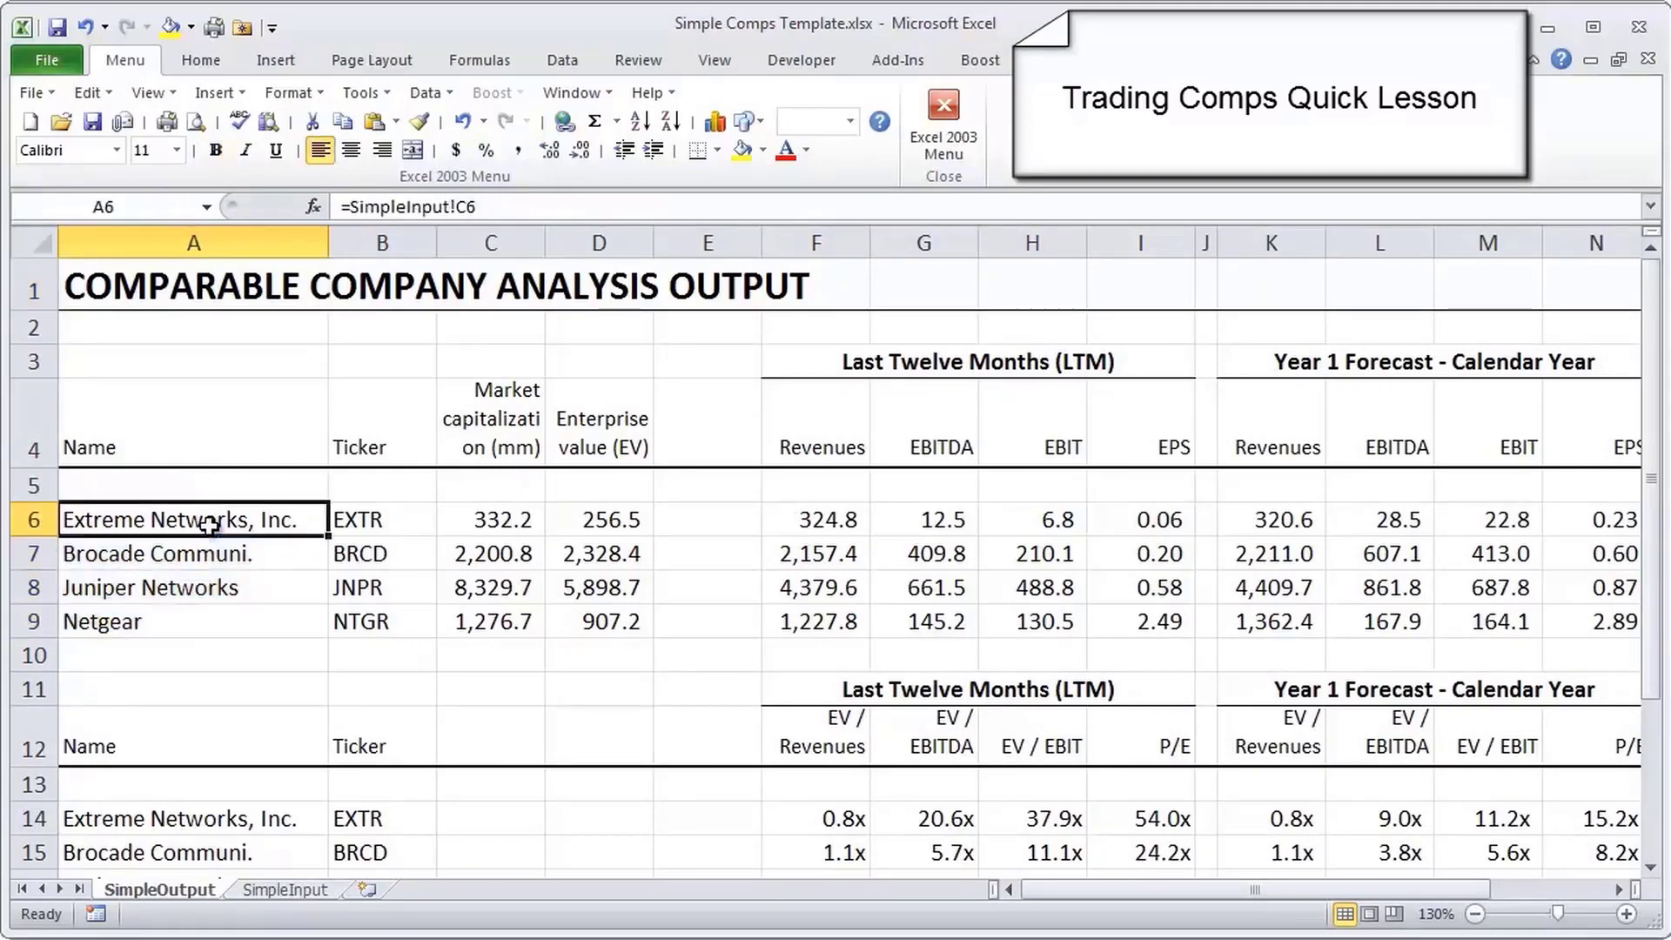
Inspect the SimpleInput-linked formulas for tickers B6:B9, LTM revenue F7, LTM EPS I6 and growth T6.
scroll(down, 3)
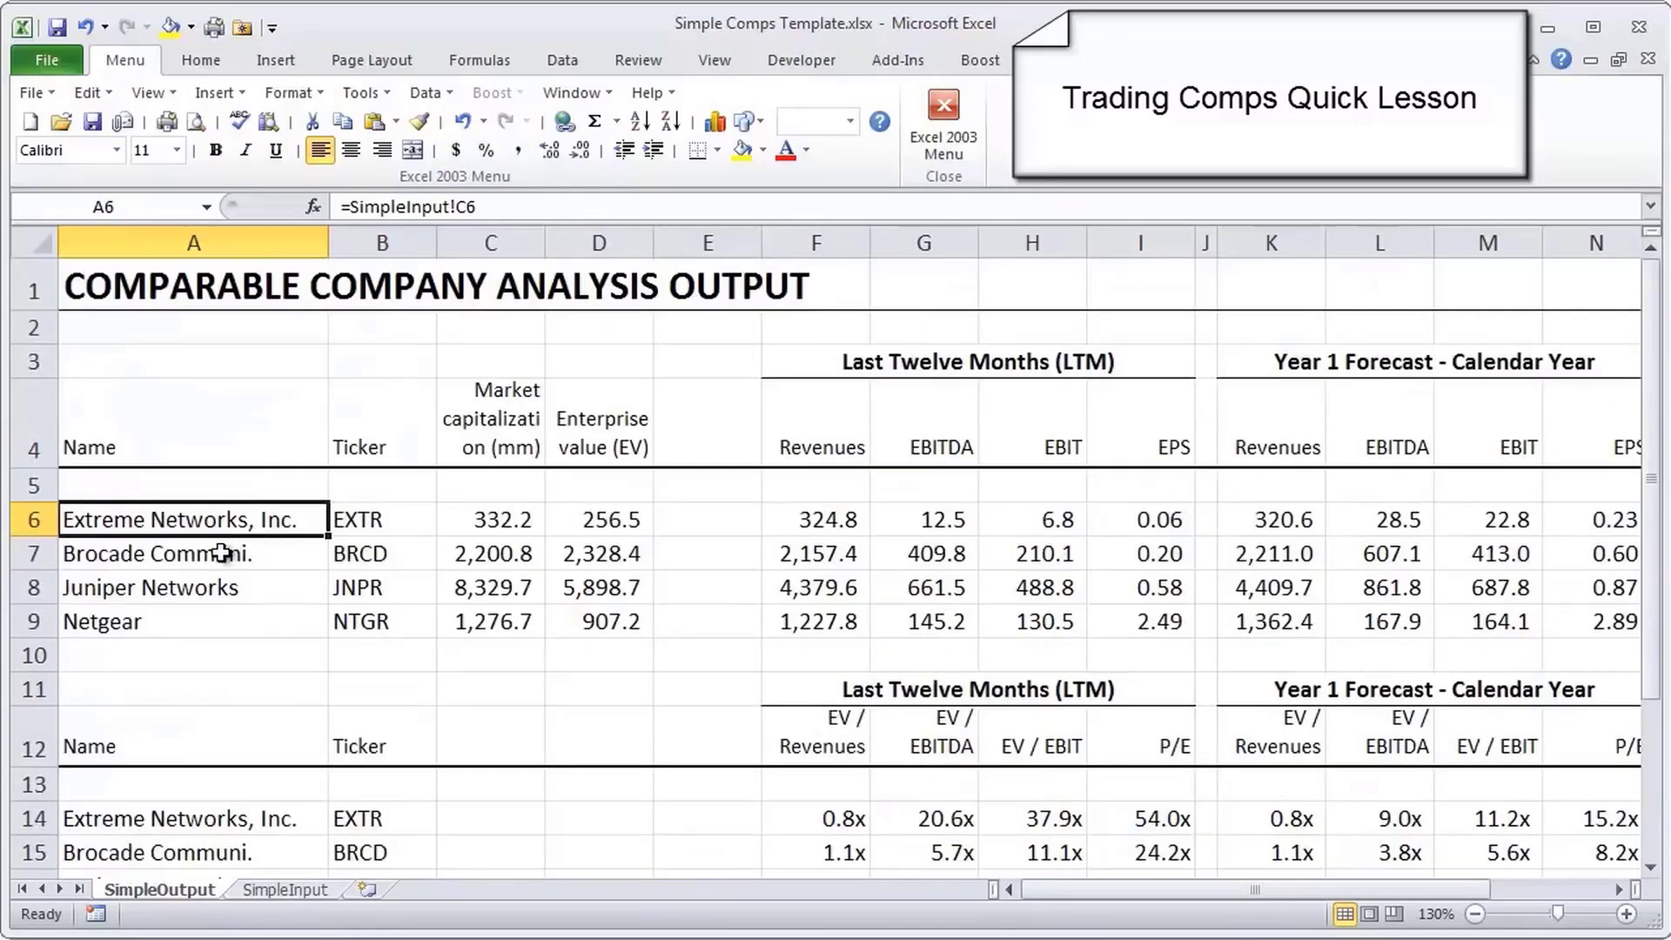
click(174, 554)
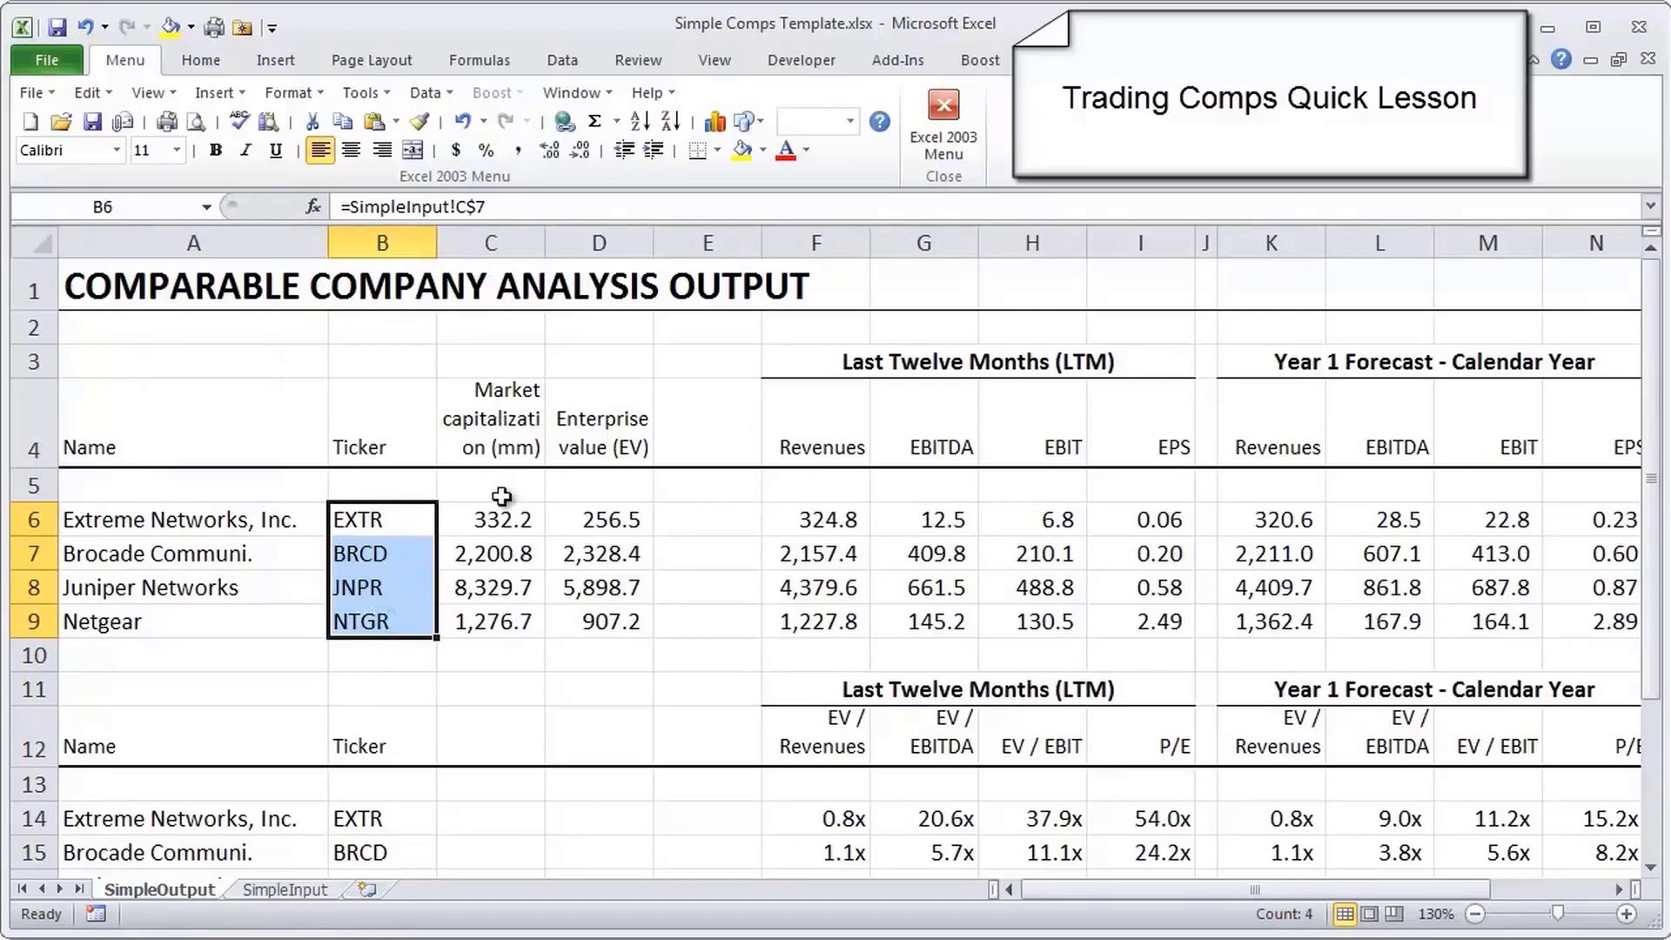
mouse_move(503, 520)
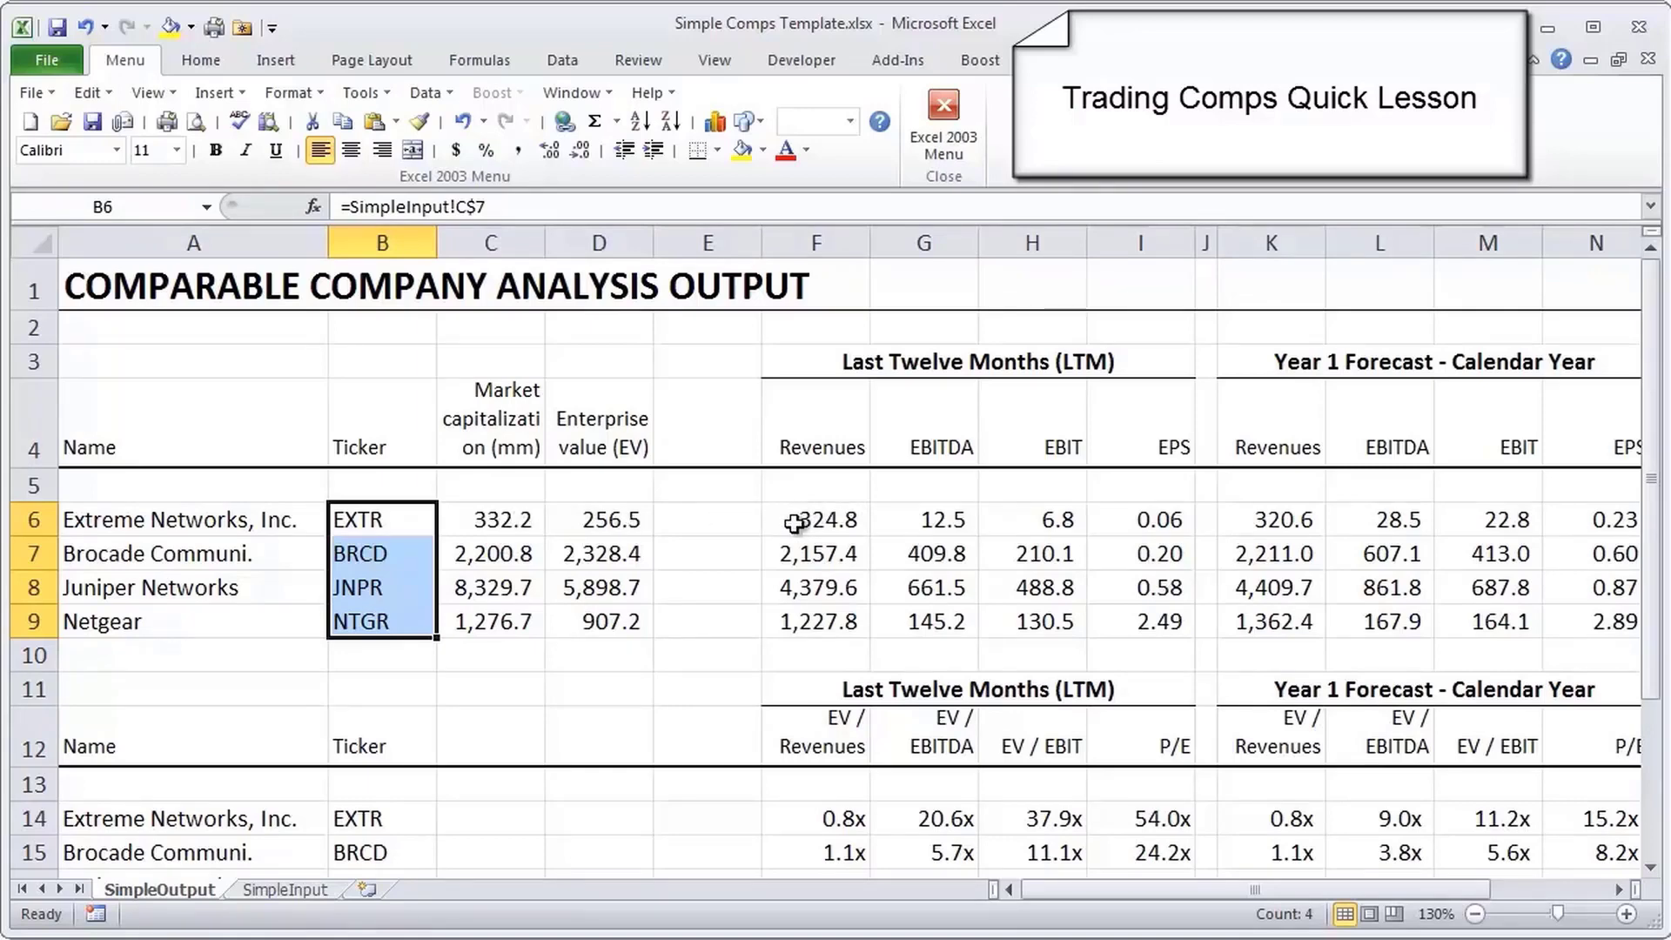
click(814, 519)
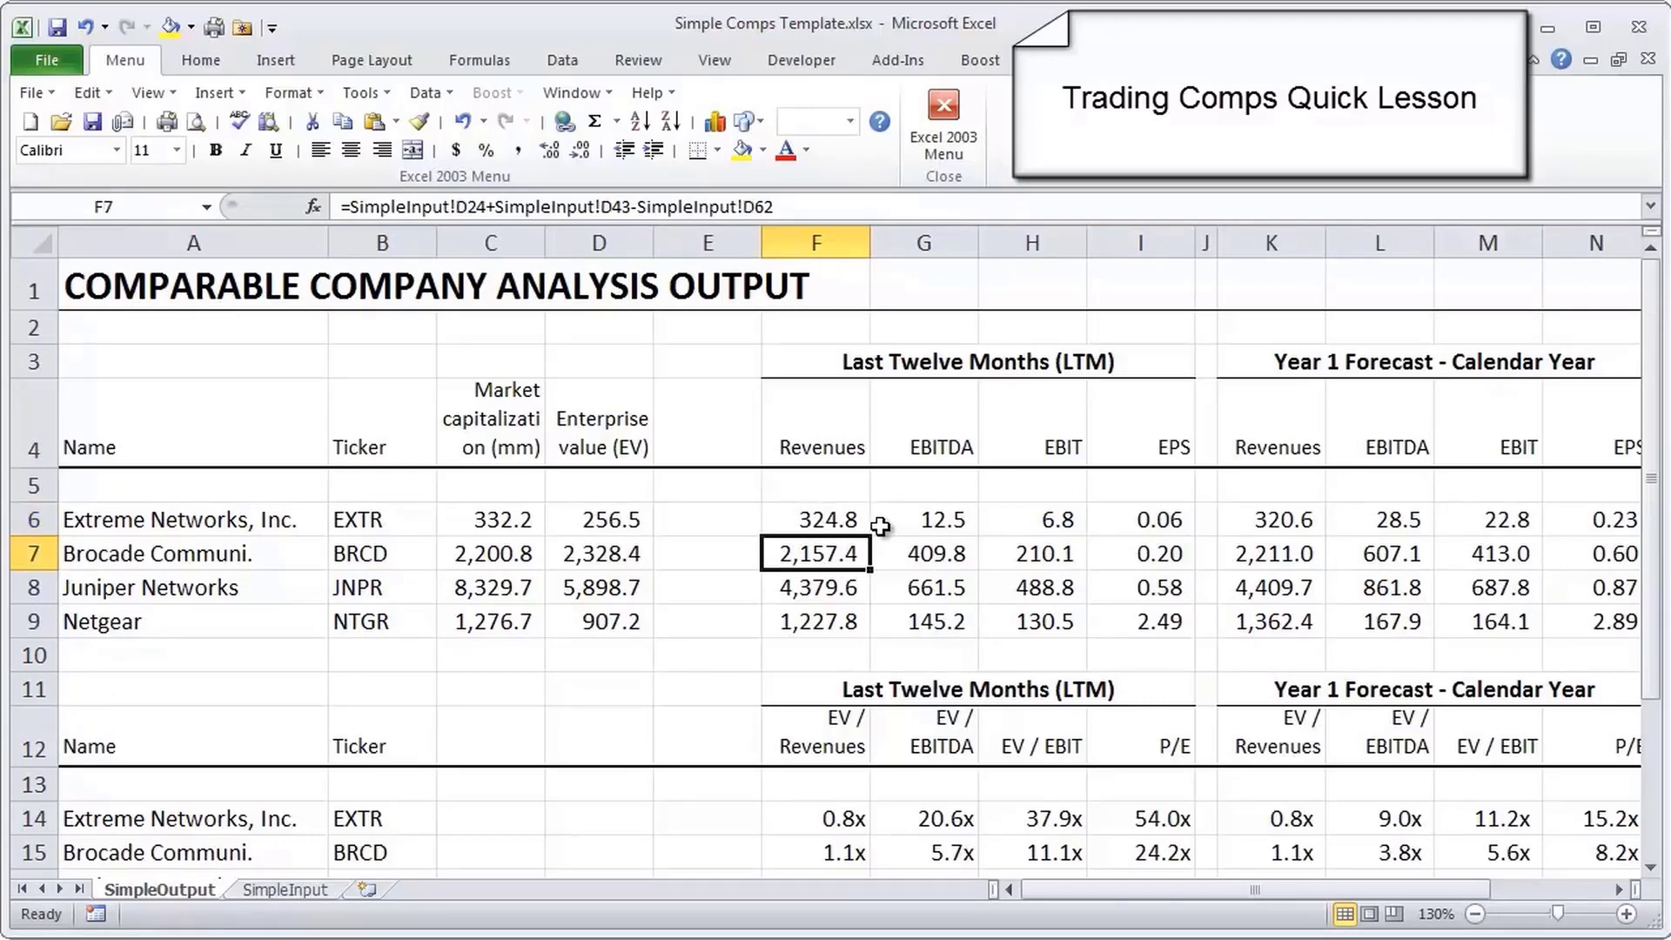
click(1139, 520)
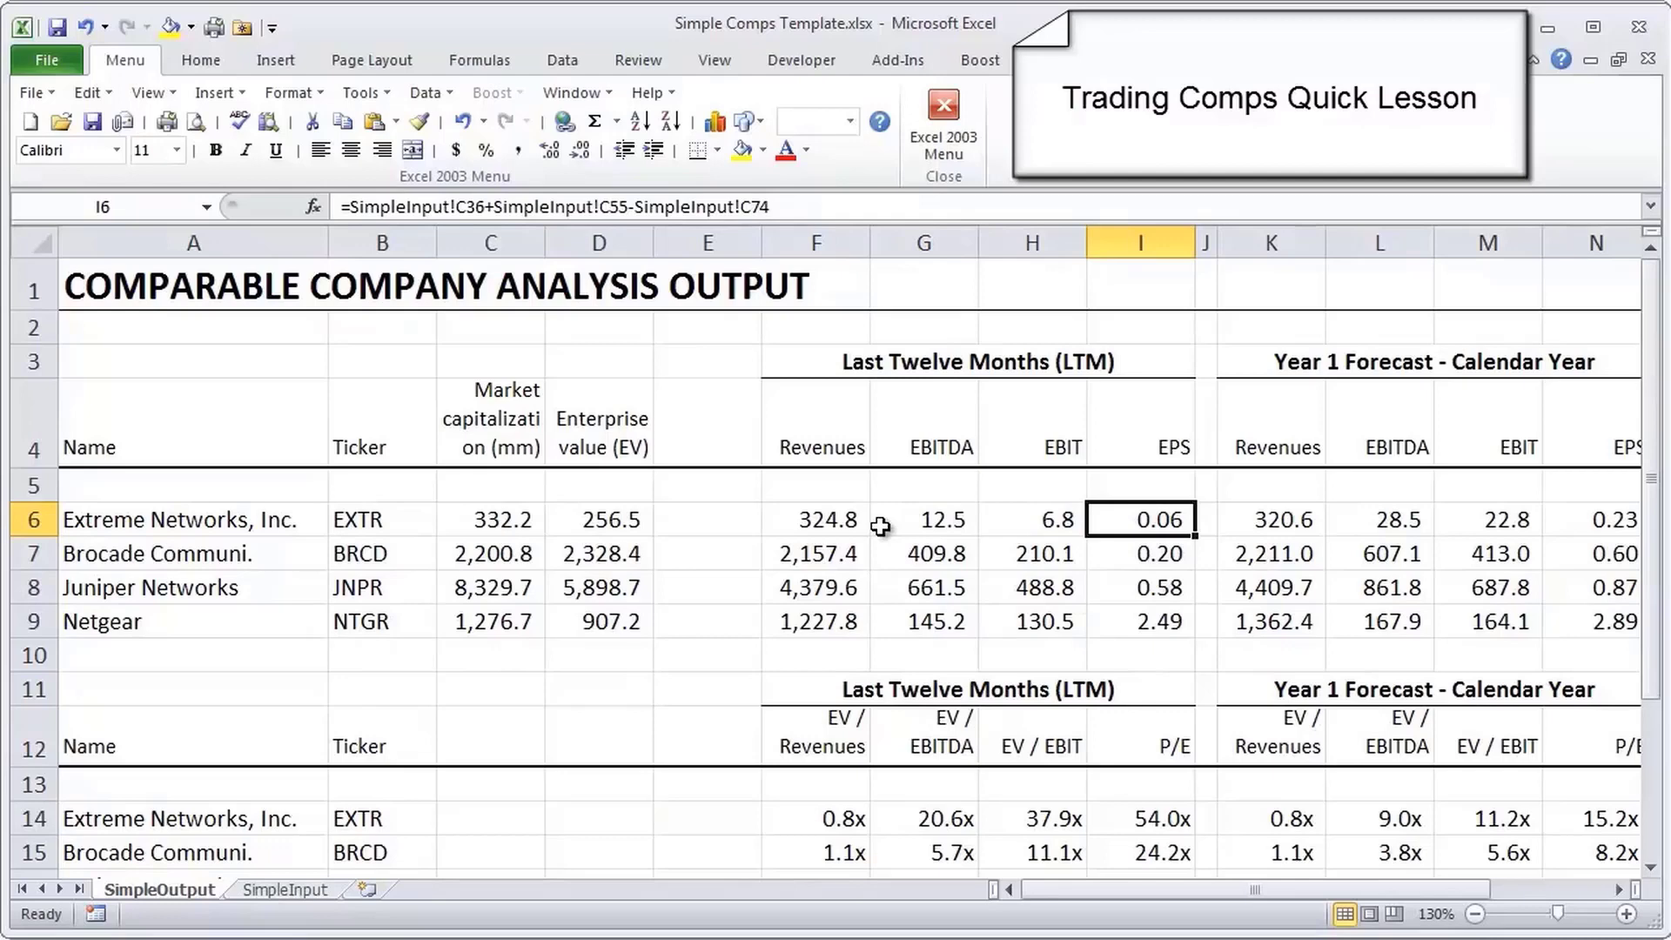
click(1205, 519)
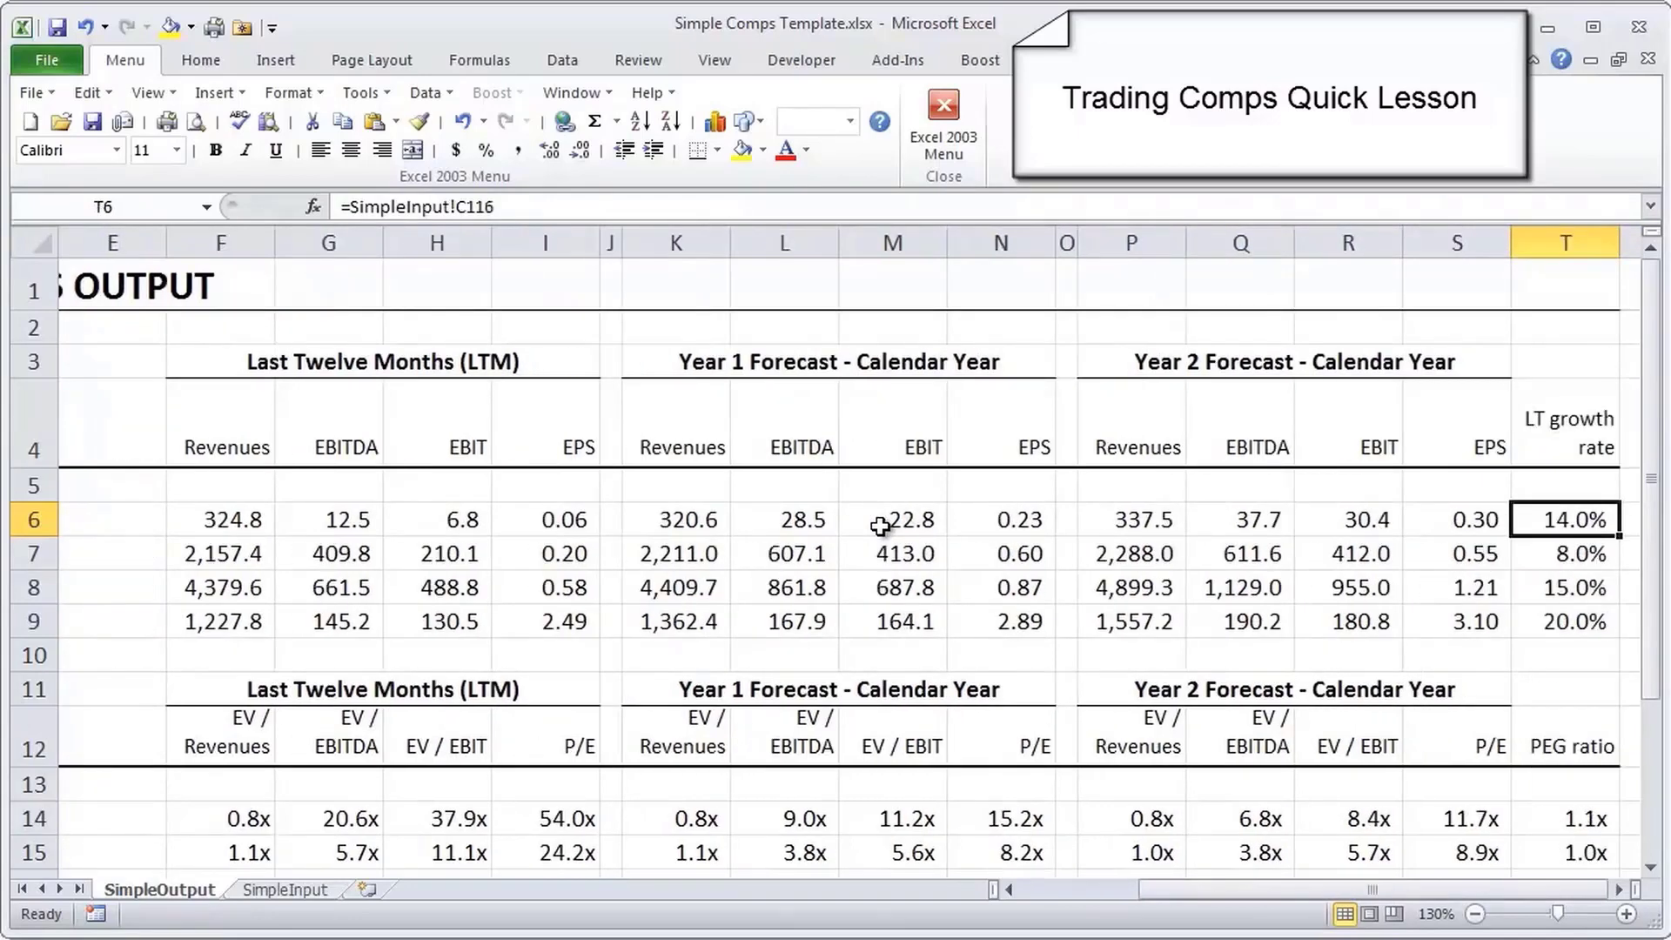
Inspect the ticker formula in B6, then Juniper's market cap C8 and LTM revenue F8.
click(999, 519)
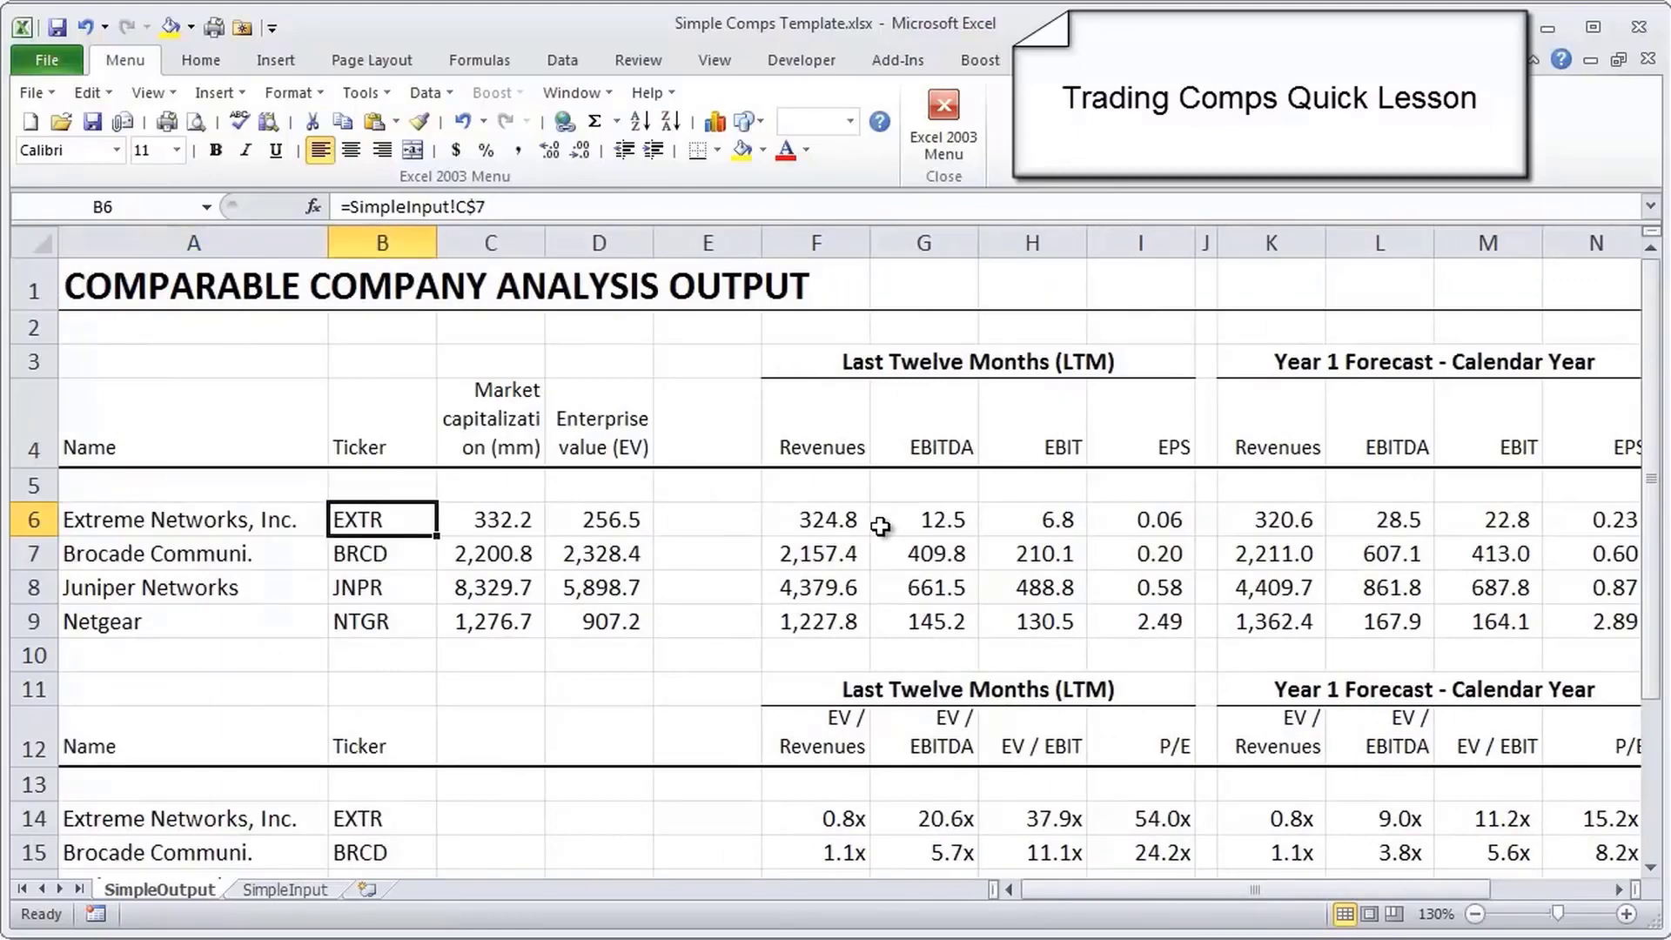
click(490, 588)
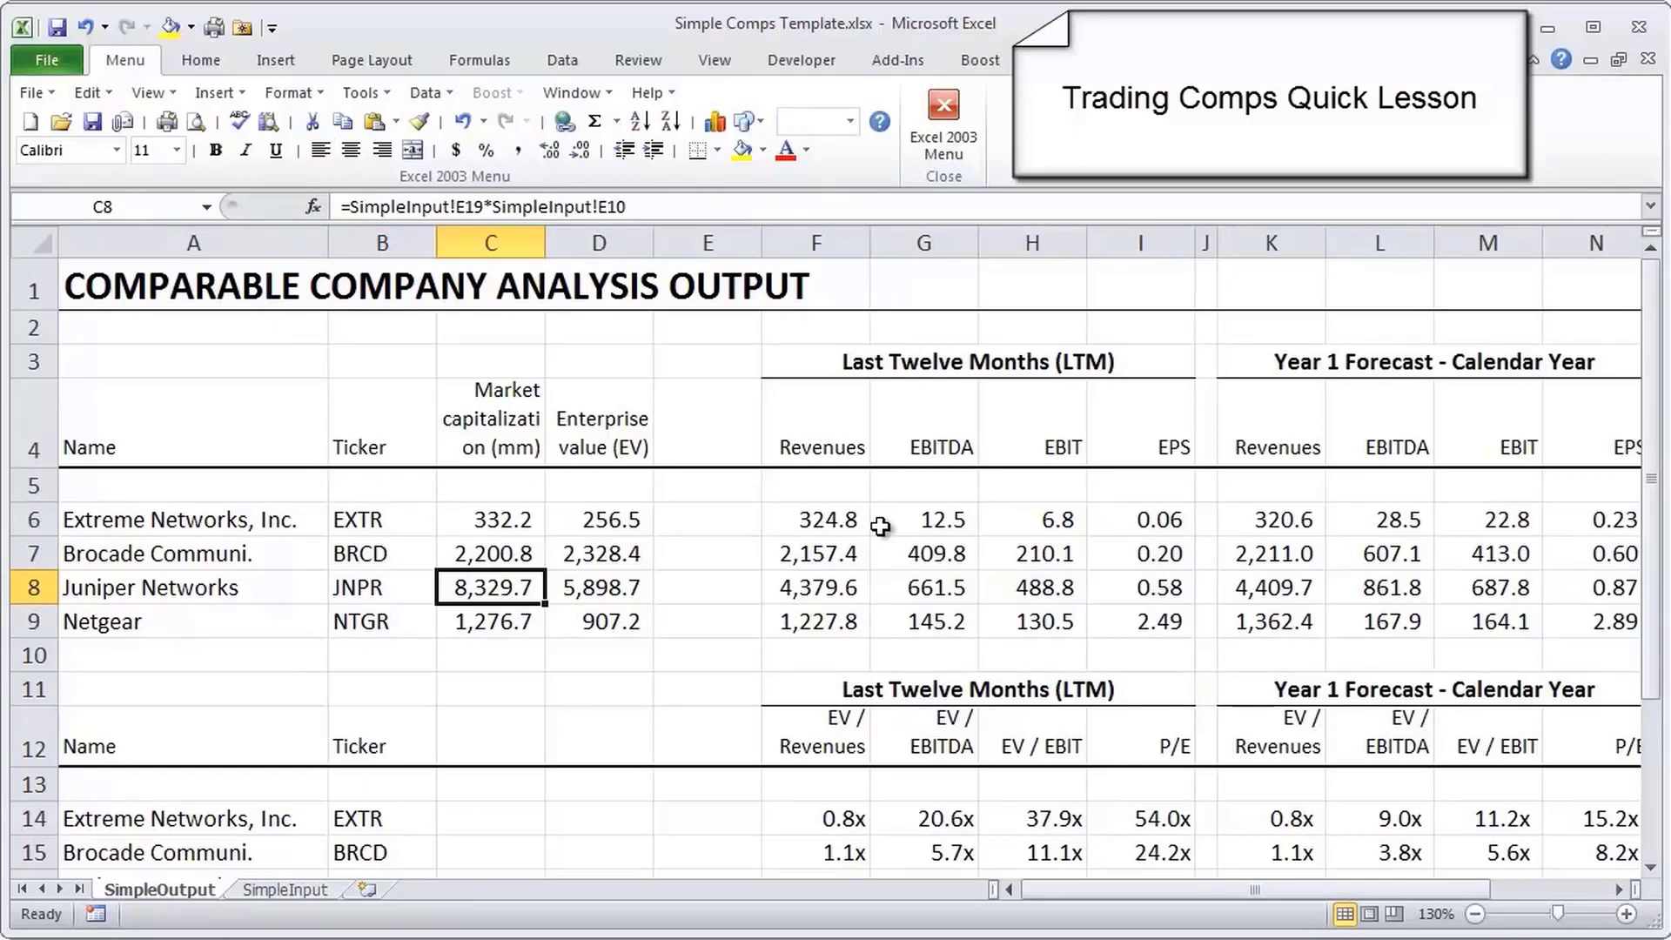
click(817, 587)
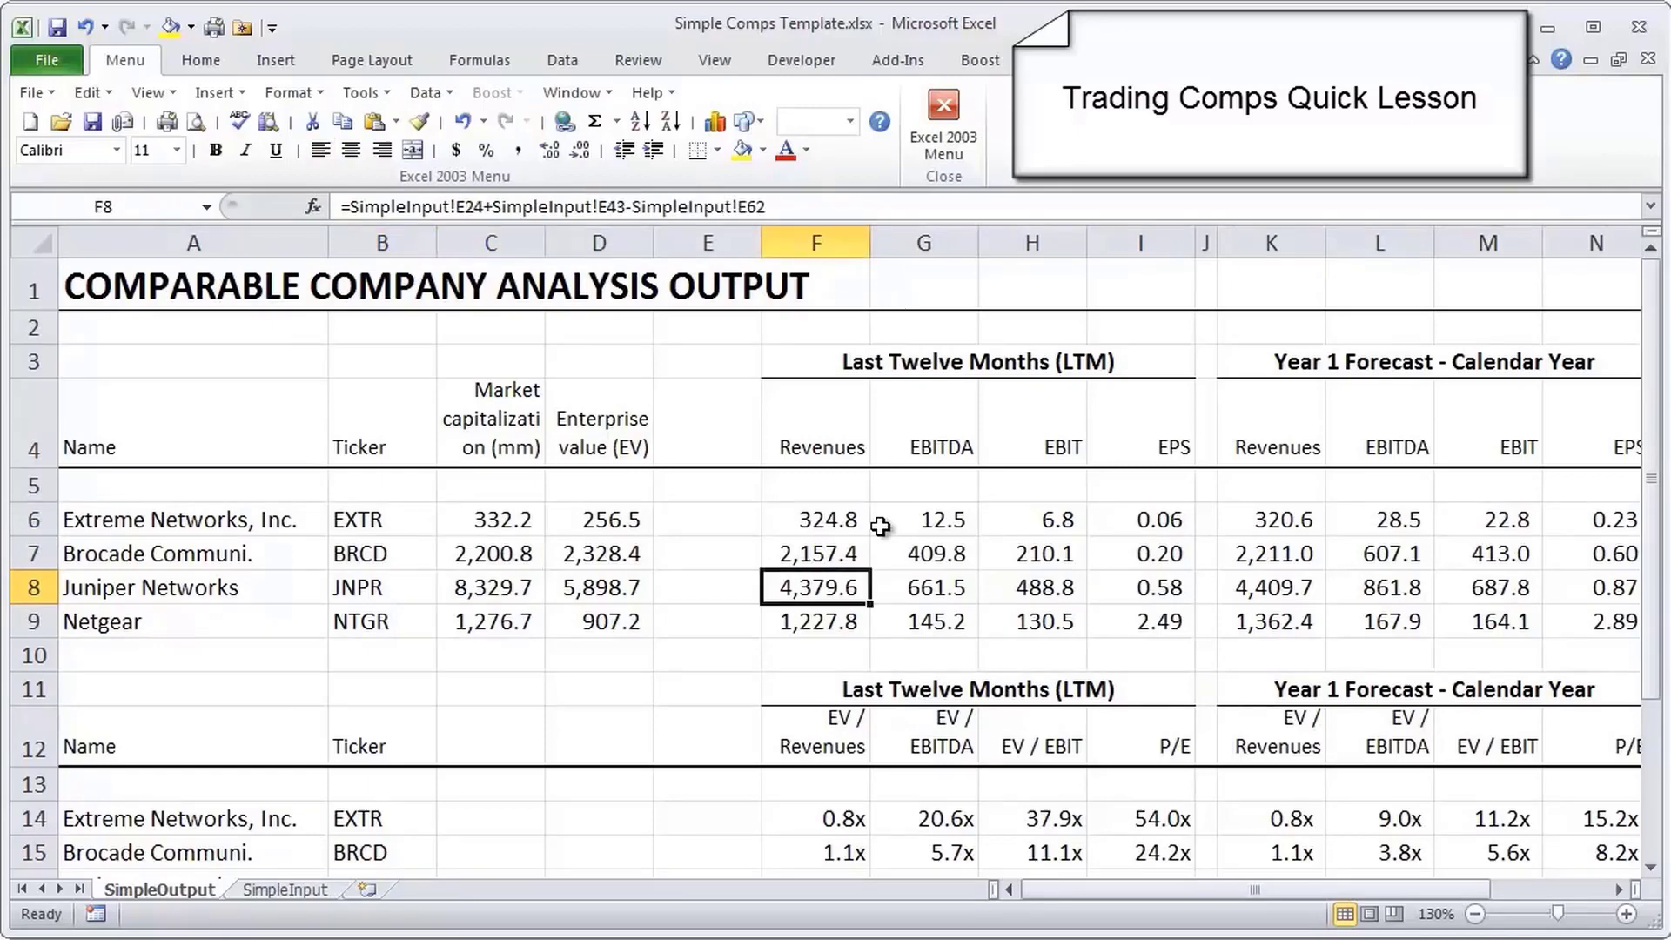
Check Juniper's LTM EBITDA in G8 and another LTM metric, then revisit the revenue formula.
click(923, 587)
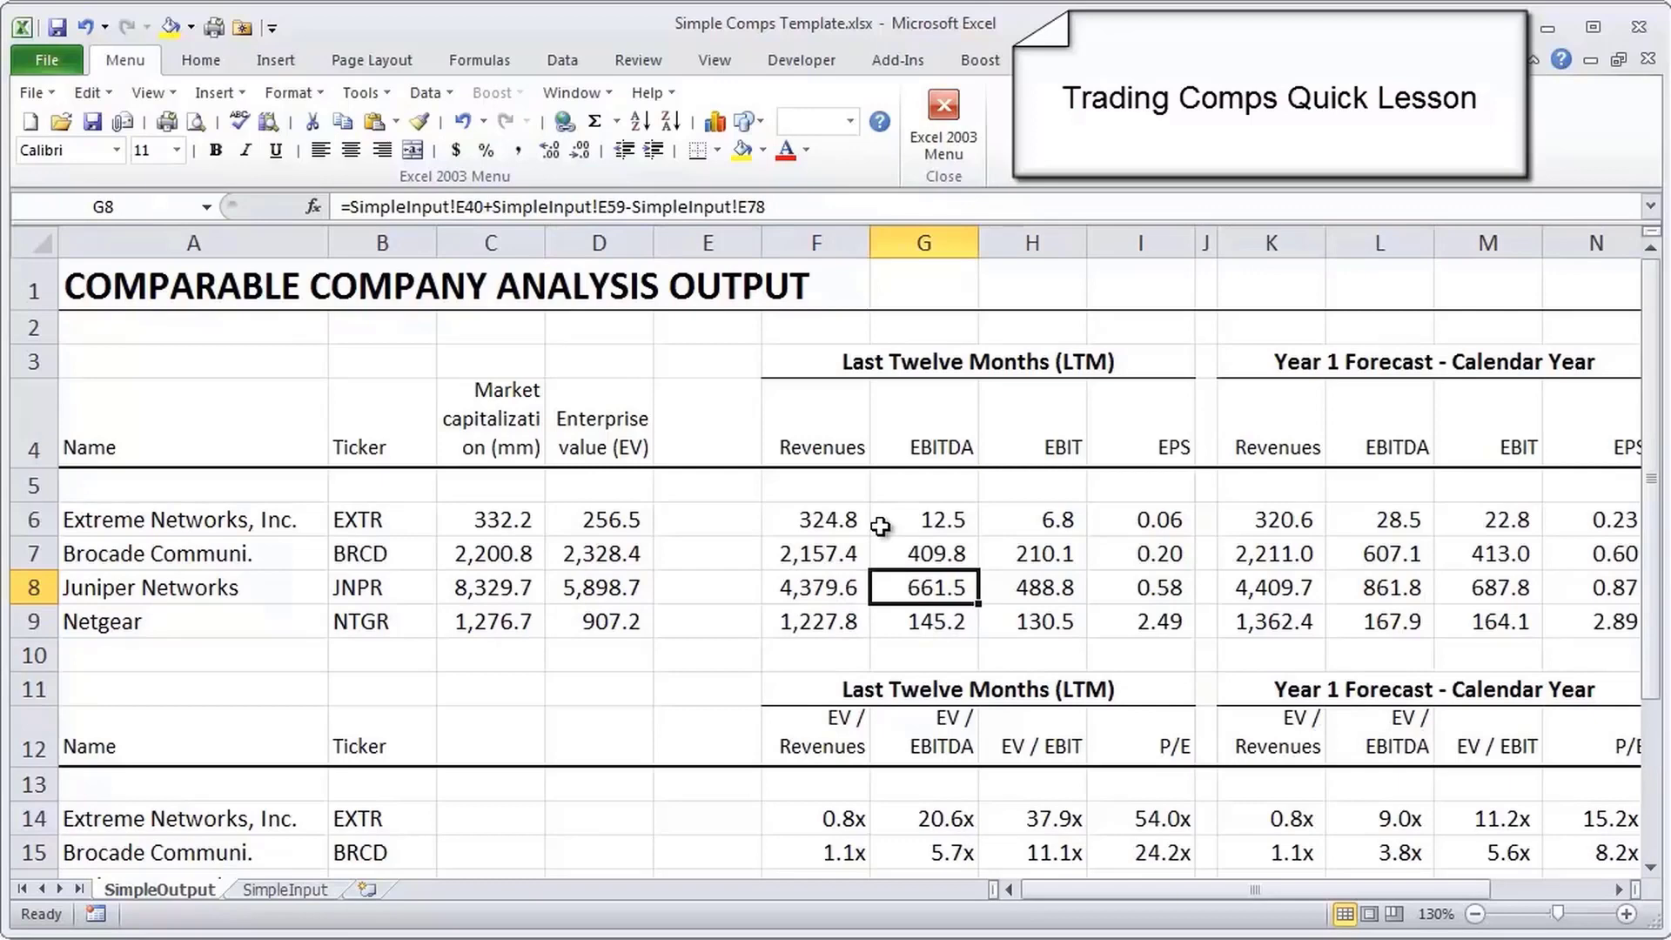
click(1032, 587)
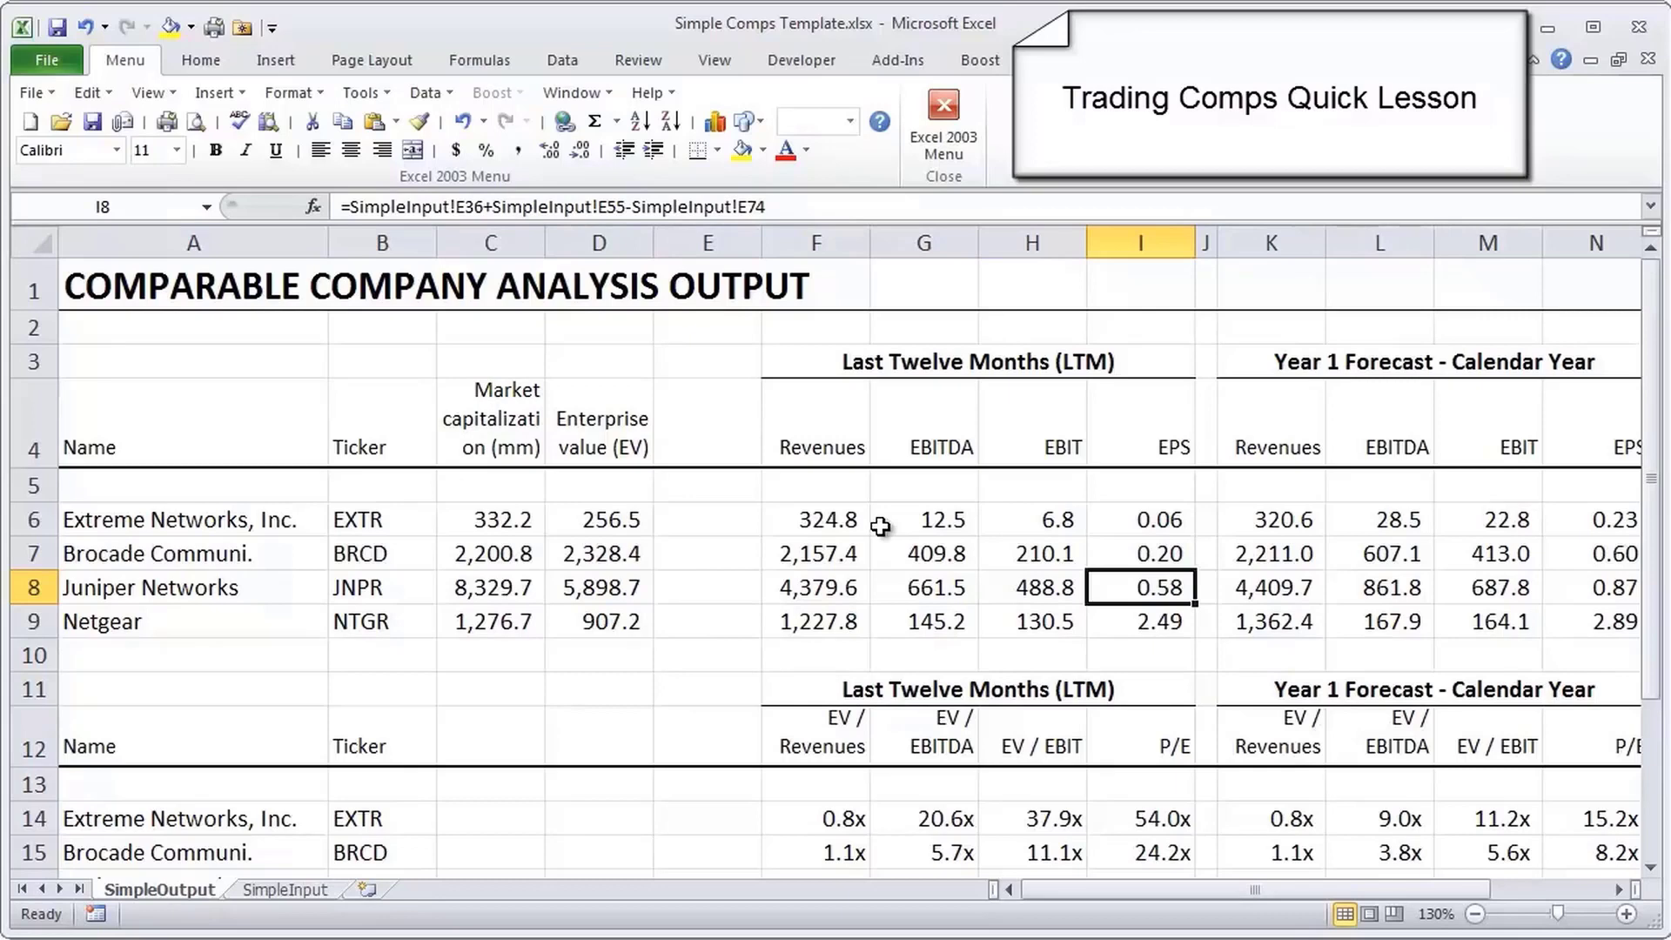
click(817, 587)
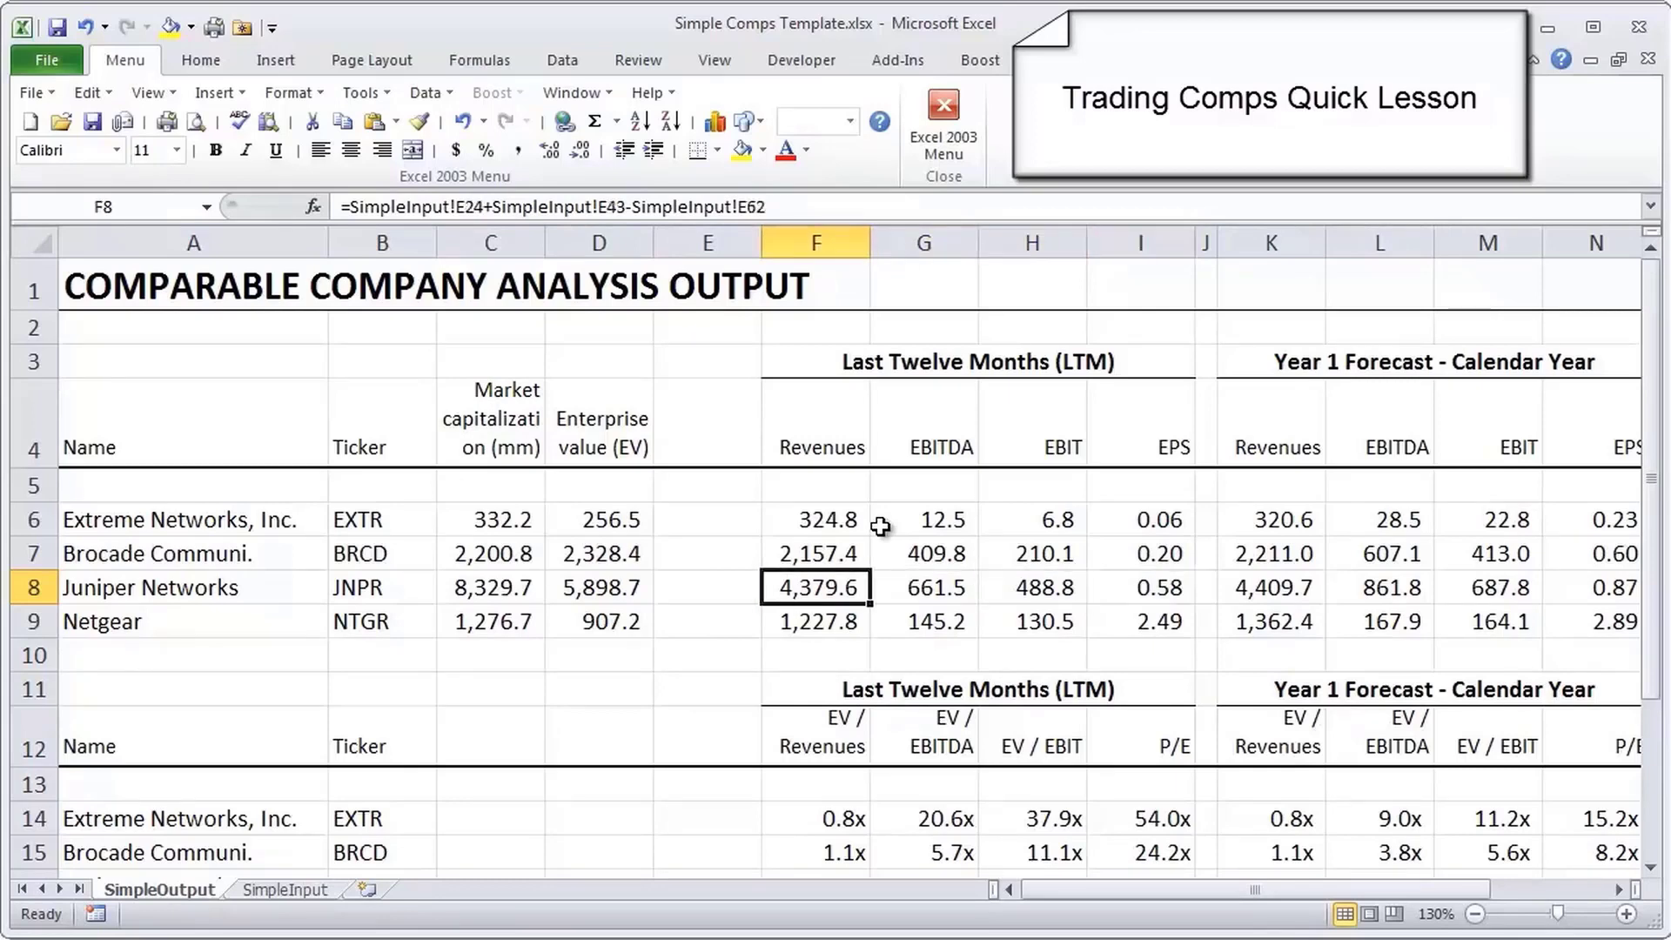
click(815, 520)
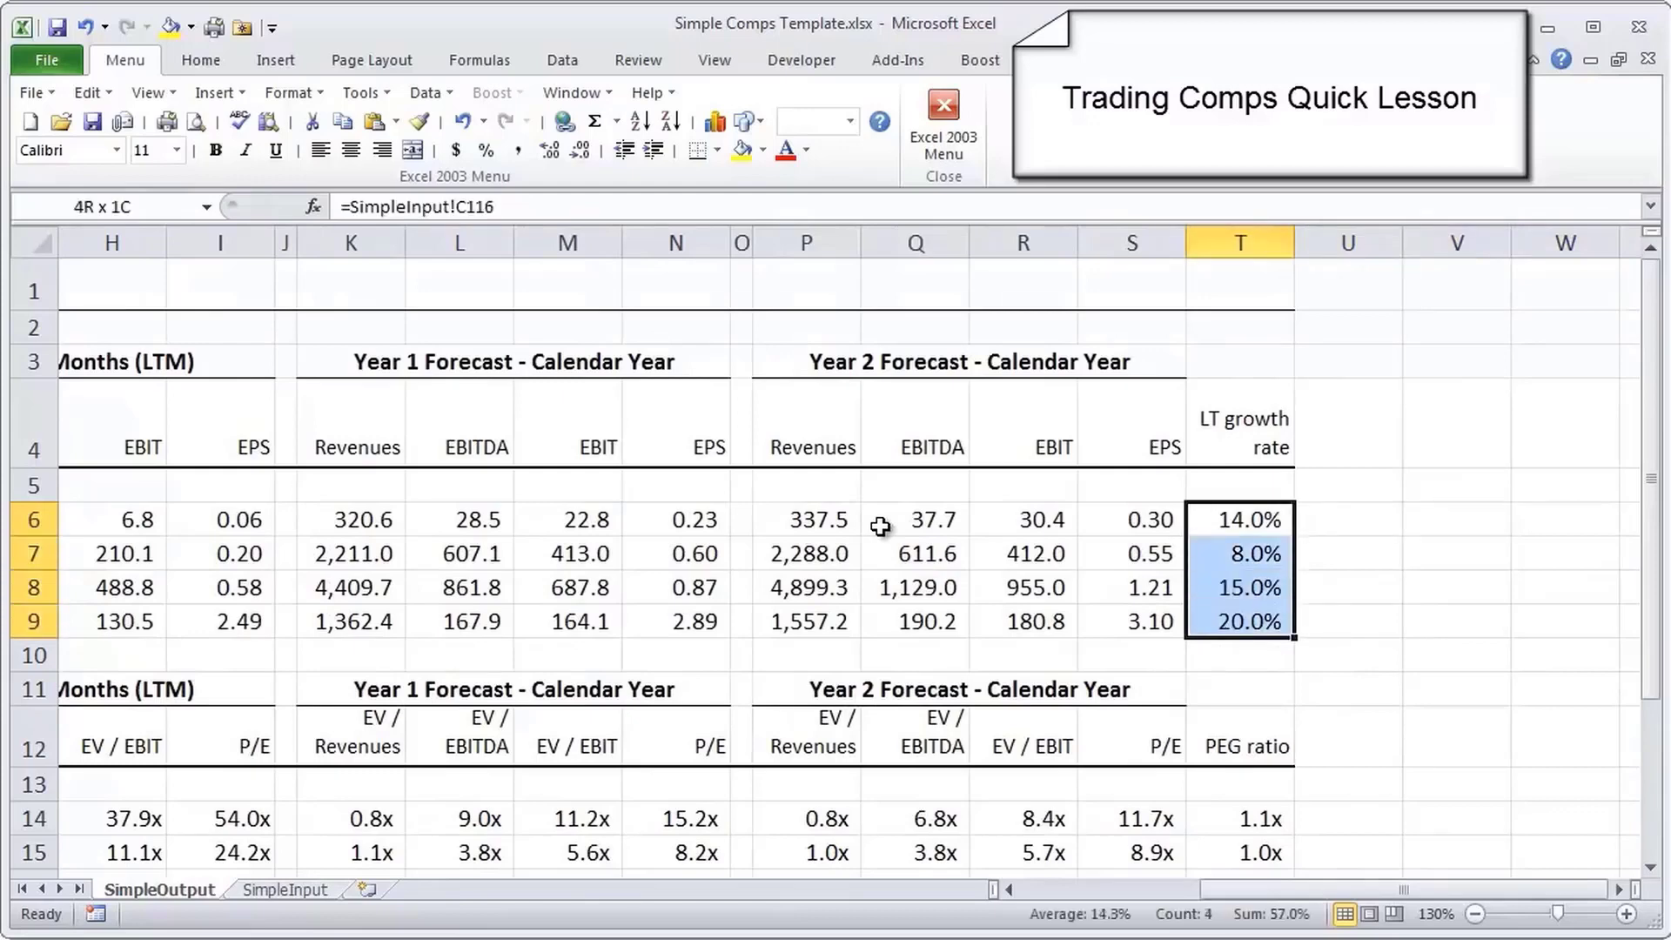
click(1239, 520)
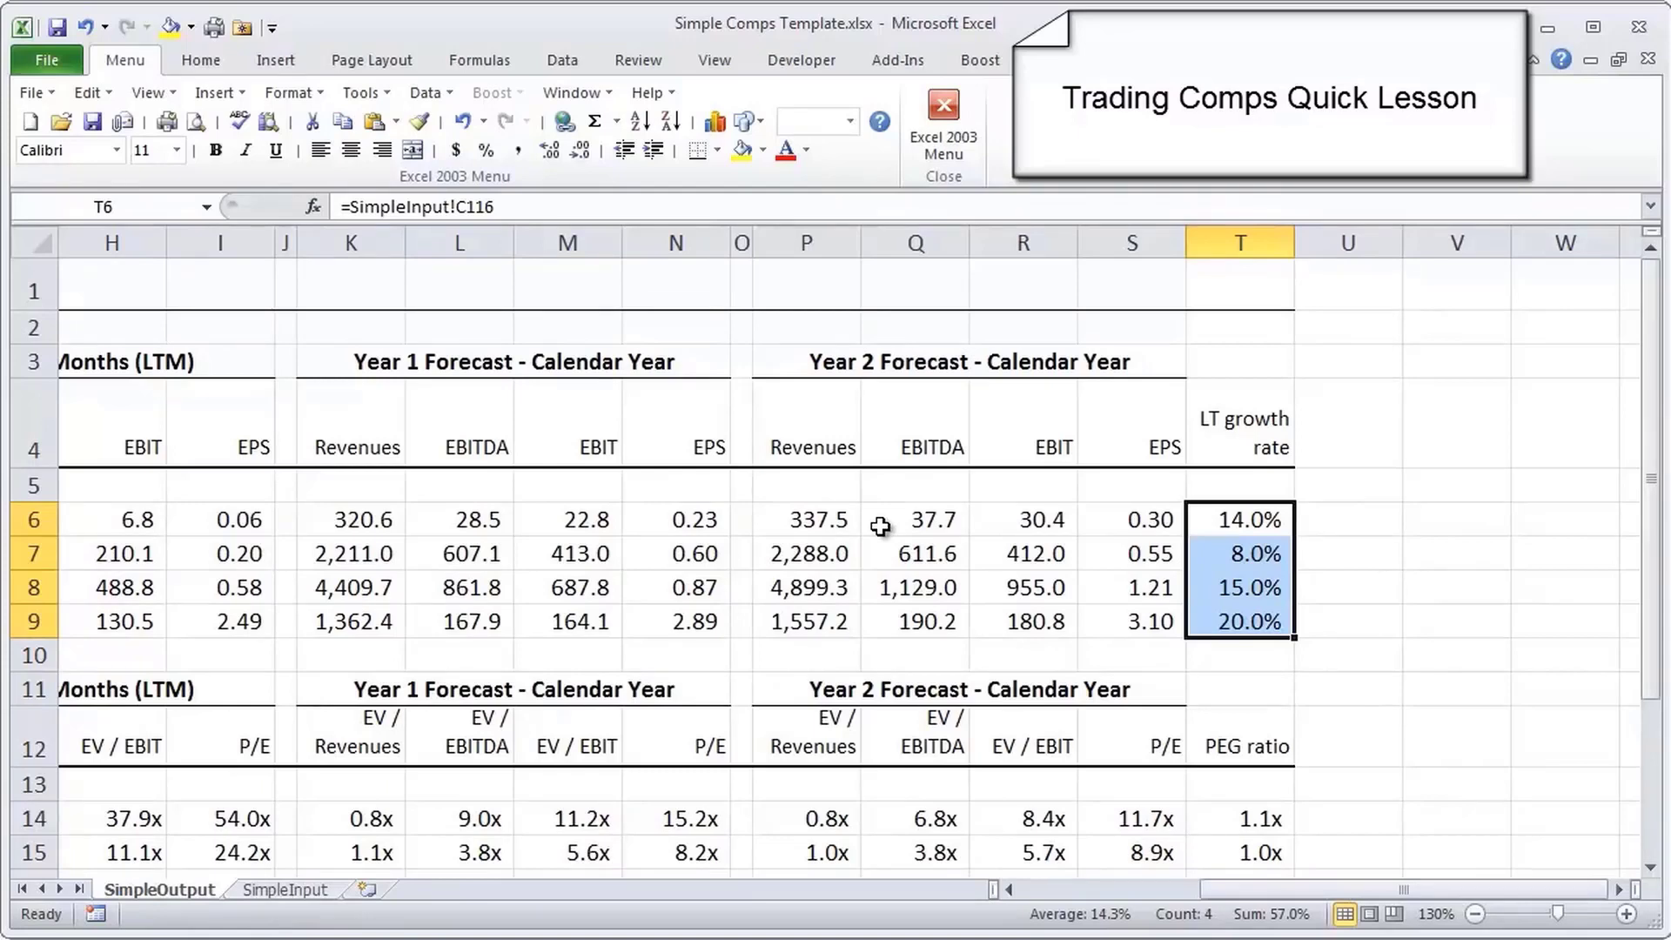
mouse_move(367, 512)
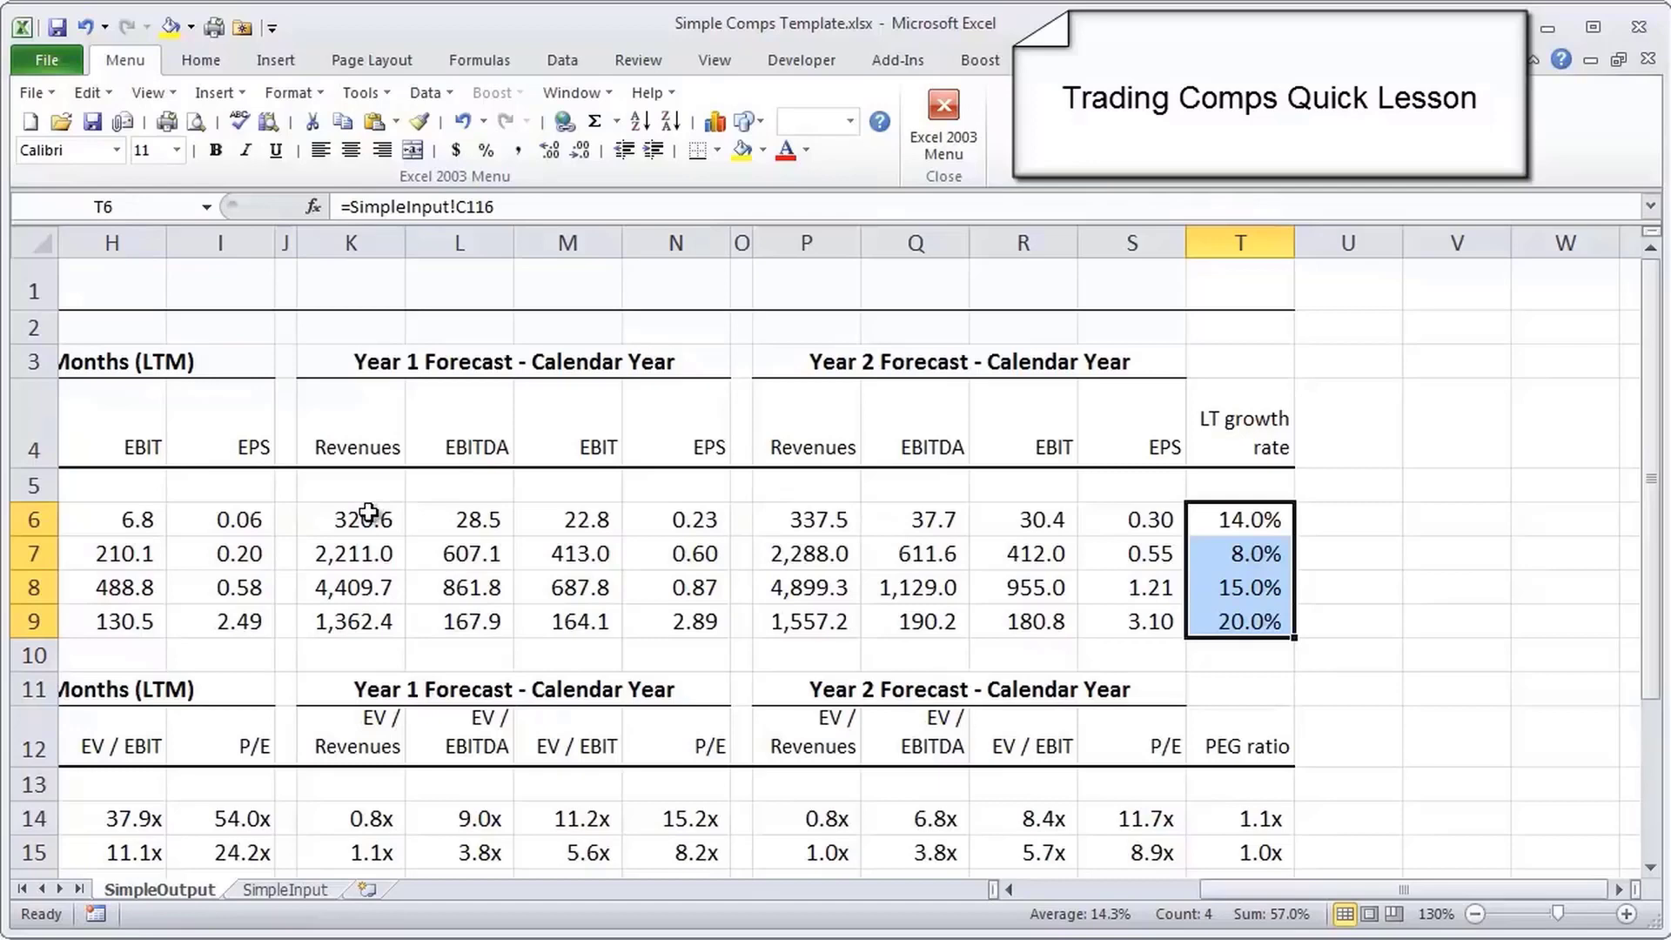
drag(352, 518, 1149, 587)
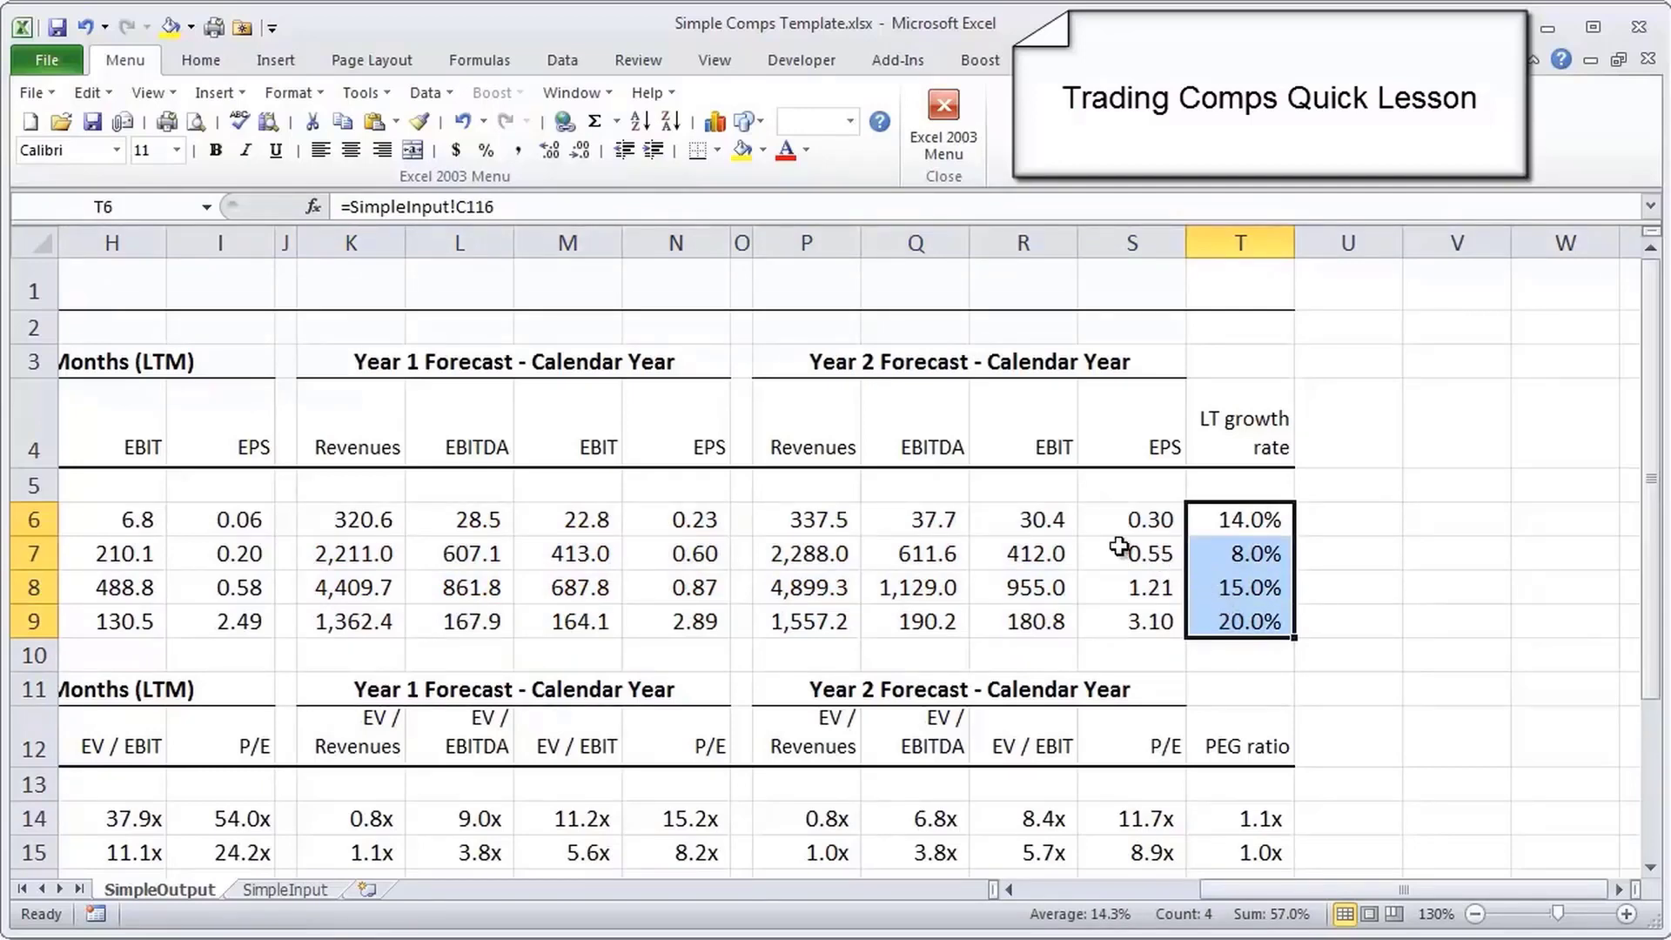
mouse_move(1005, 579)
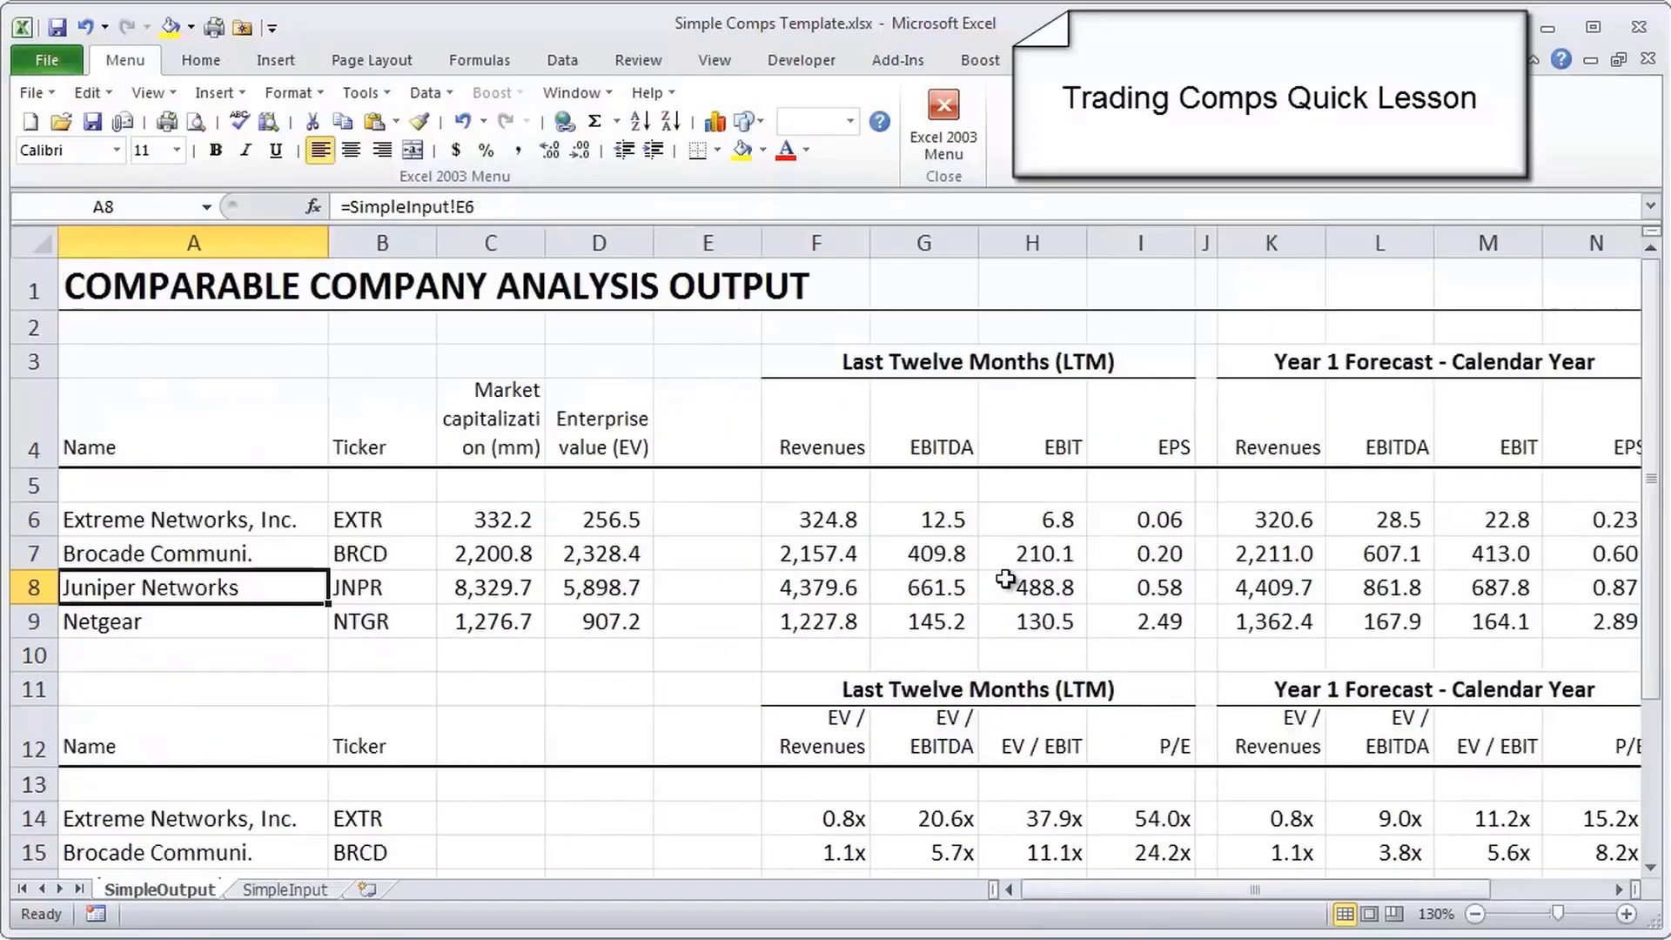
click(816, 586)
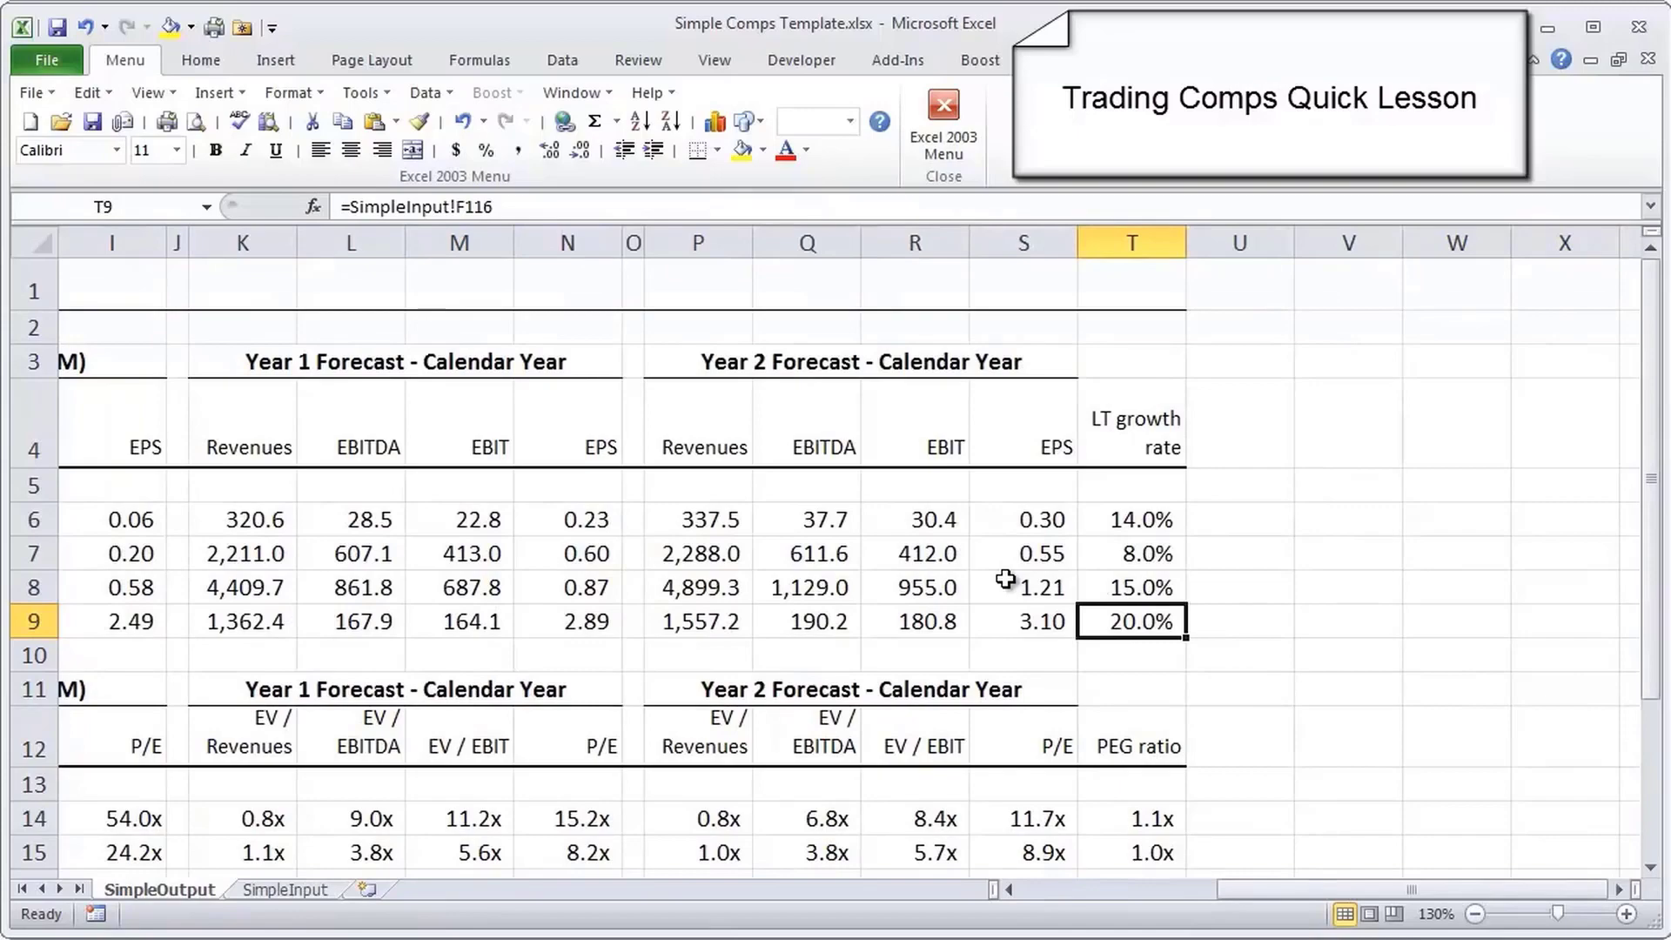
scroll(left, 3)
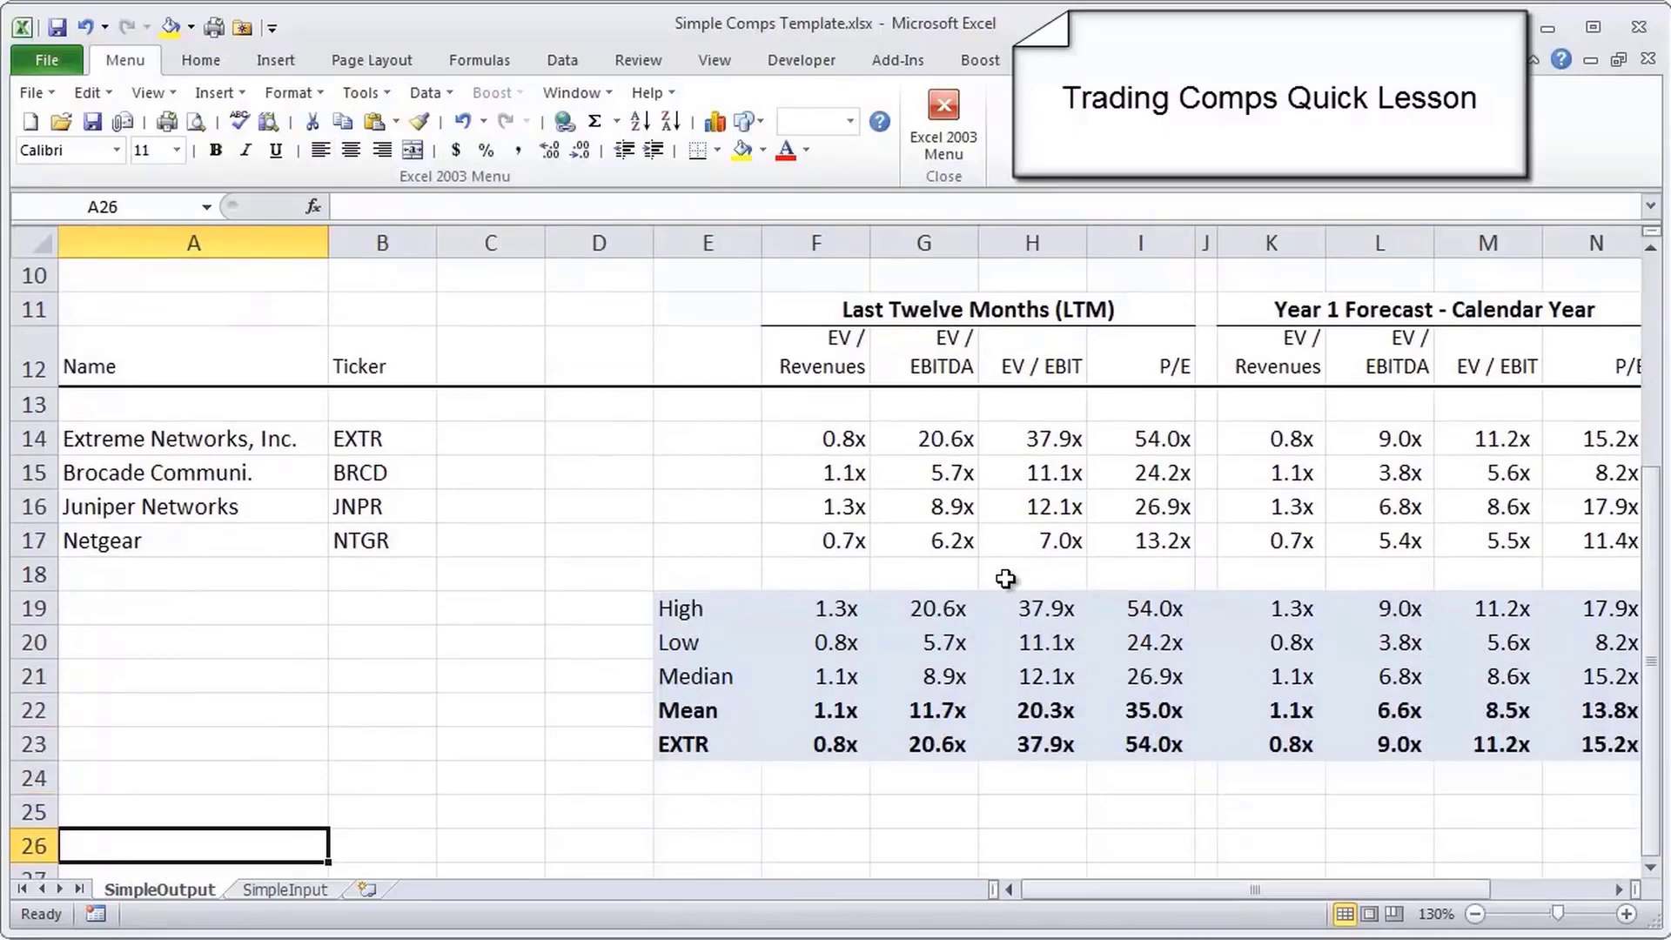
click(380, 808)
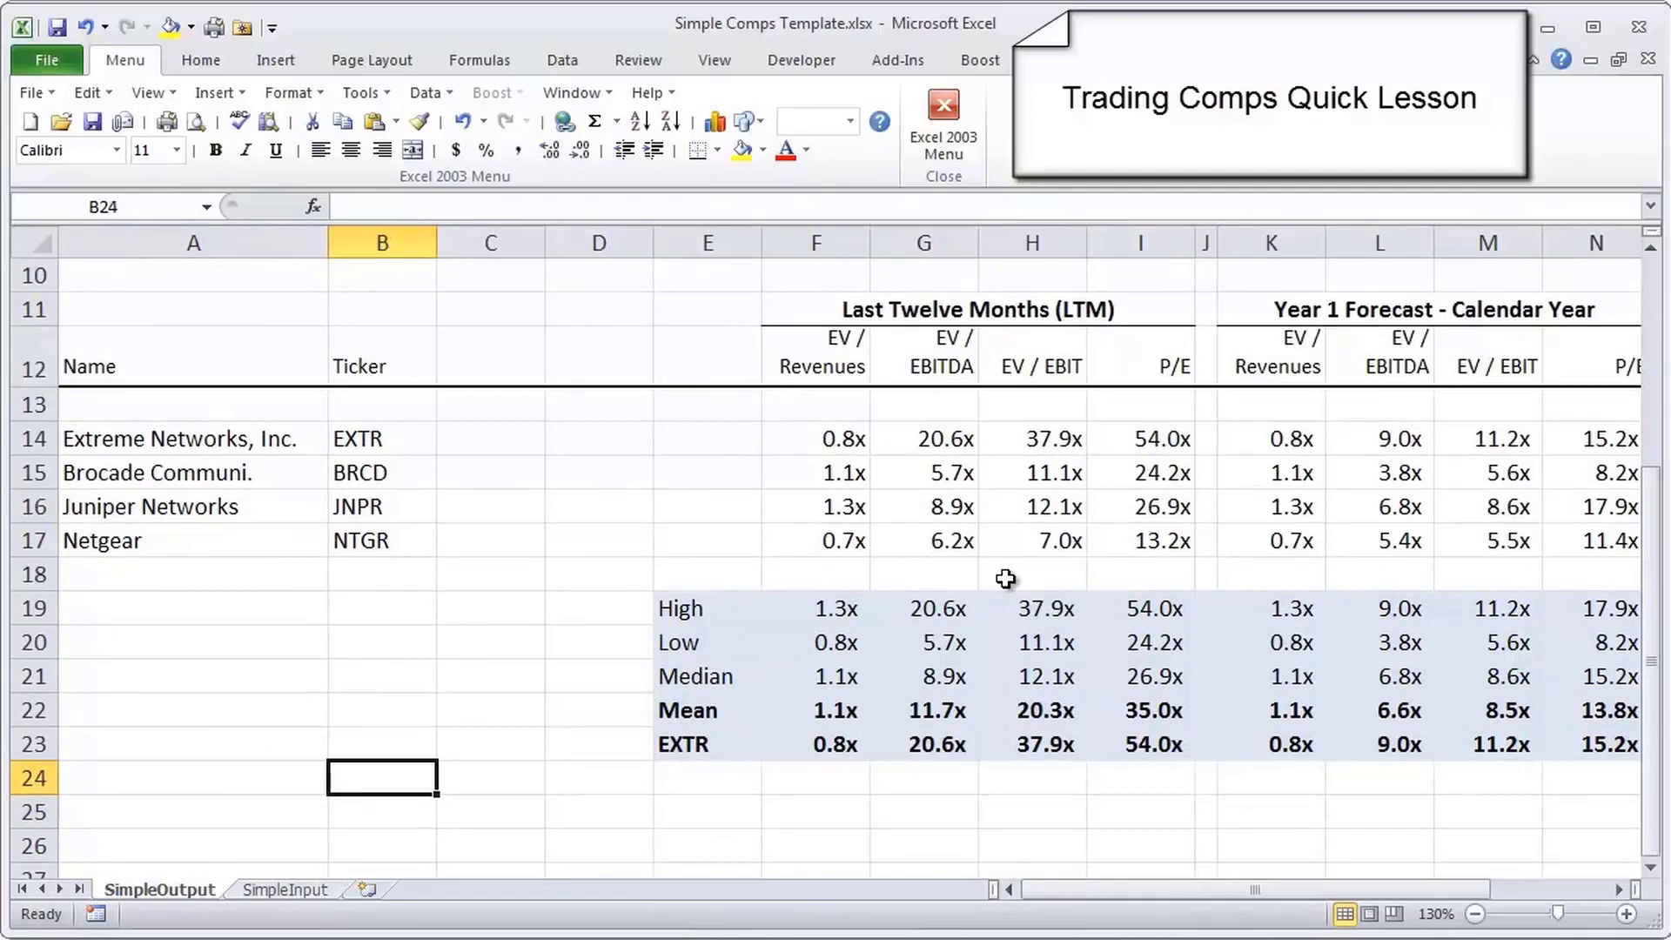
click(382, 575)
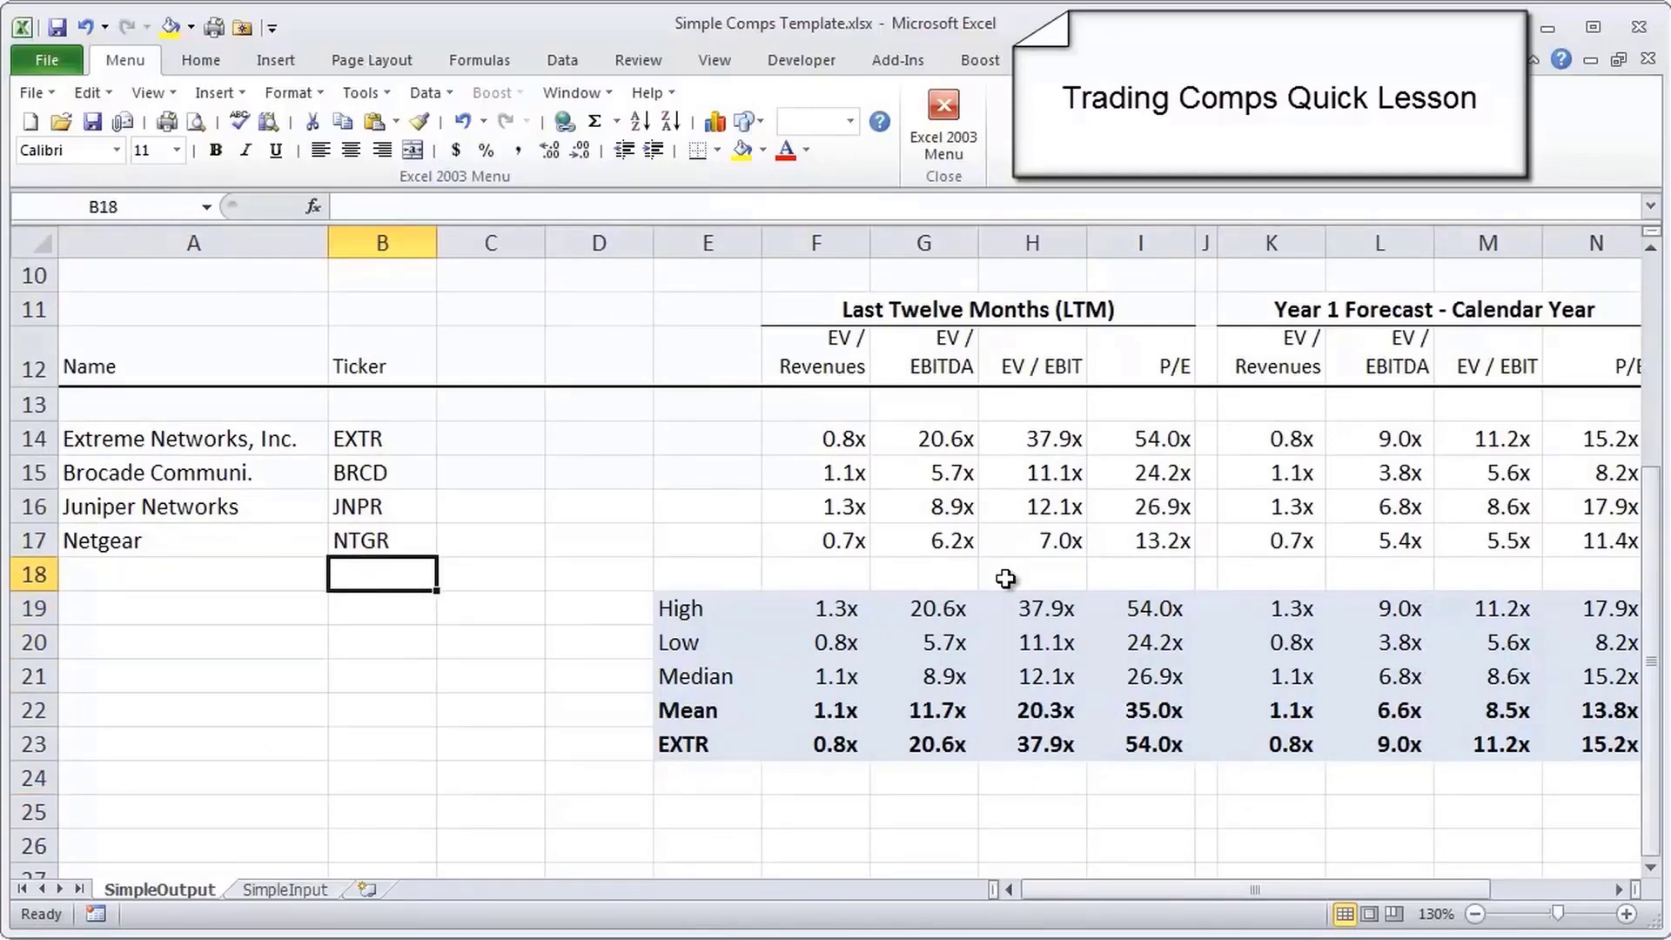
click(1031, 574)
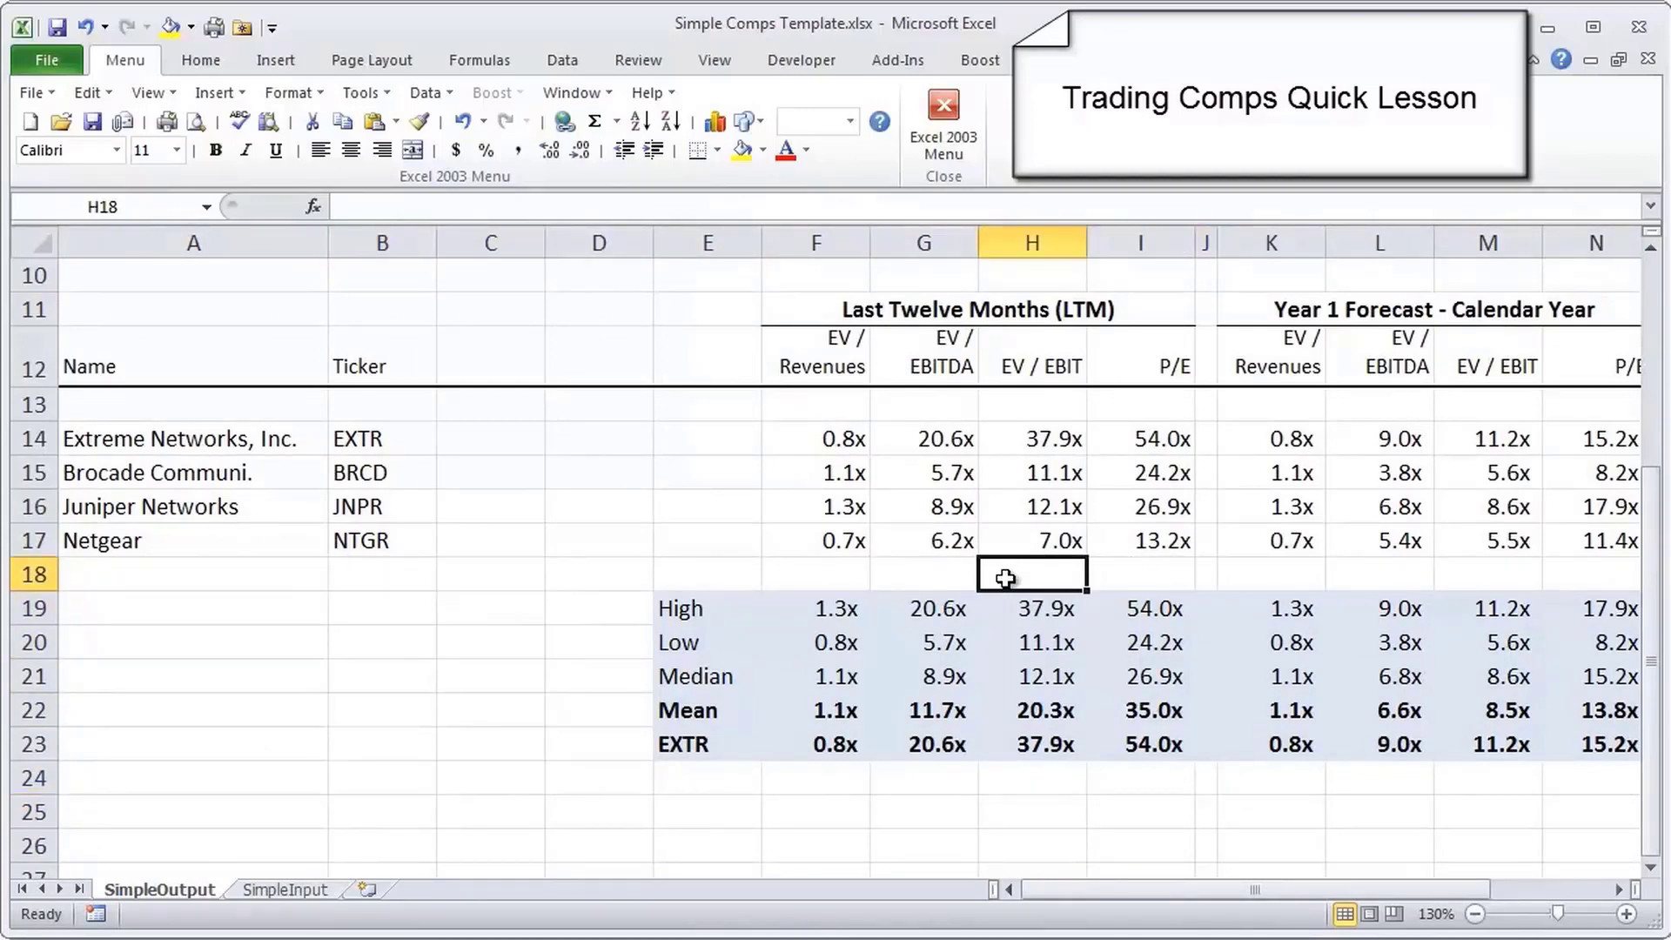
click(922, 574)
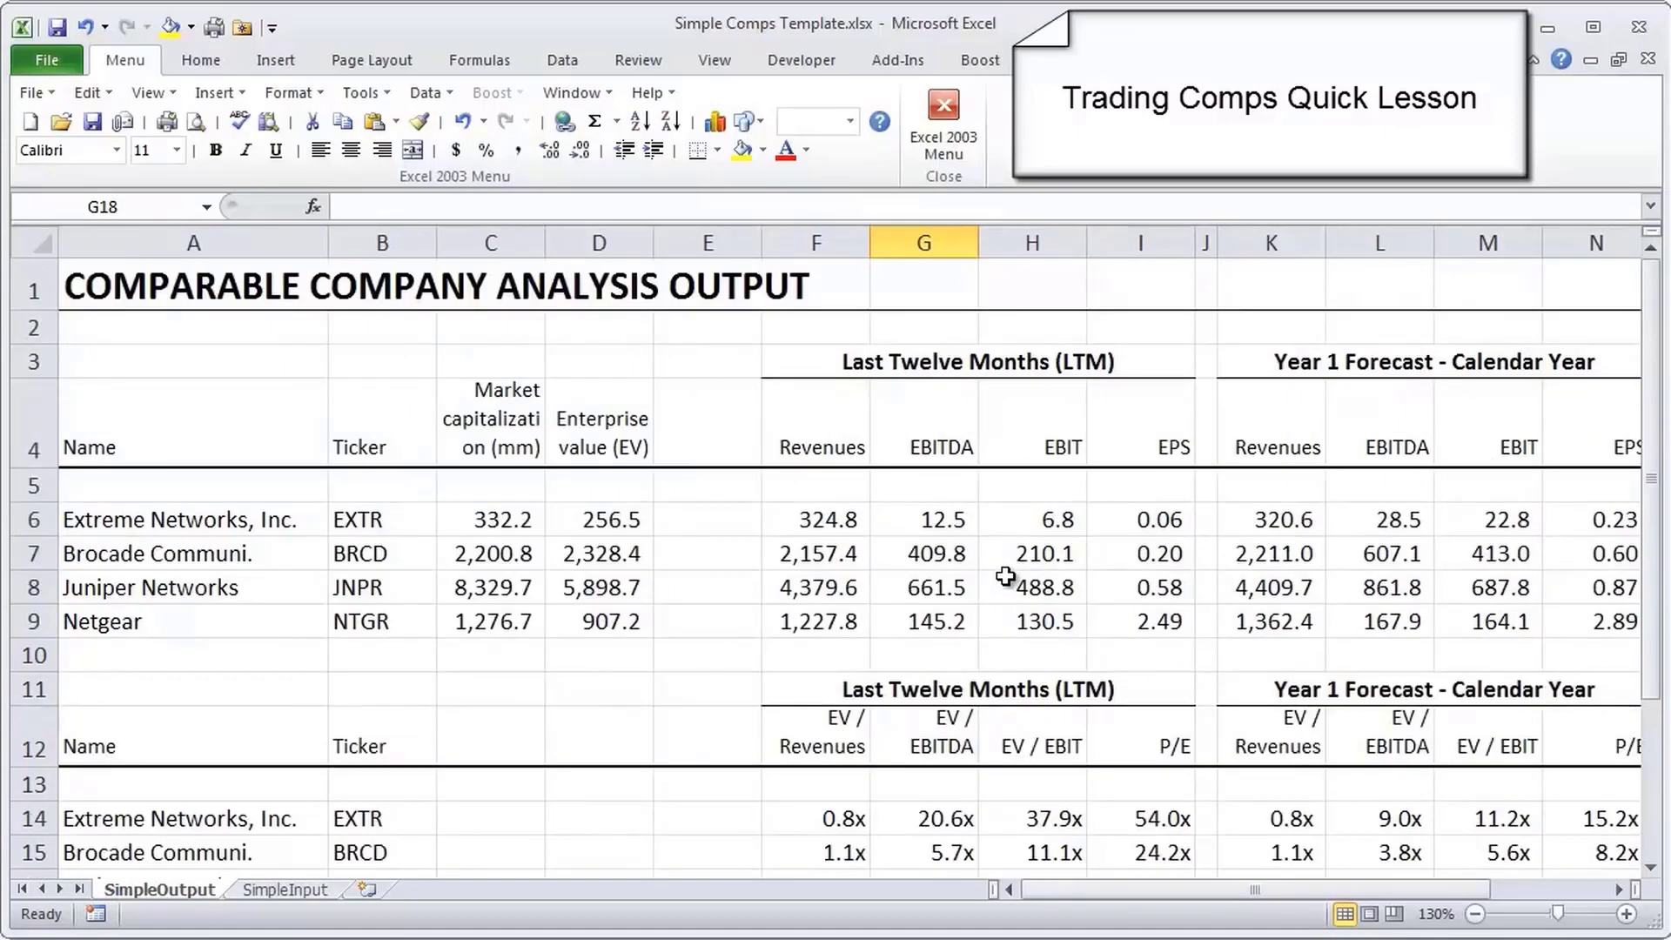
scroll(down, 3)
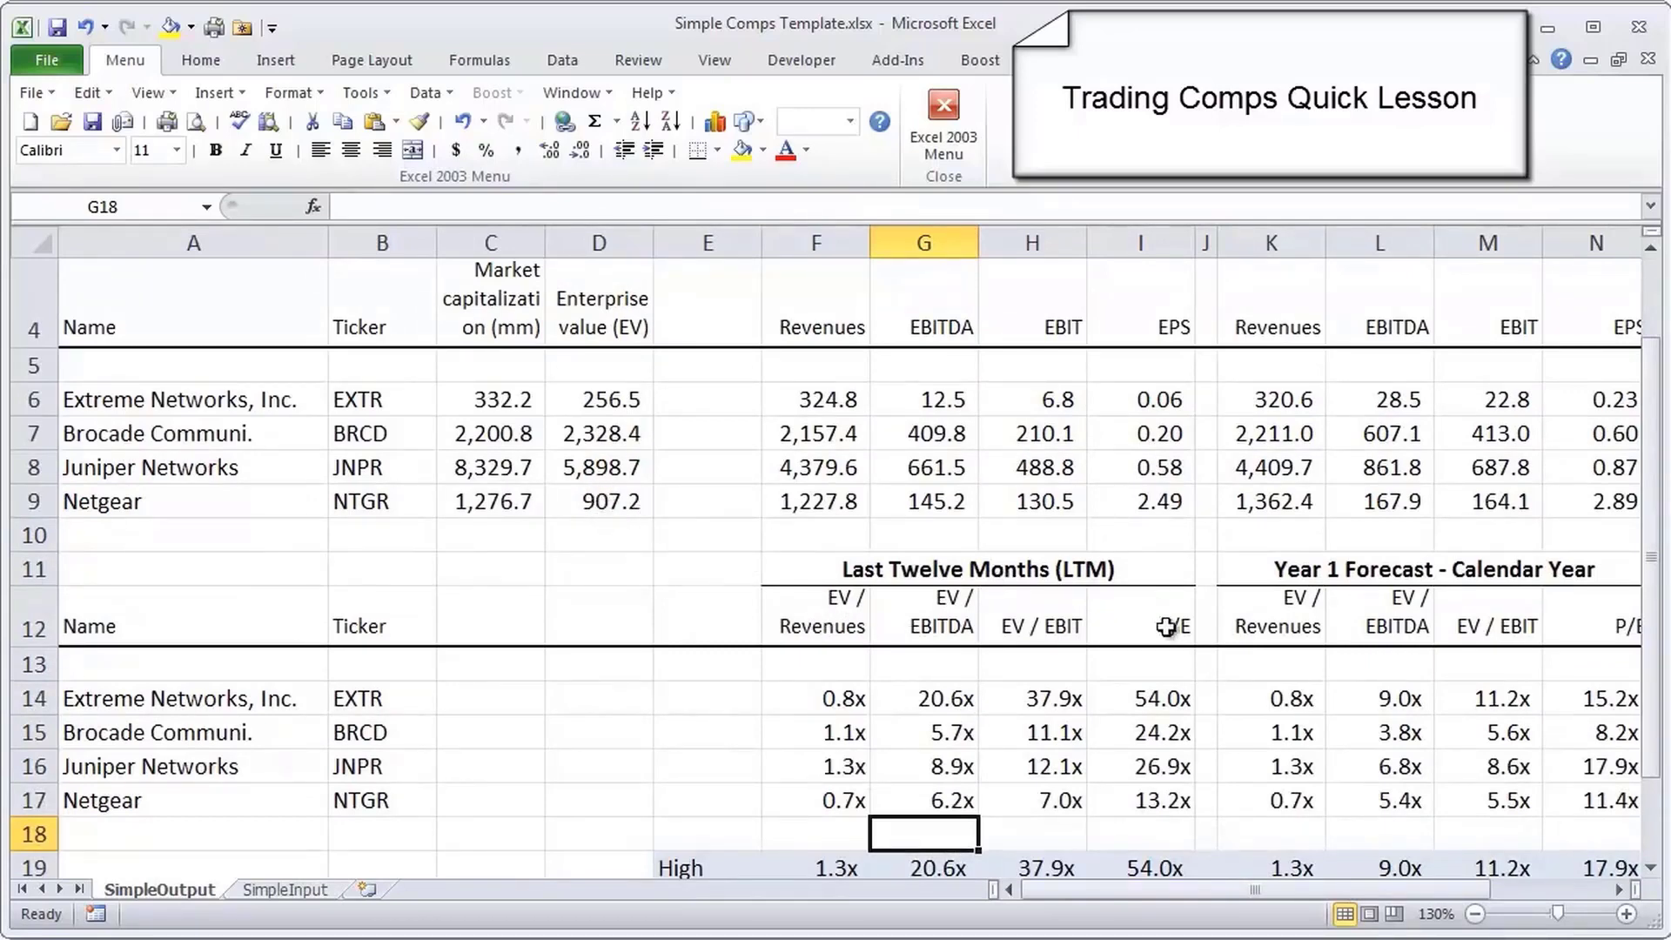
mouse_move(872, 648)
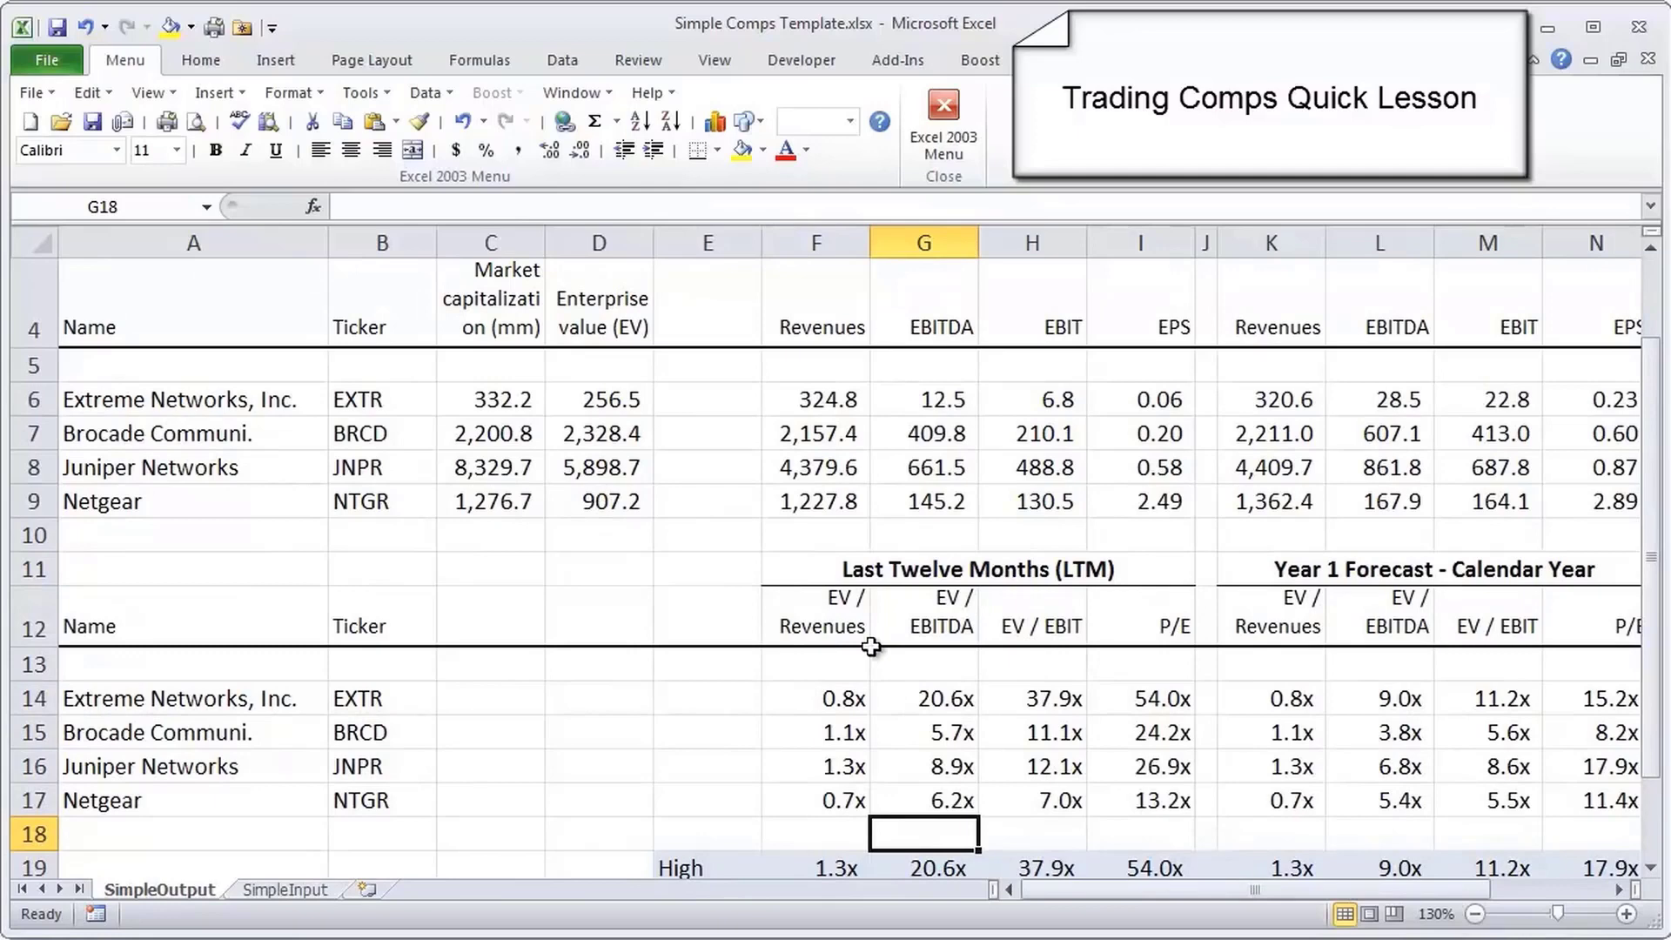
mouse_move(858, 721)
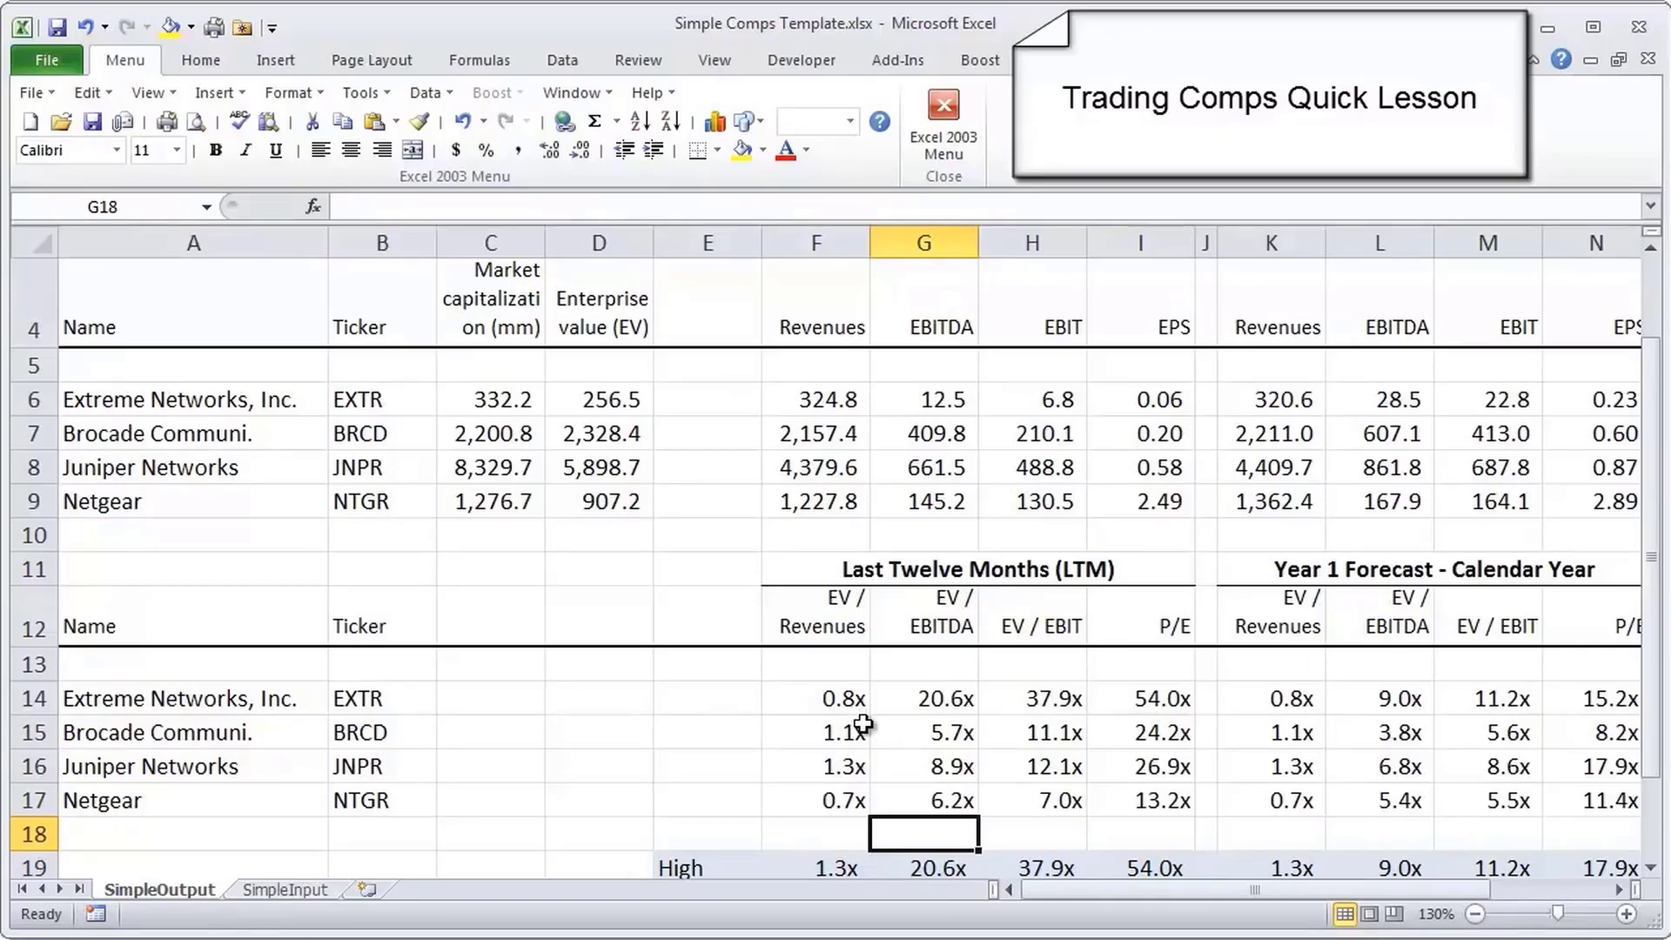
mouse_move(879, 693)
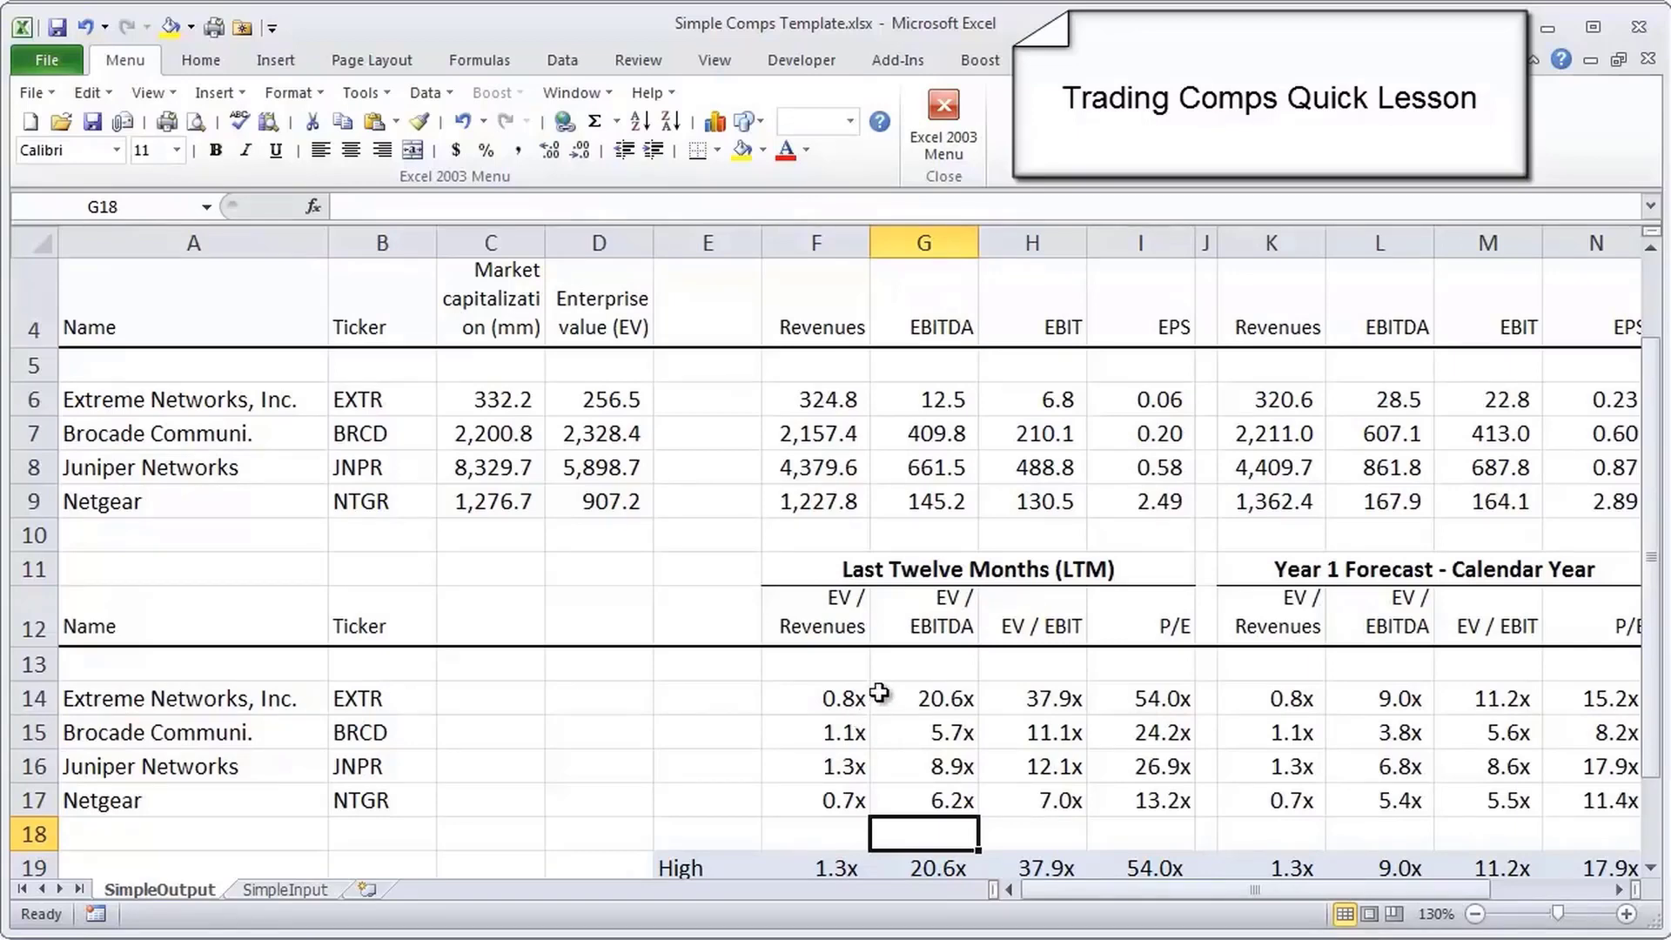
scroll(down, 3)
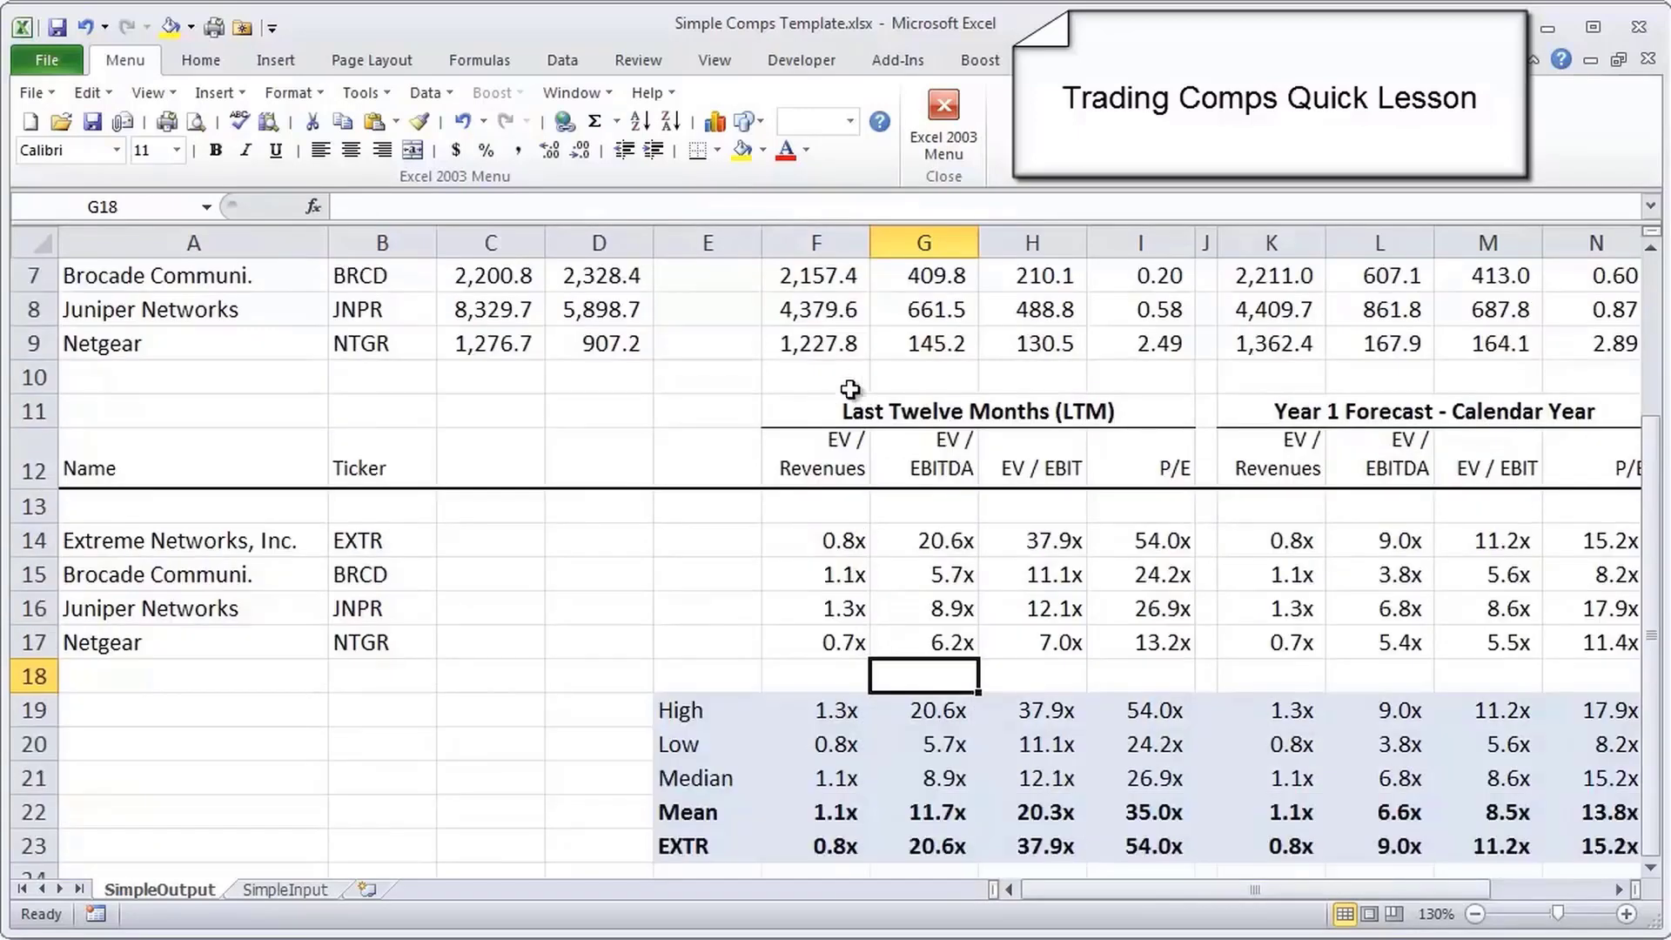
mouse_move(808, 425)
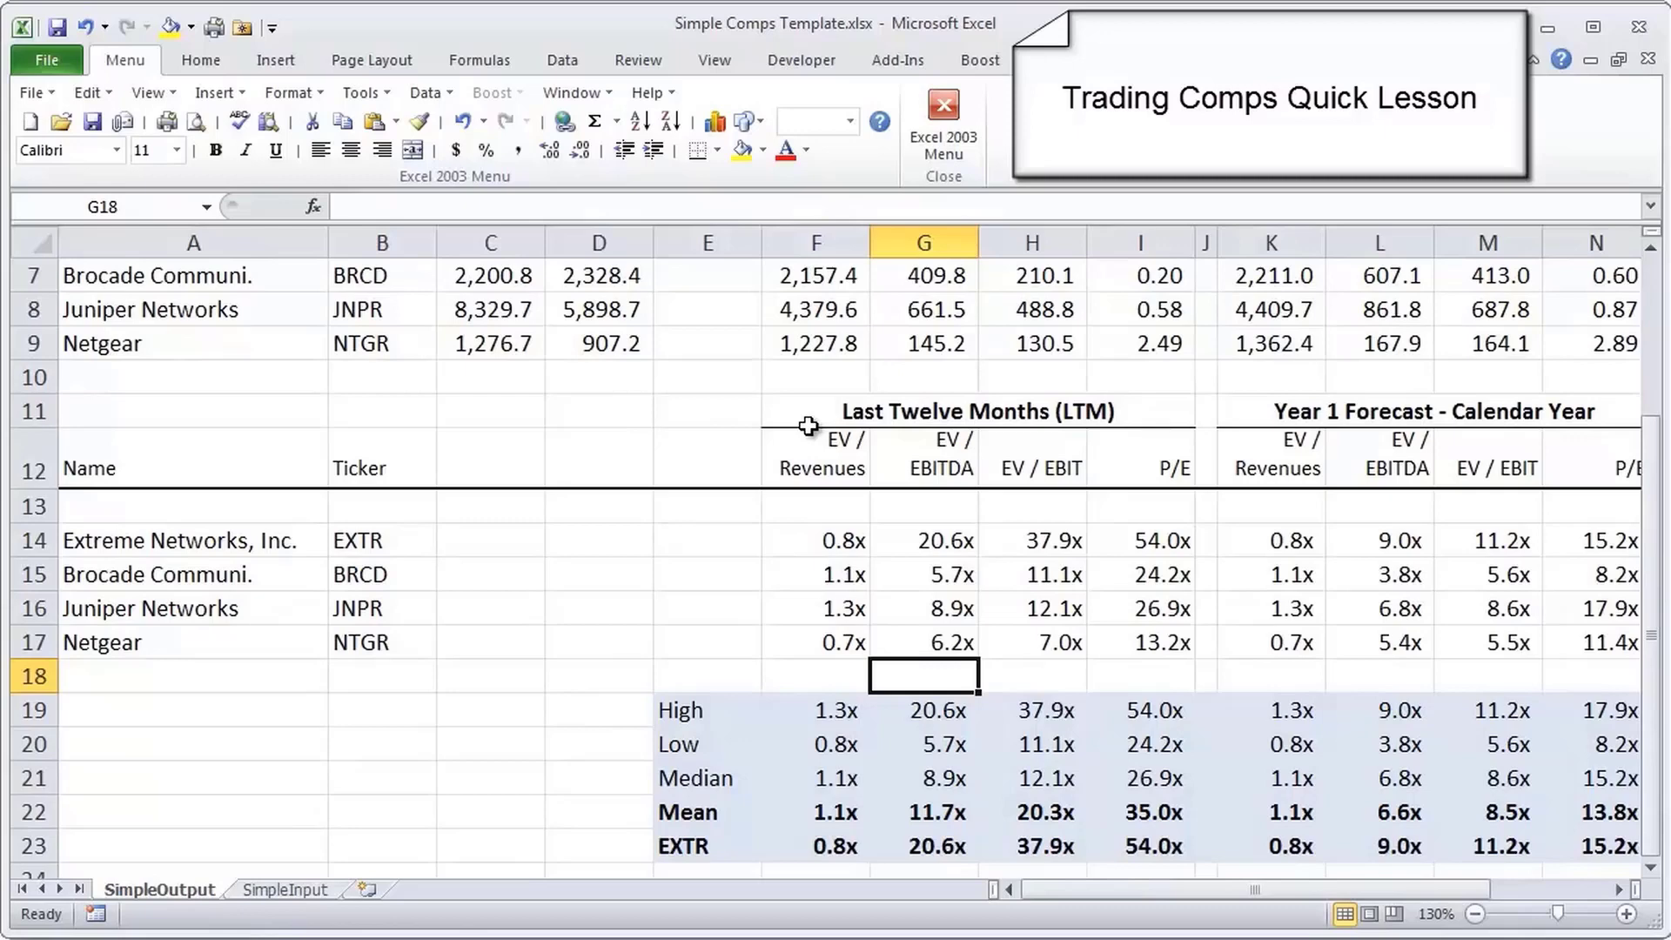
mouse_move(863, 540)
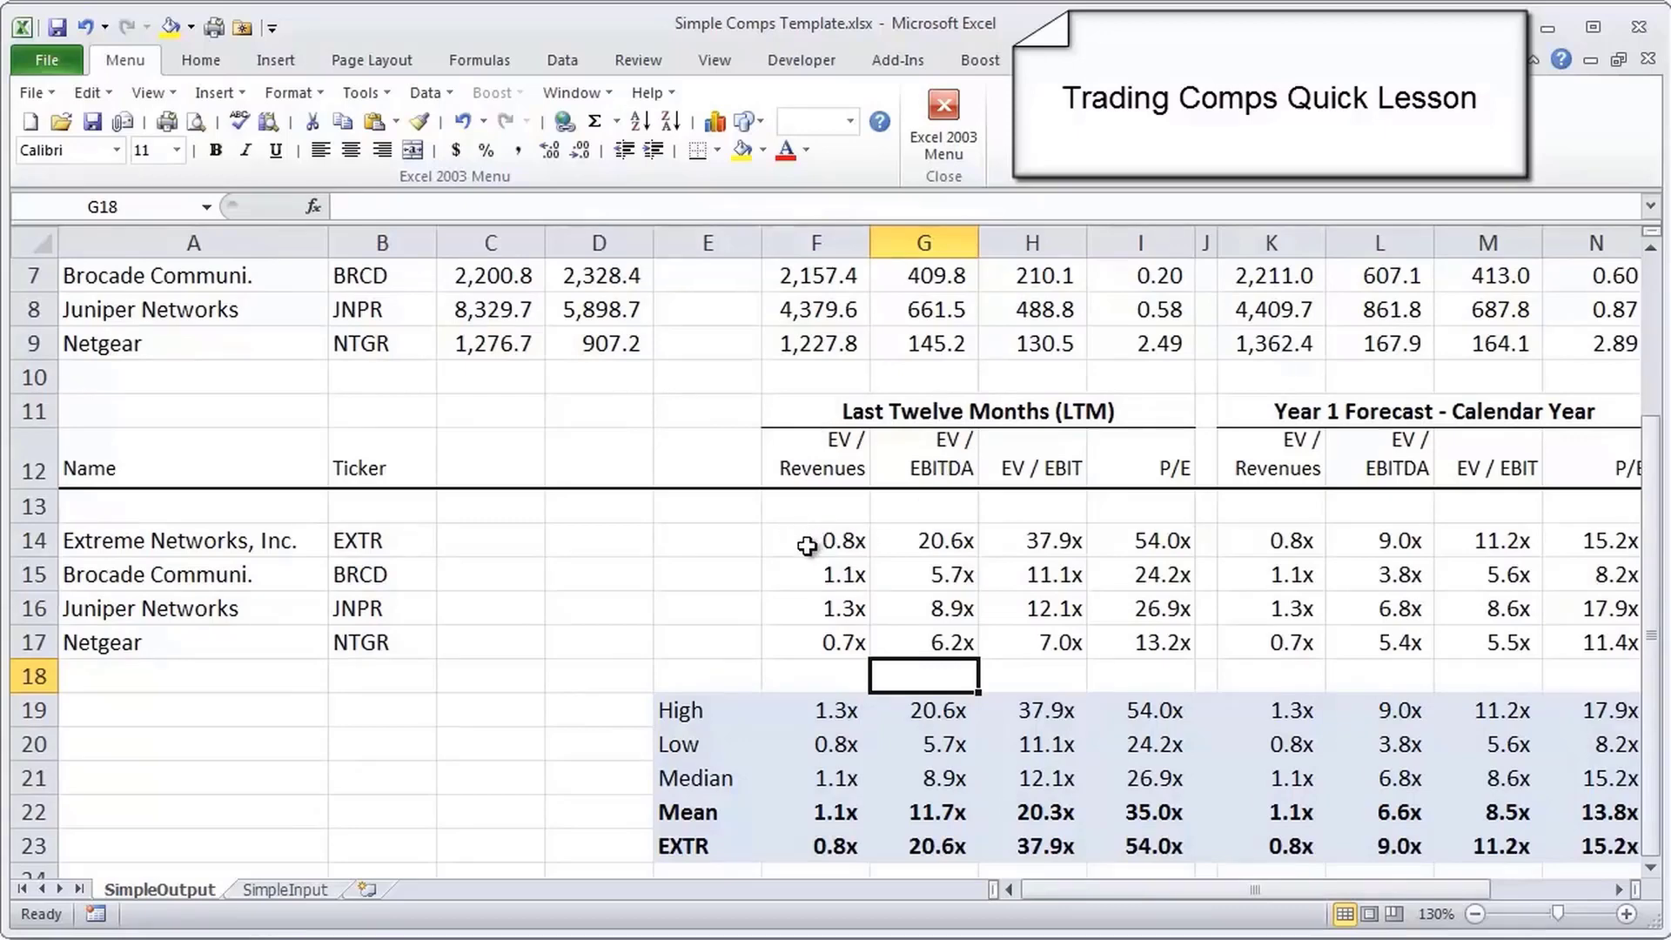
mouse_move(791, 563)
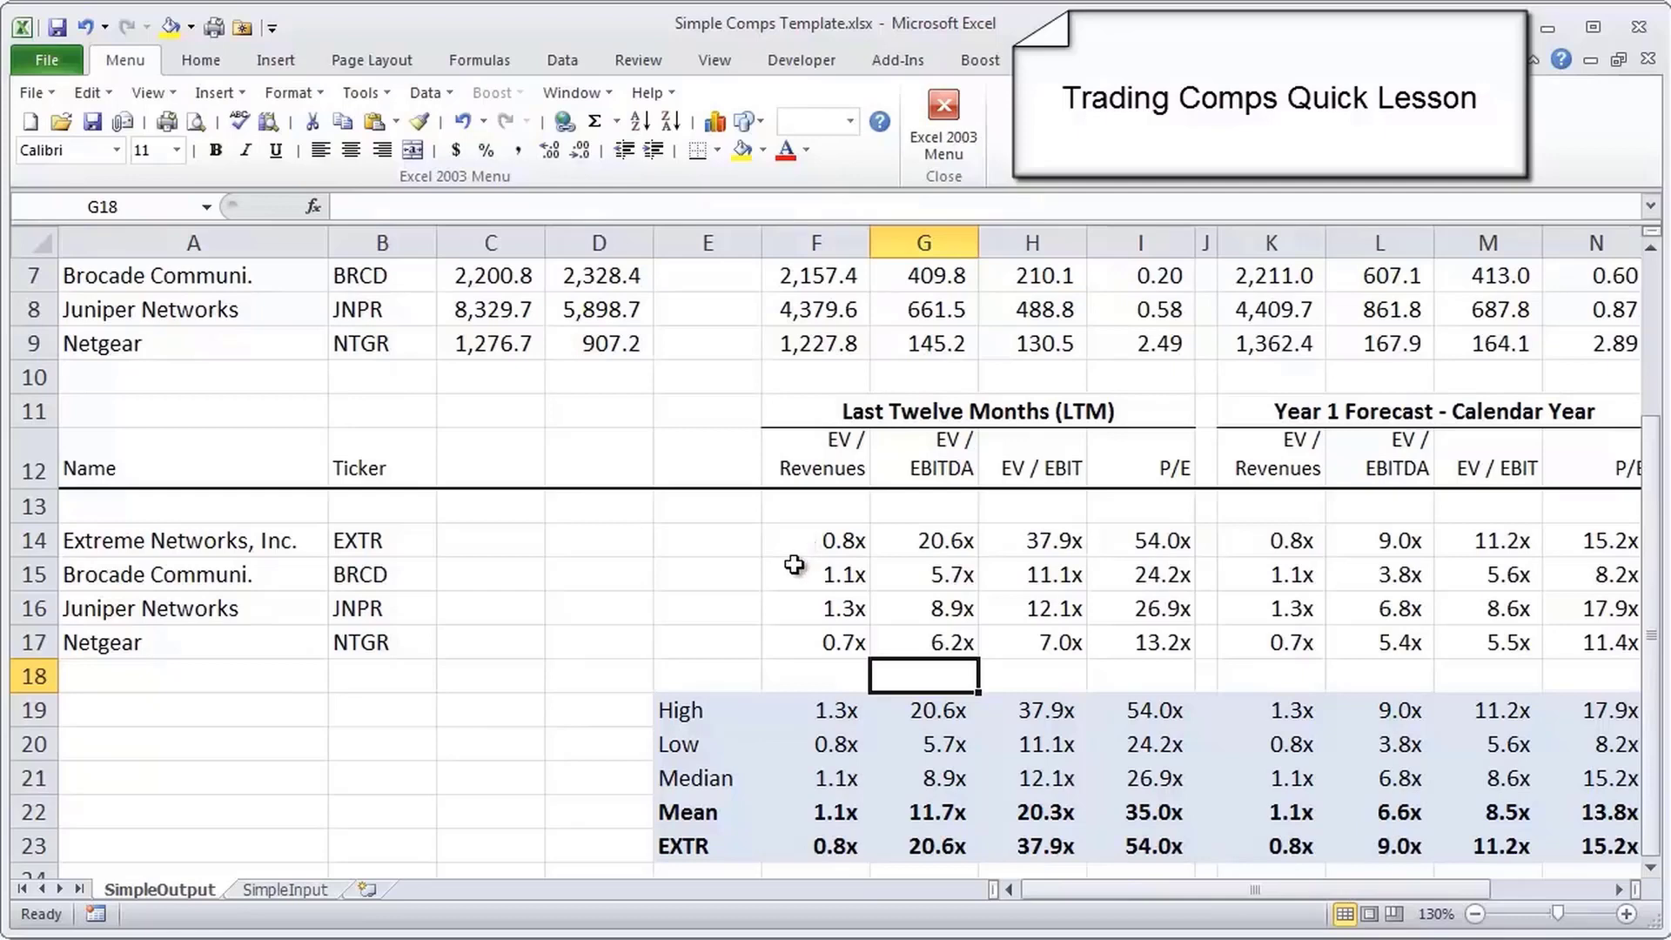
click(814, 608)
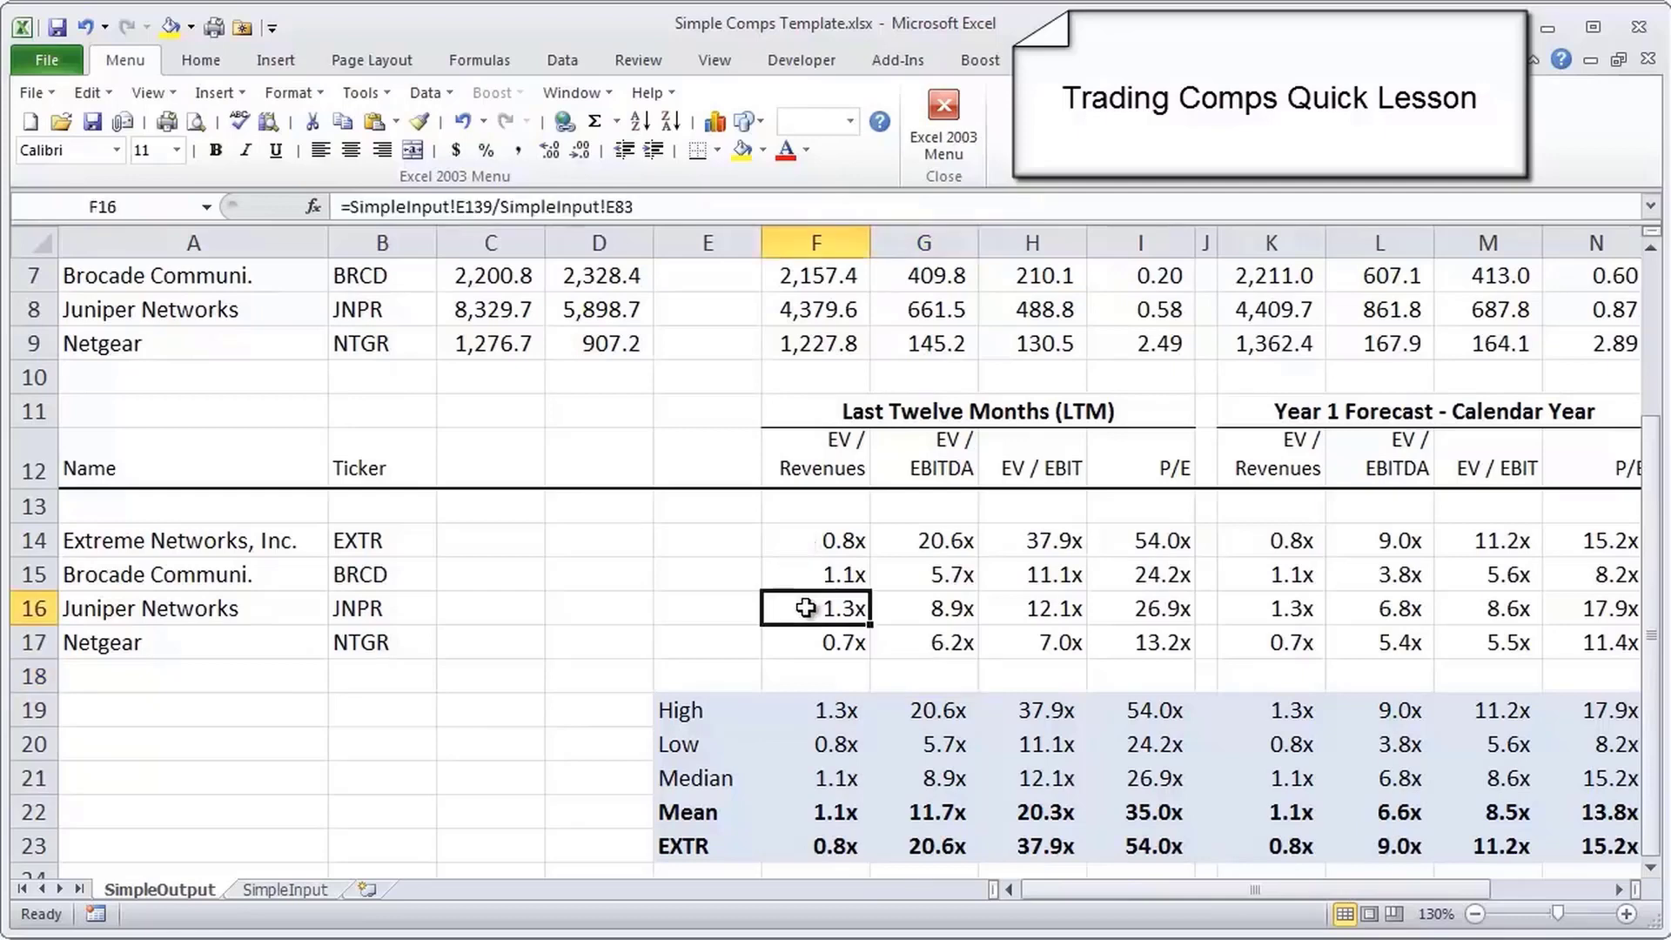
click(380, 150)
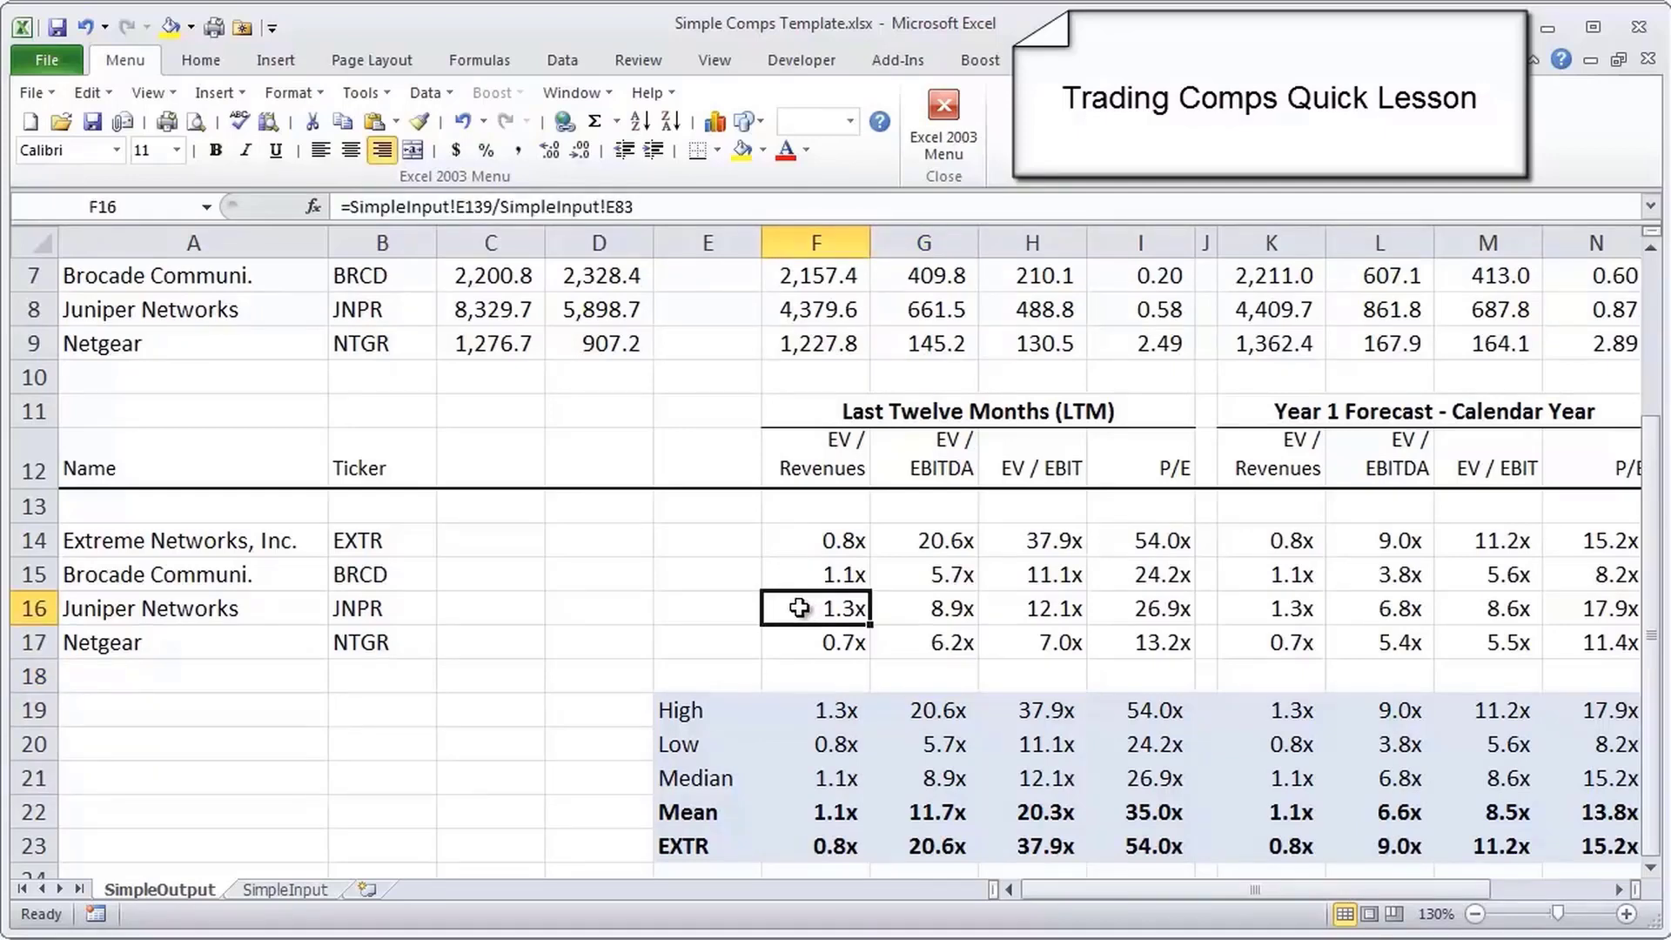
mouse_move(790, 539)
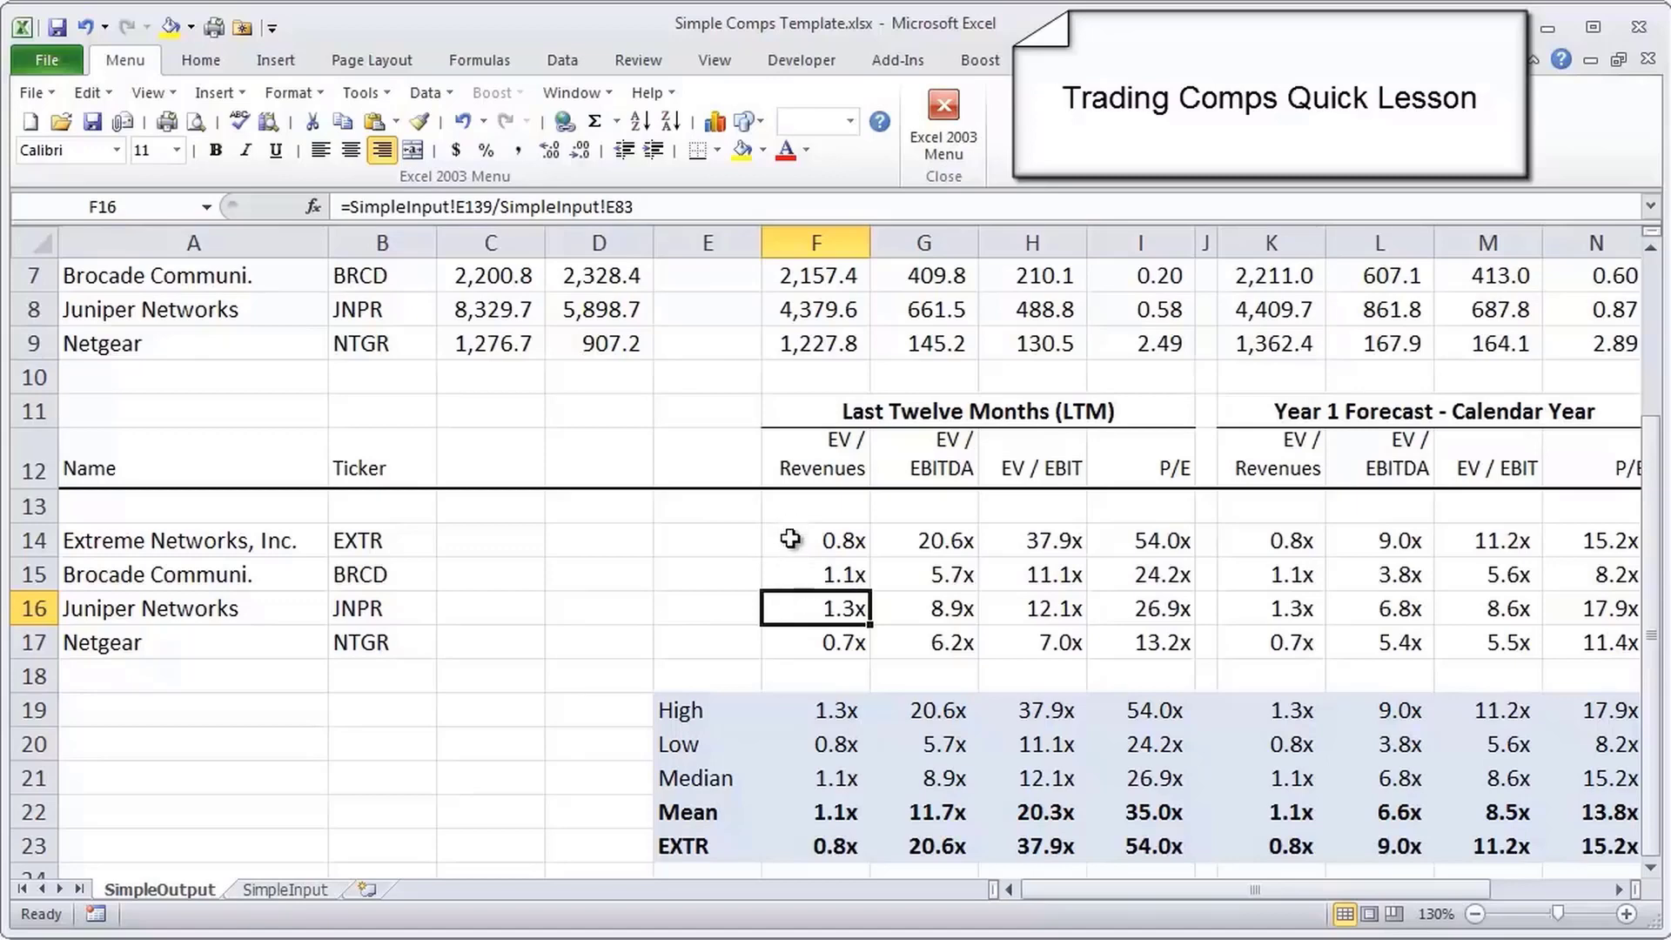
mouse_move(1066, 561)
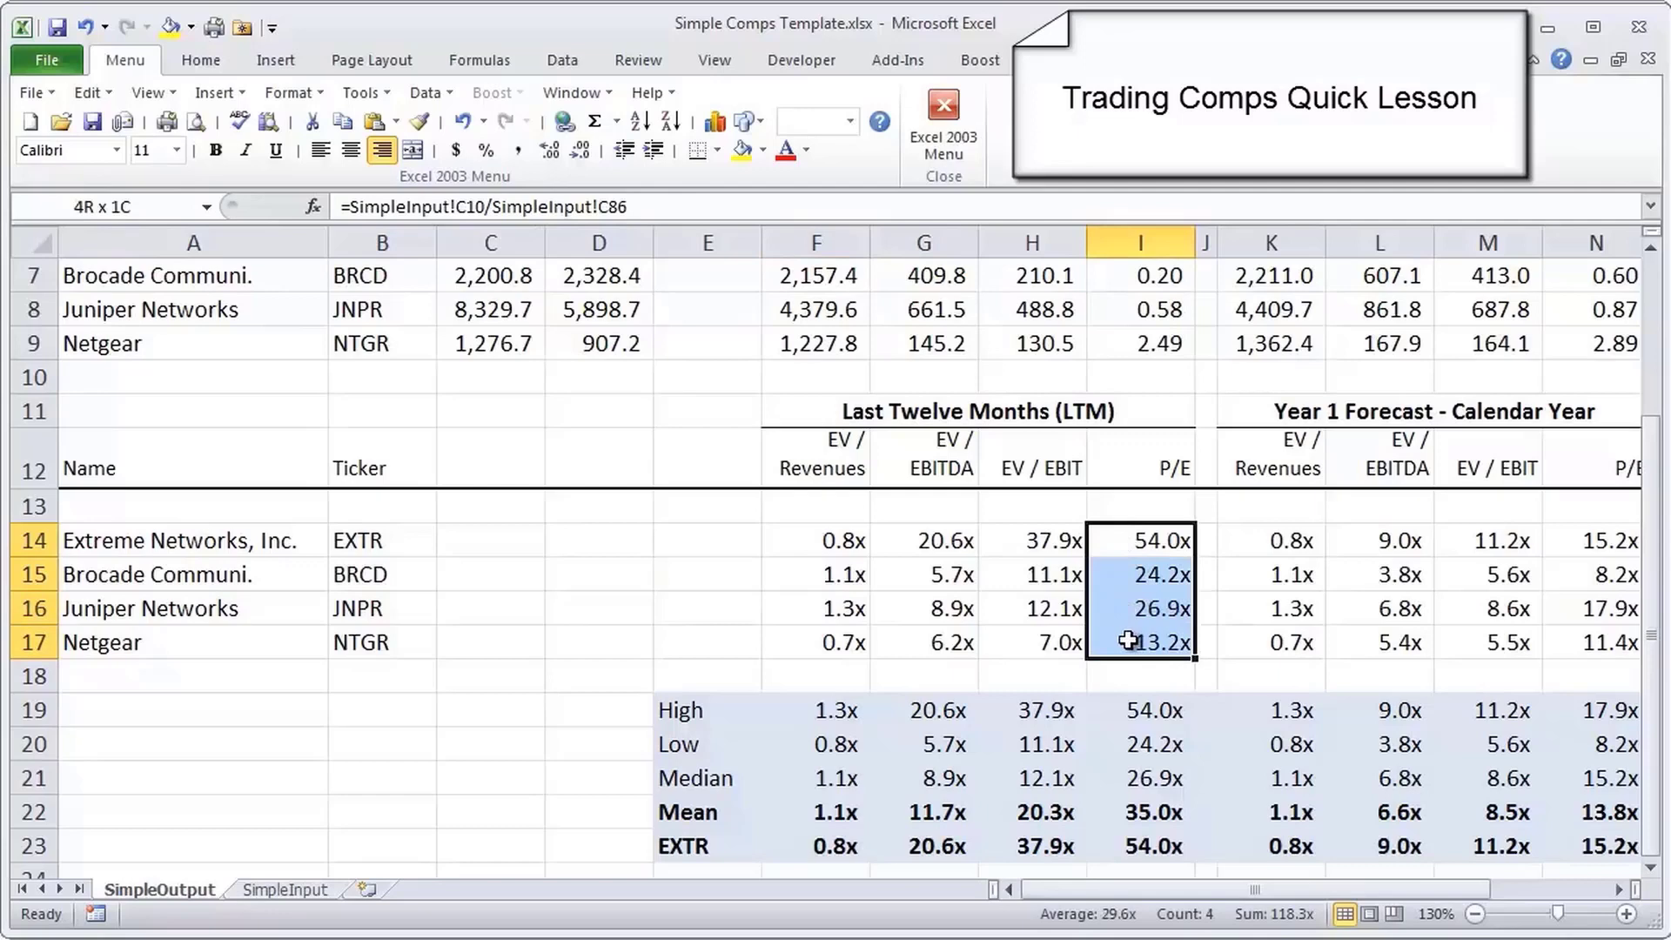
click(1112, 544)
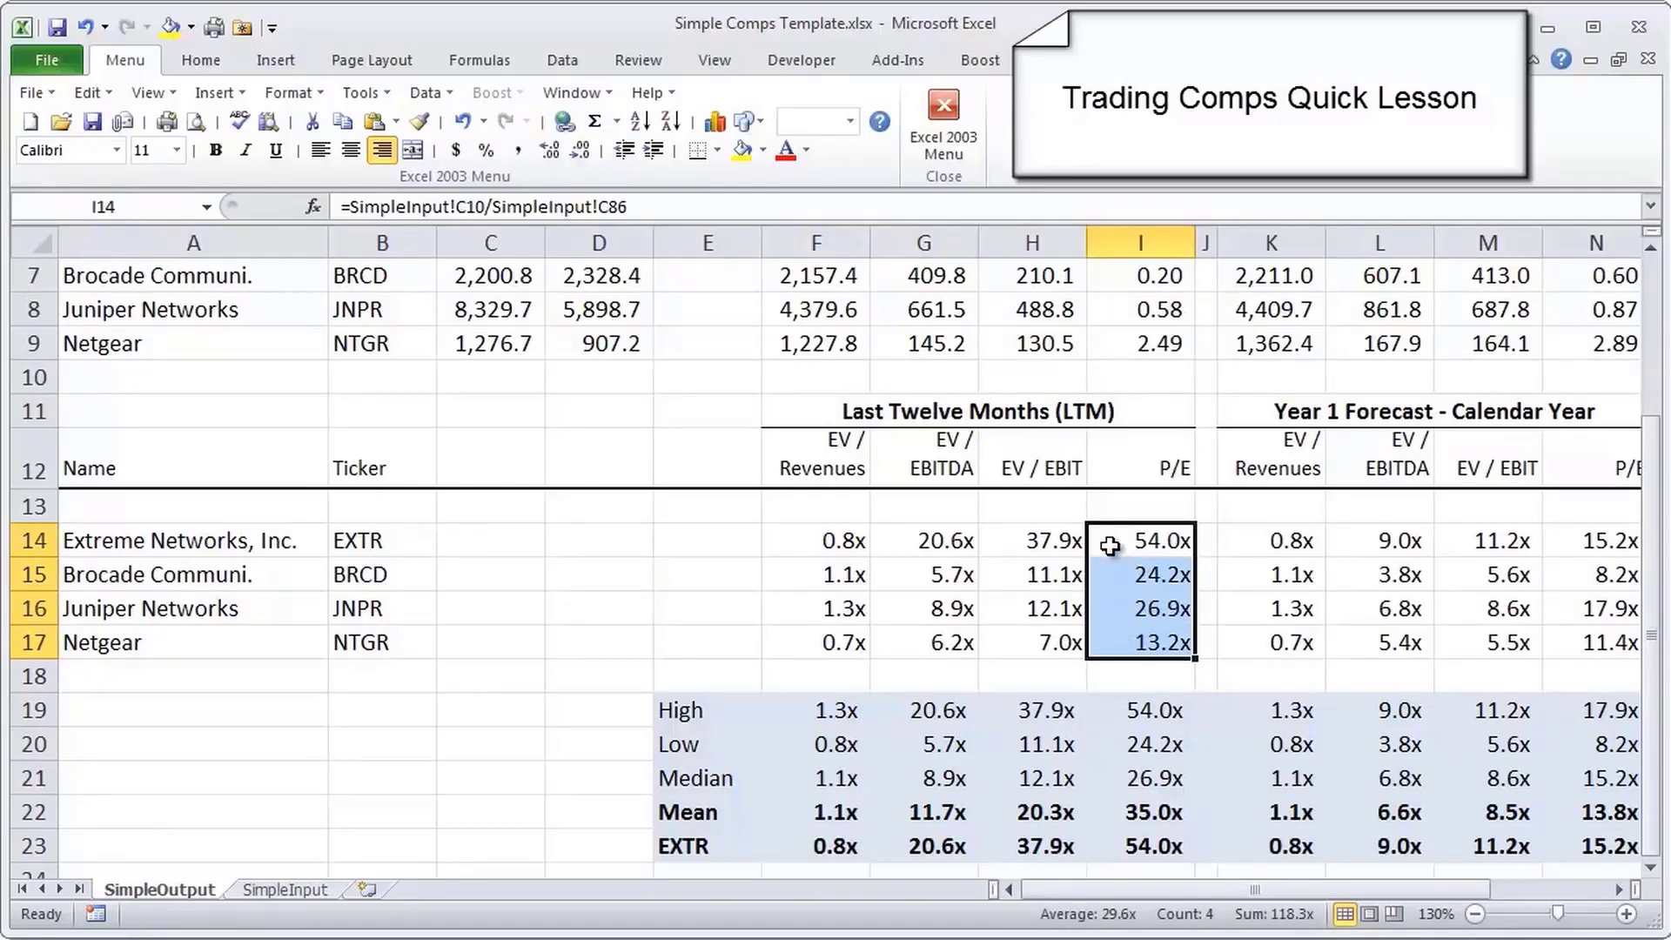
click(1139, 642)
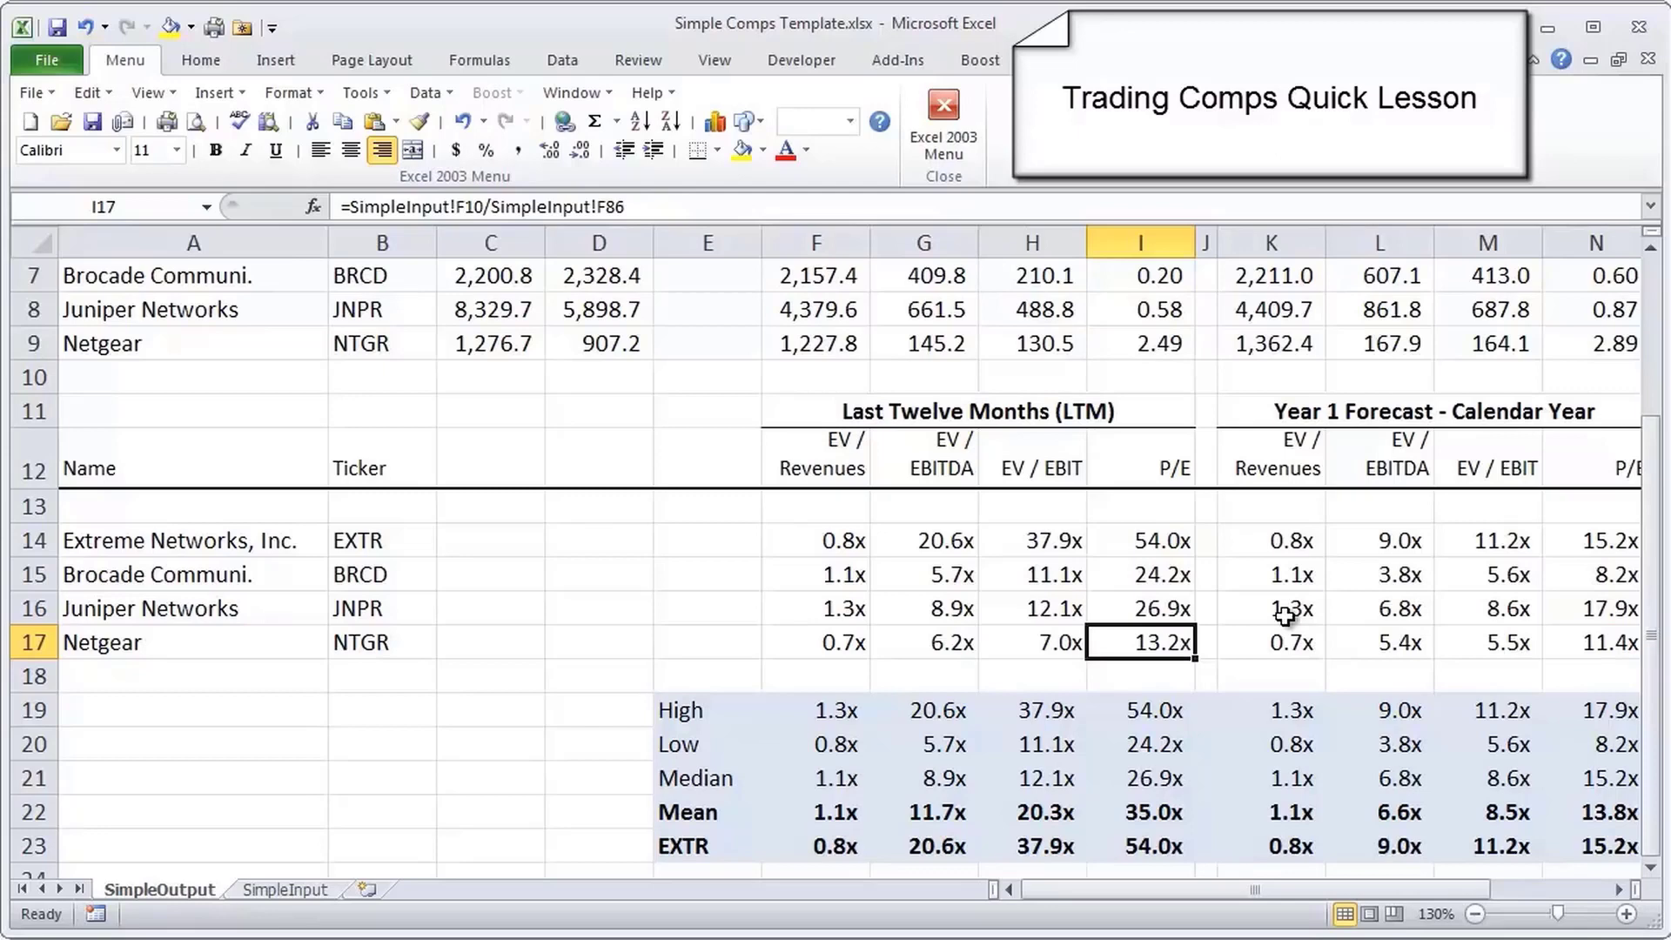
mouse_move(1157, 545)
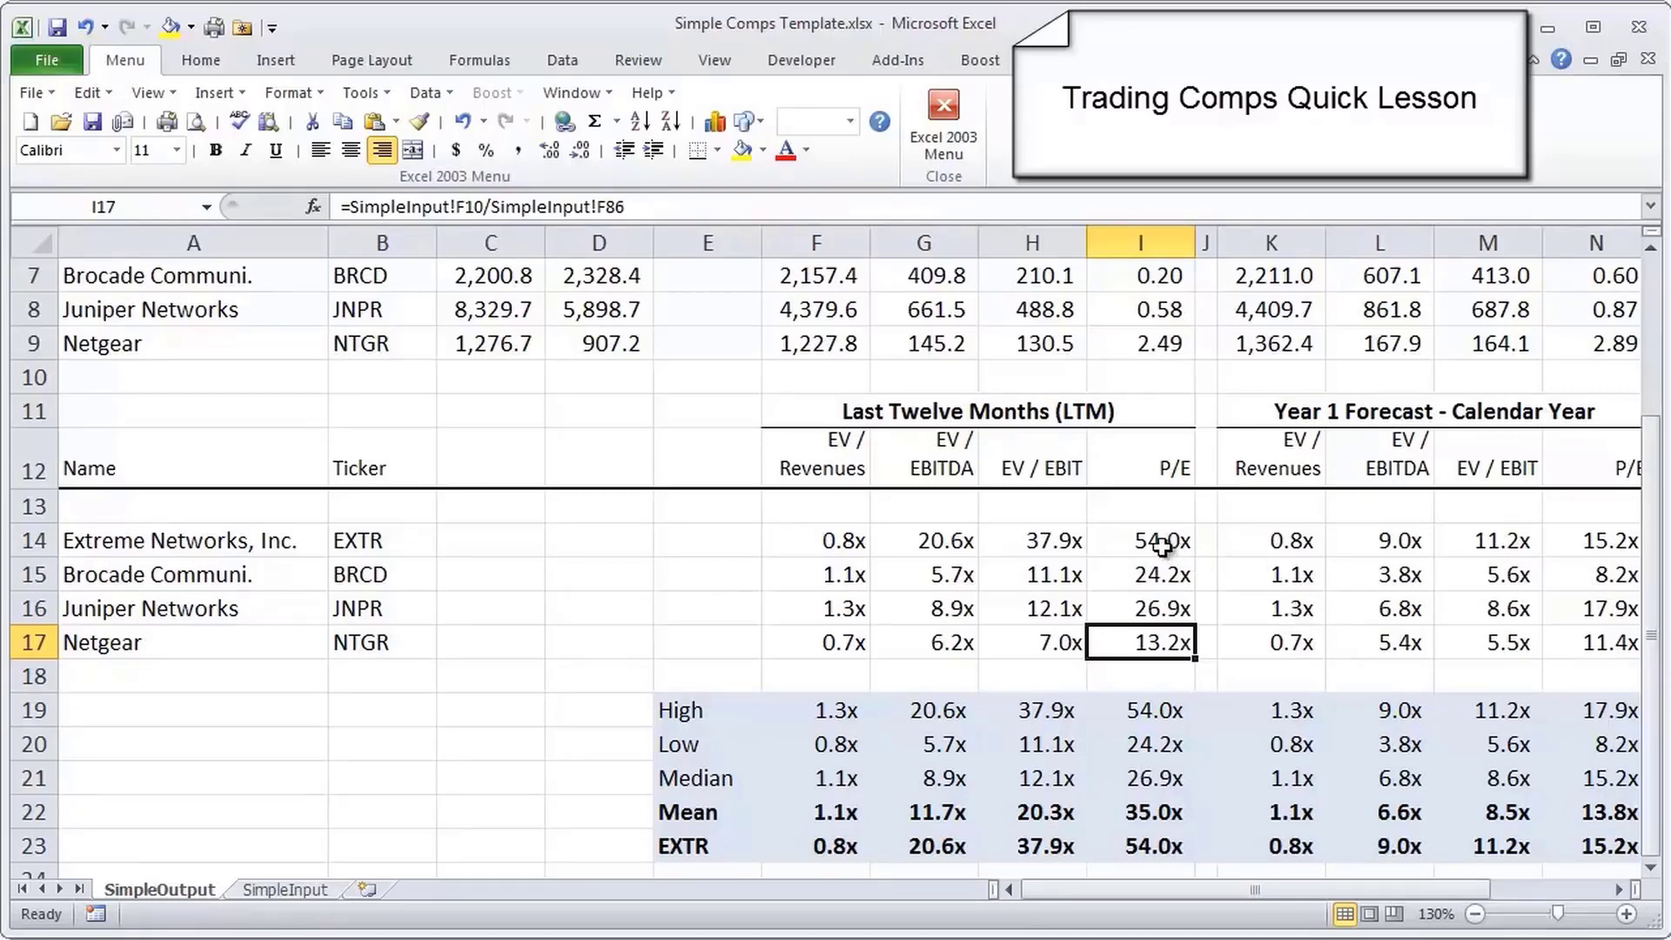
click(1141, 540)
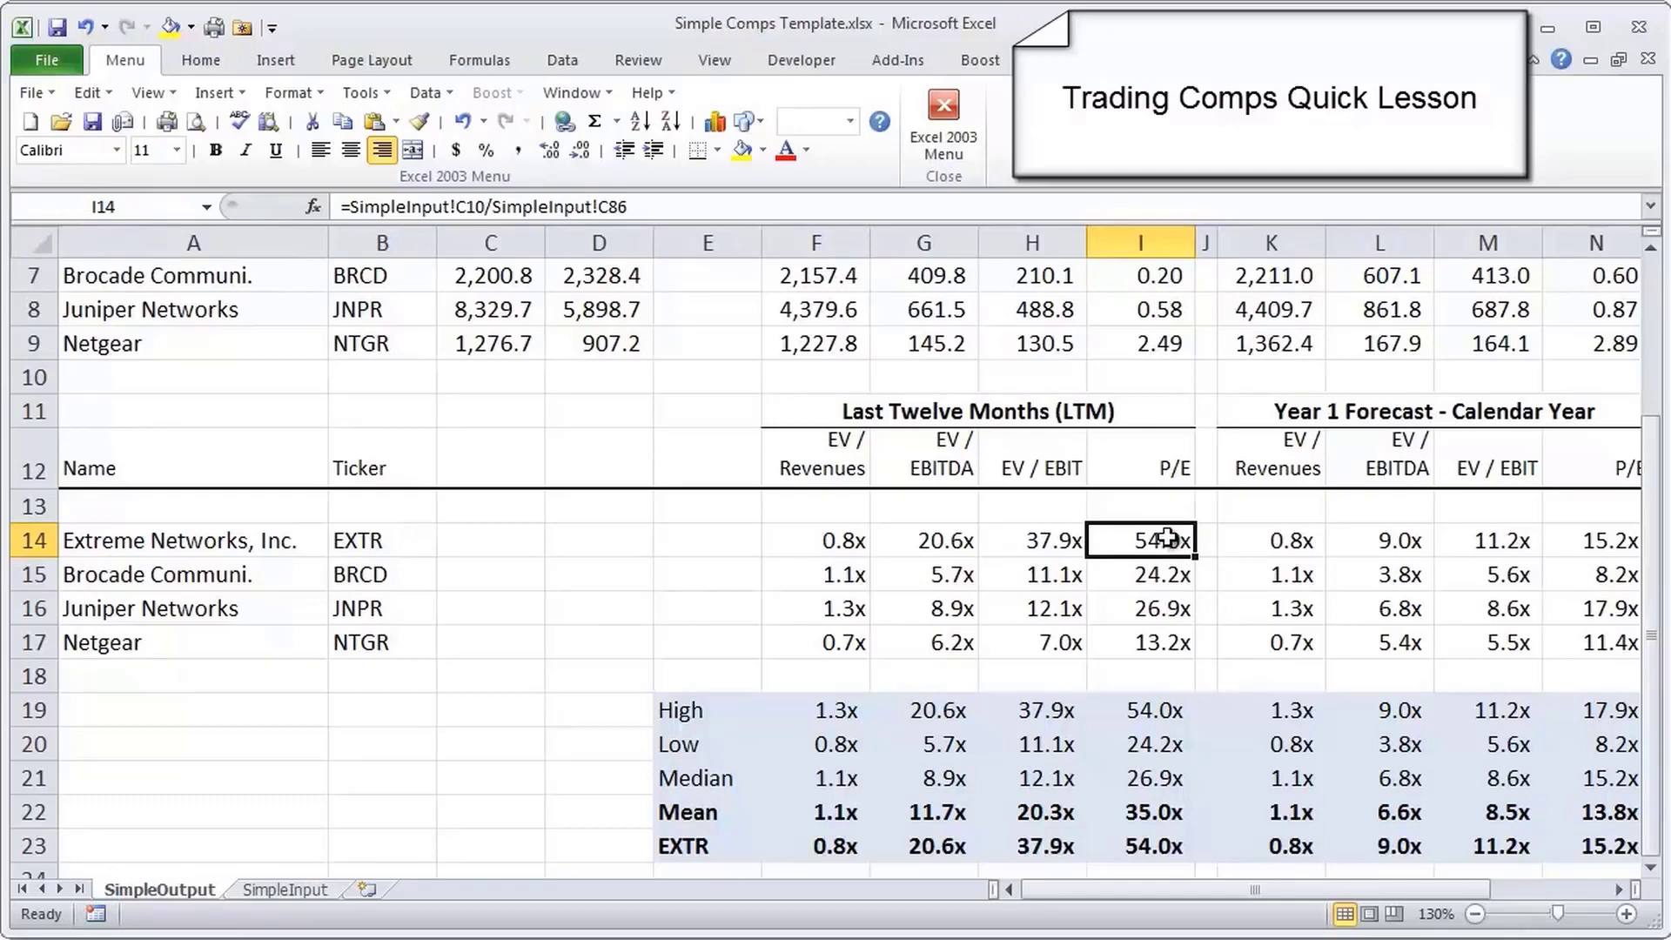
mouse_move(1298, 542)
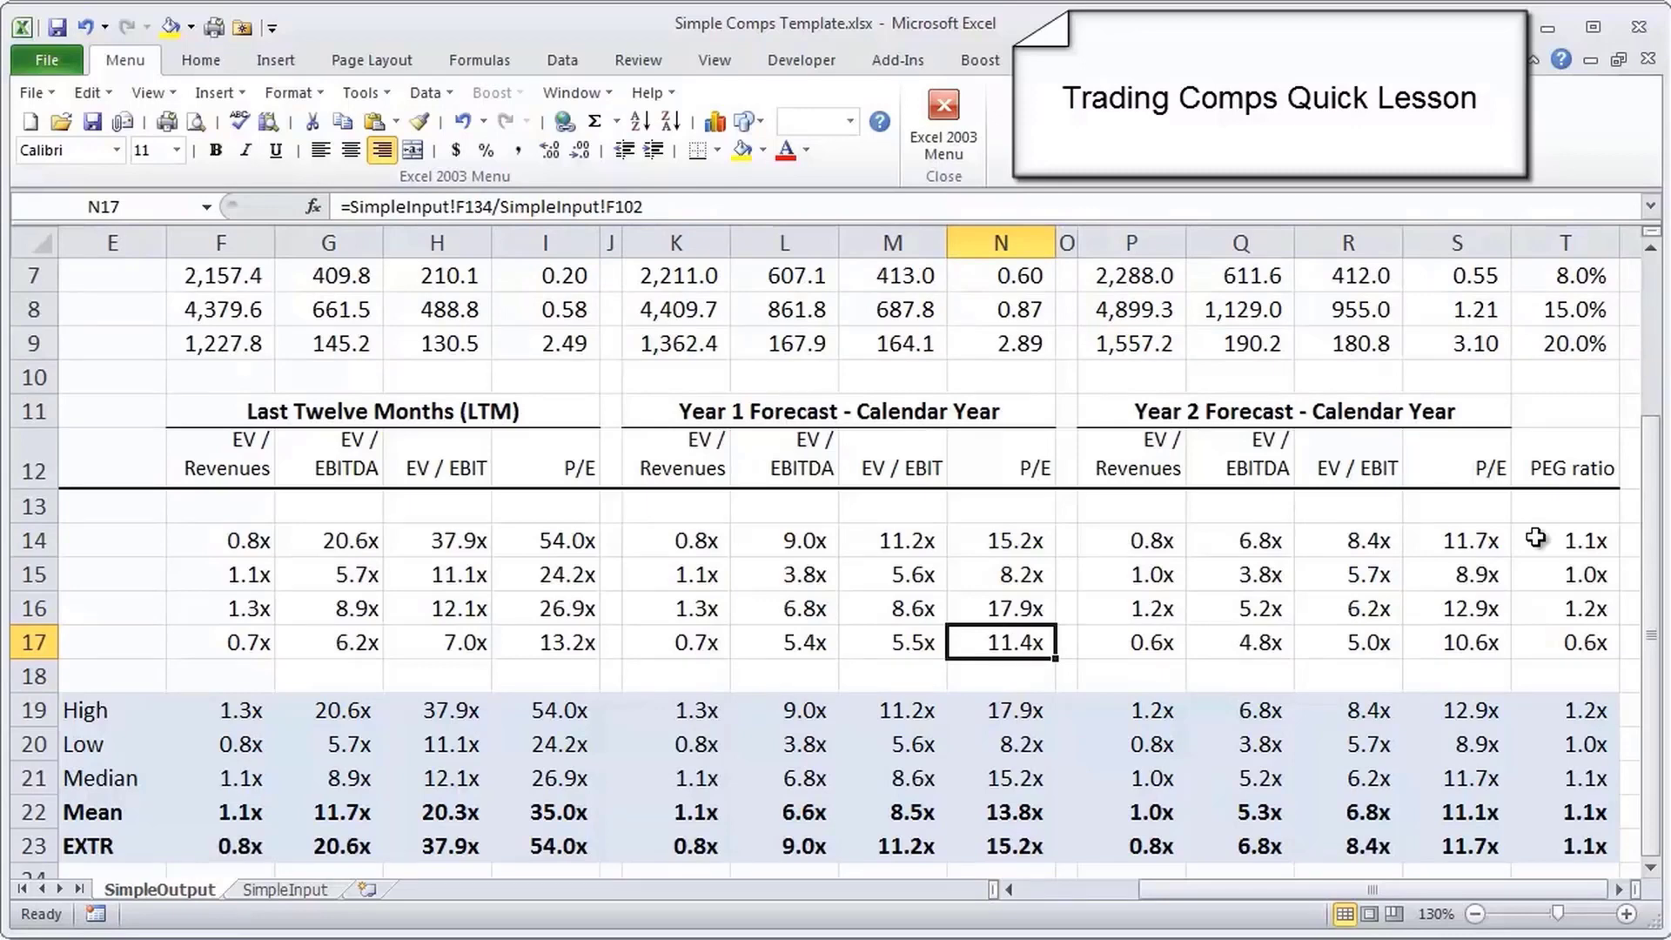
mouse_move(1514, 549)
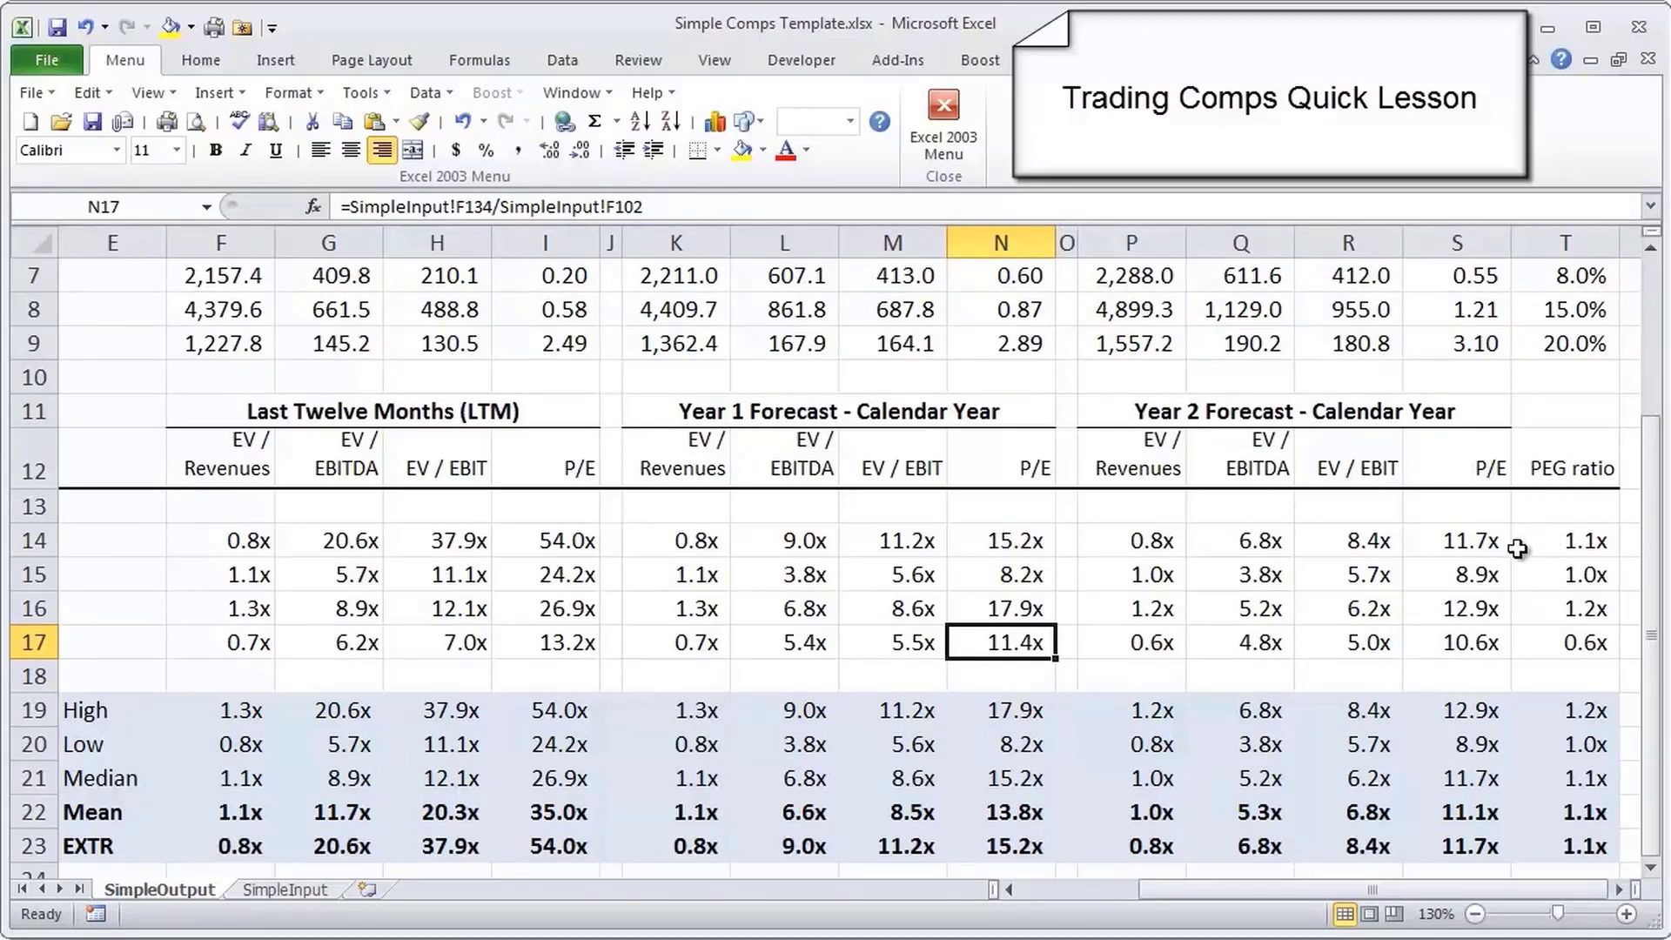
click(1565, 540)
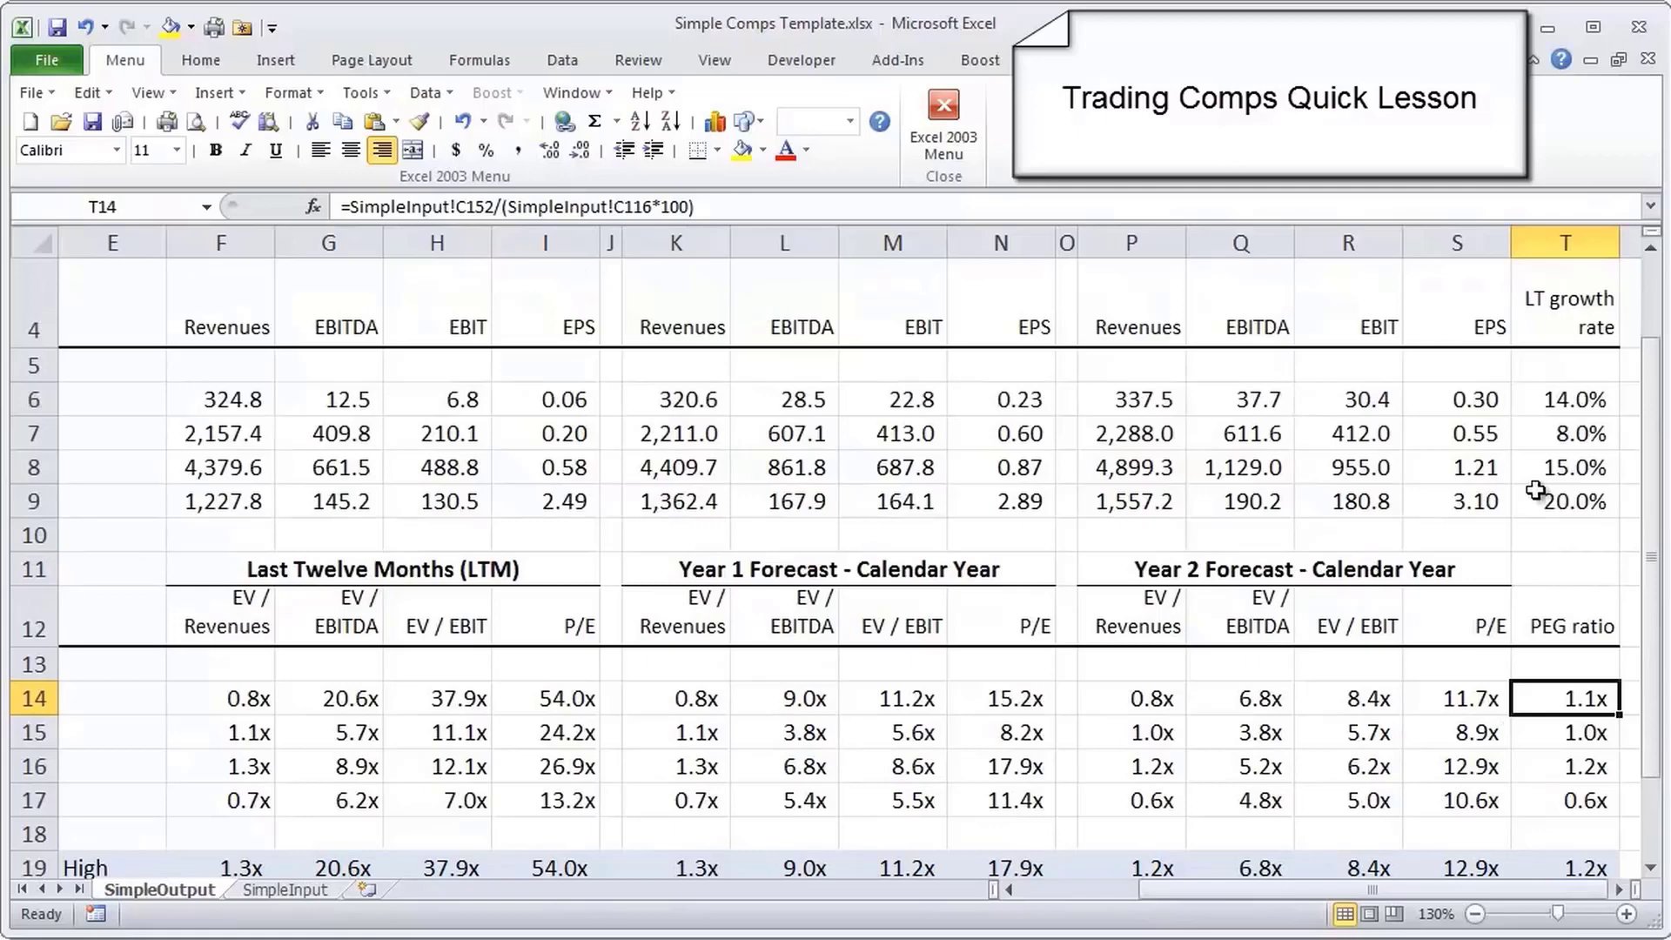
mouse_move(844, 630)
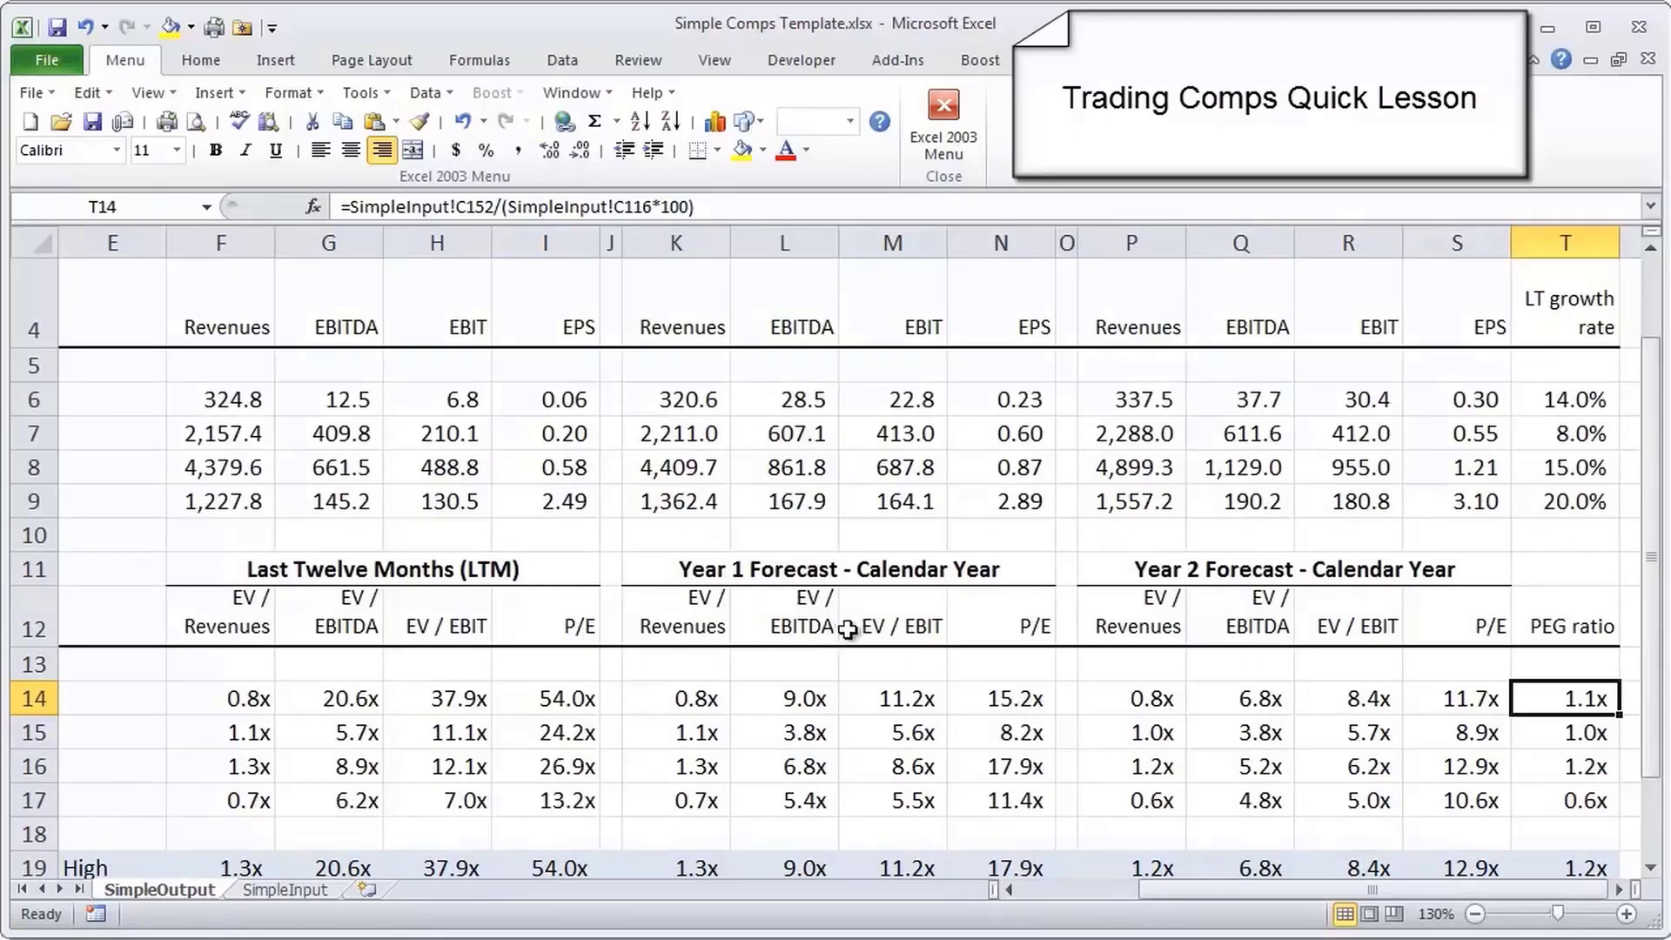
mouse_move(1551, 502)
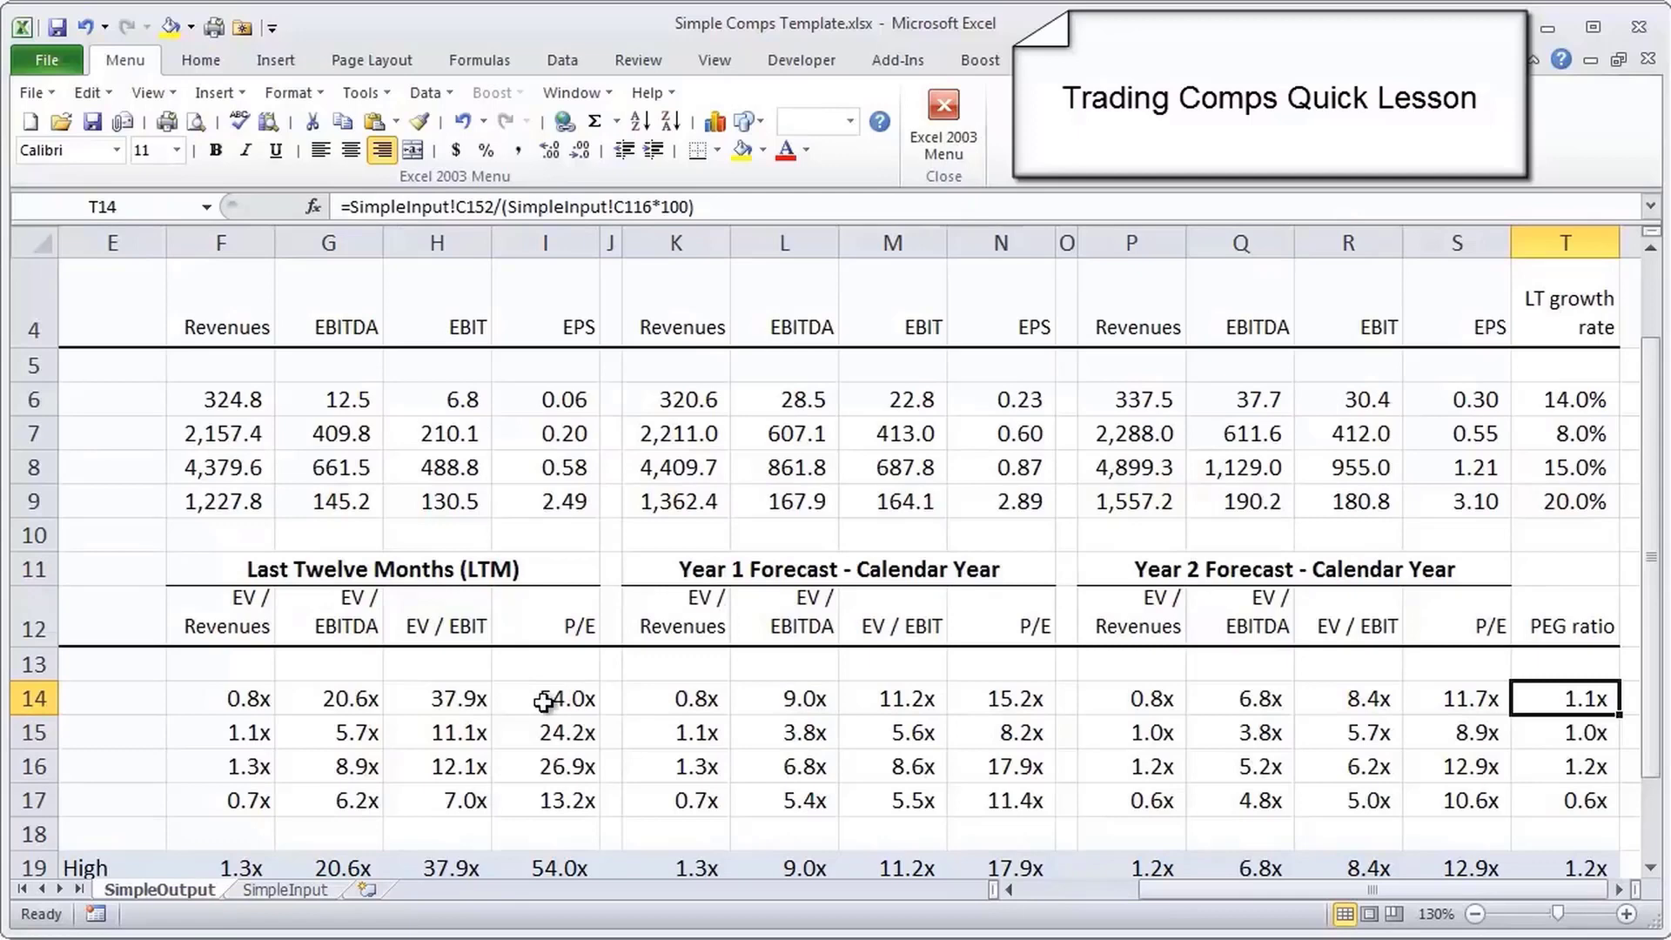
mouse_move(1484, 469)
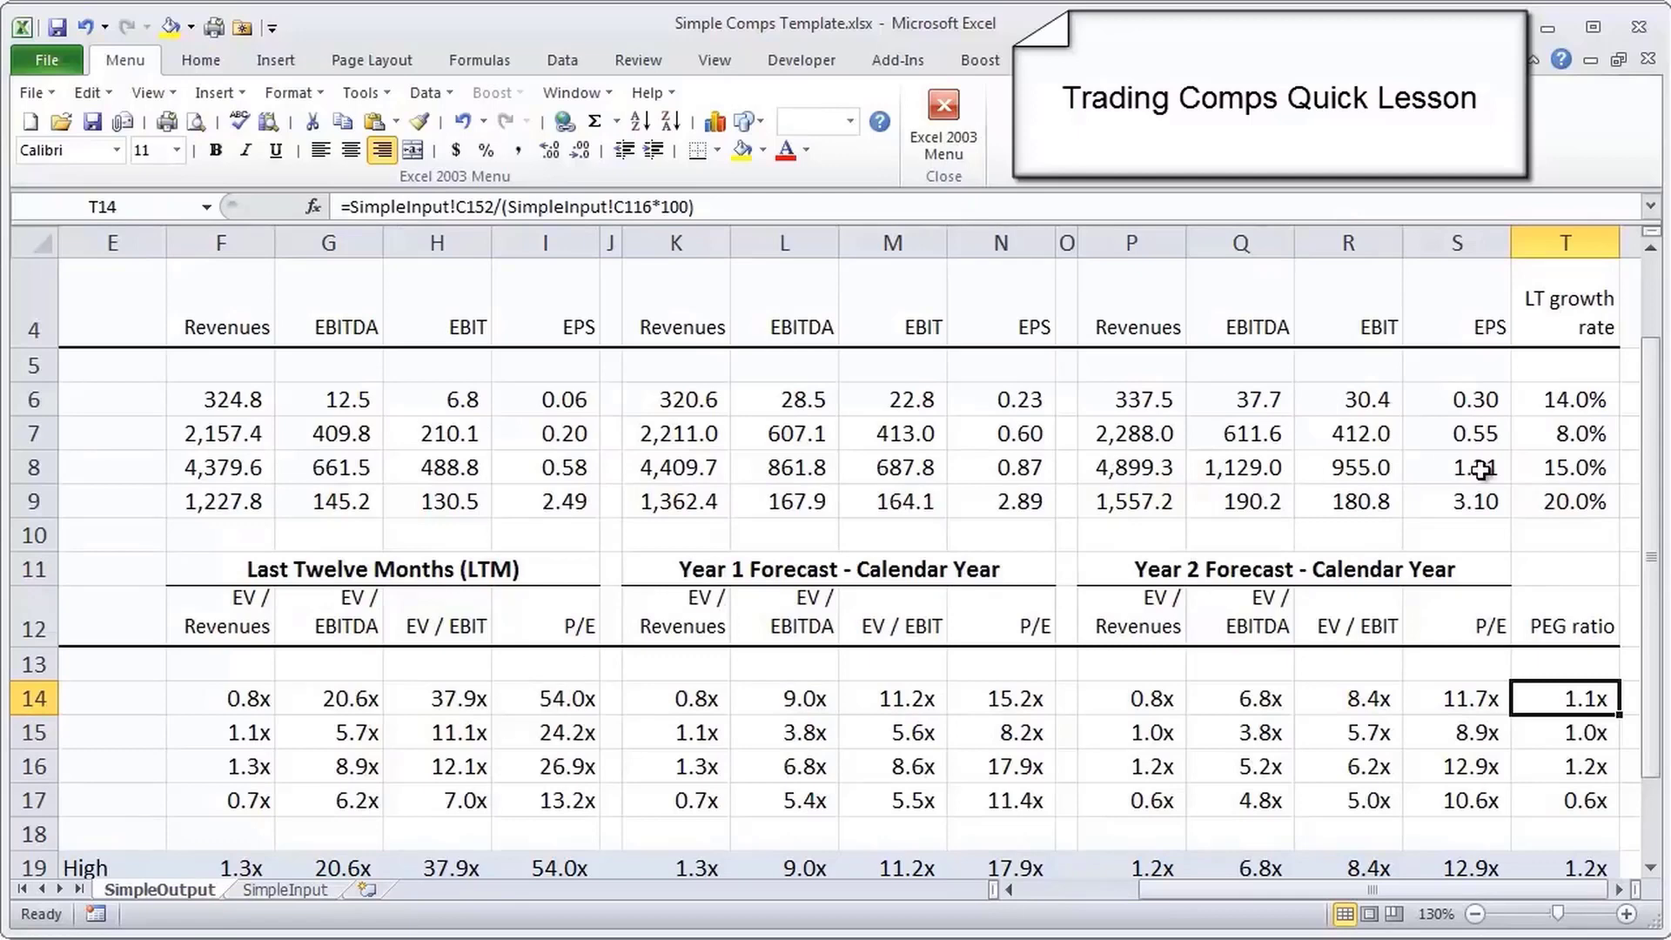
mouse_move(1539, 502)
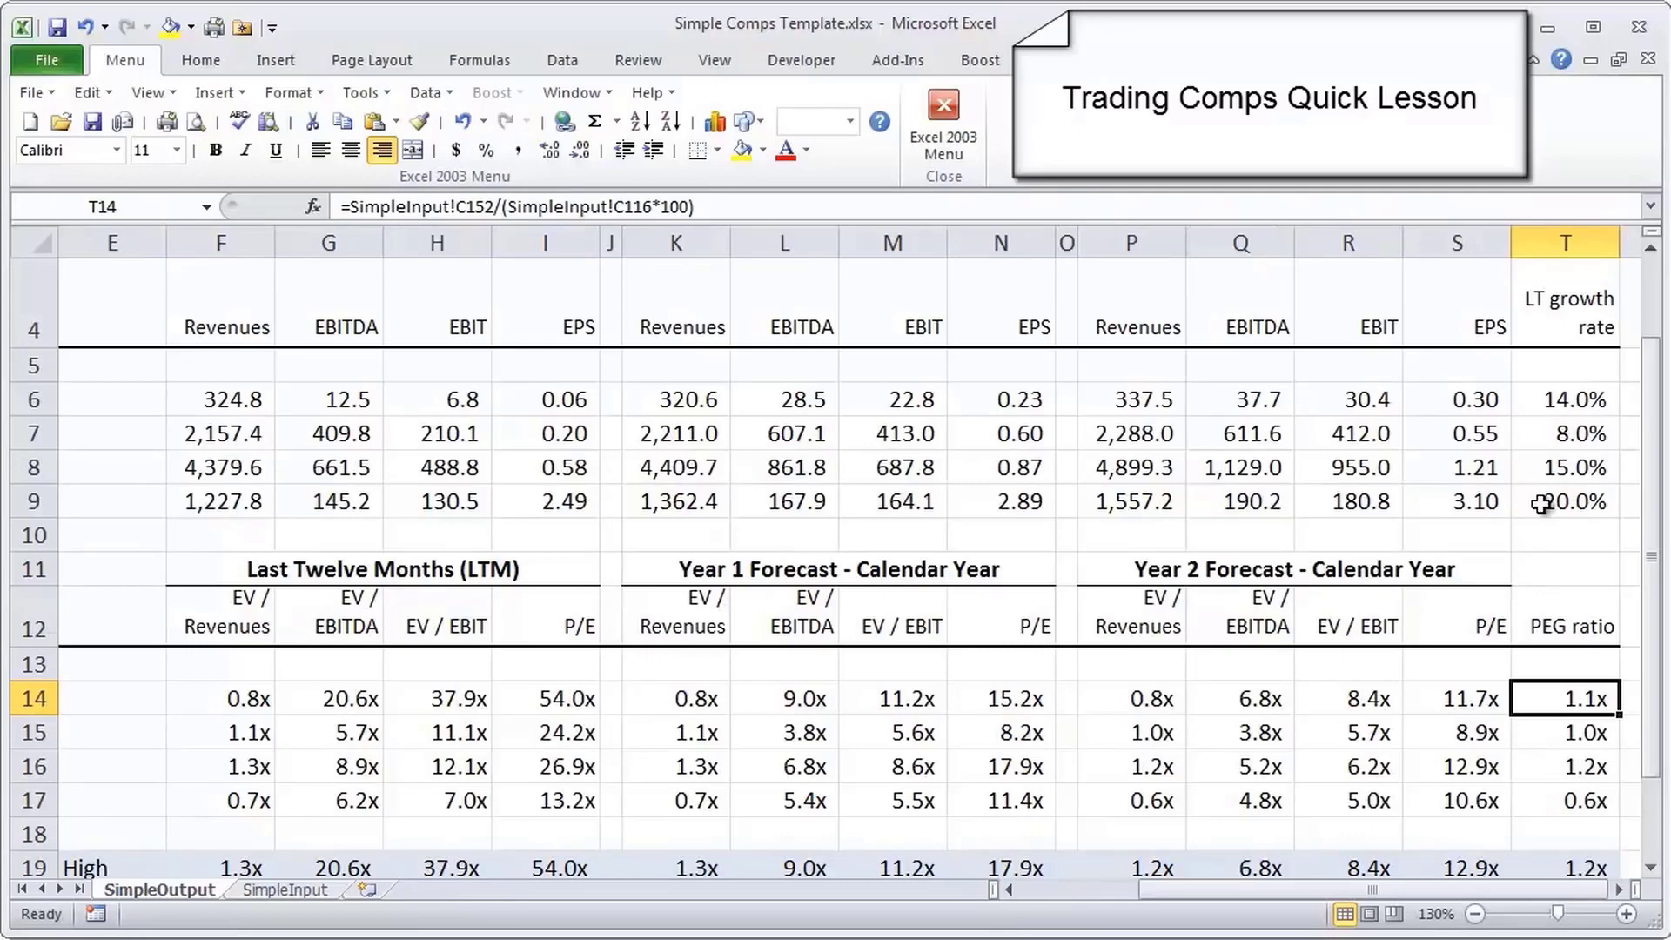
mouse_move(1614, 752)
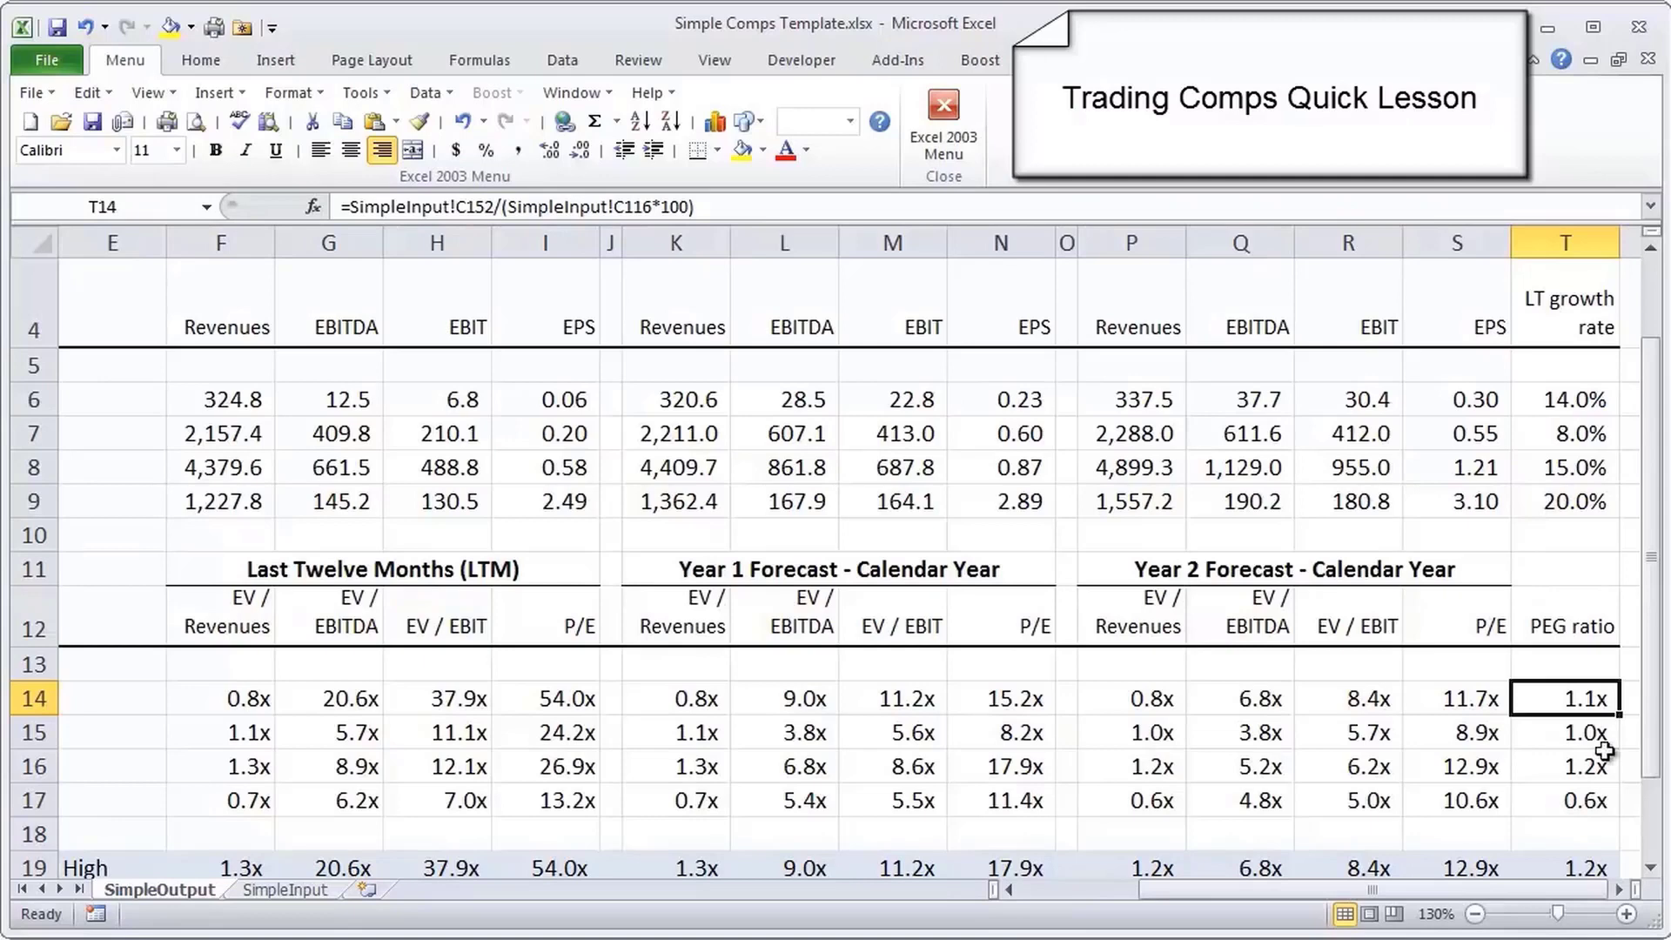
Inspect NTGR's LTM P/E formula, its 20.0% growth source and its PEG ratio formula.
scroll(down, 3)
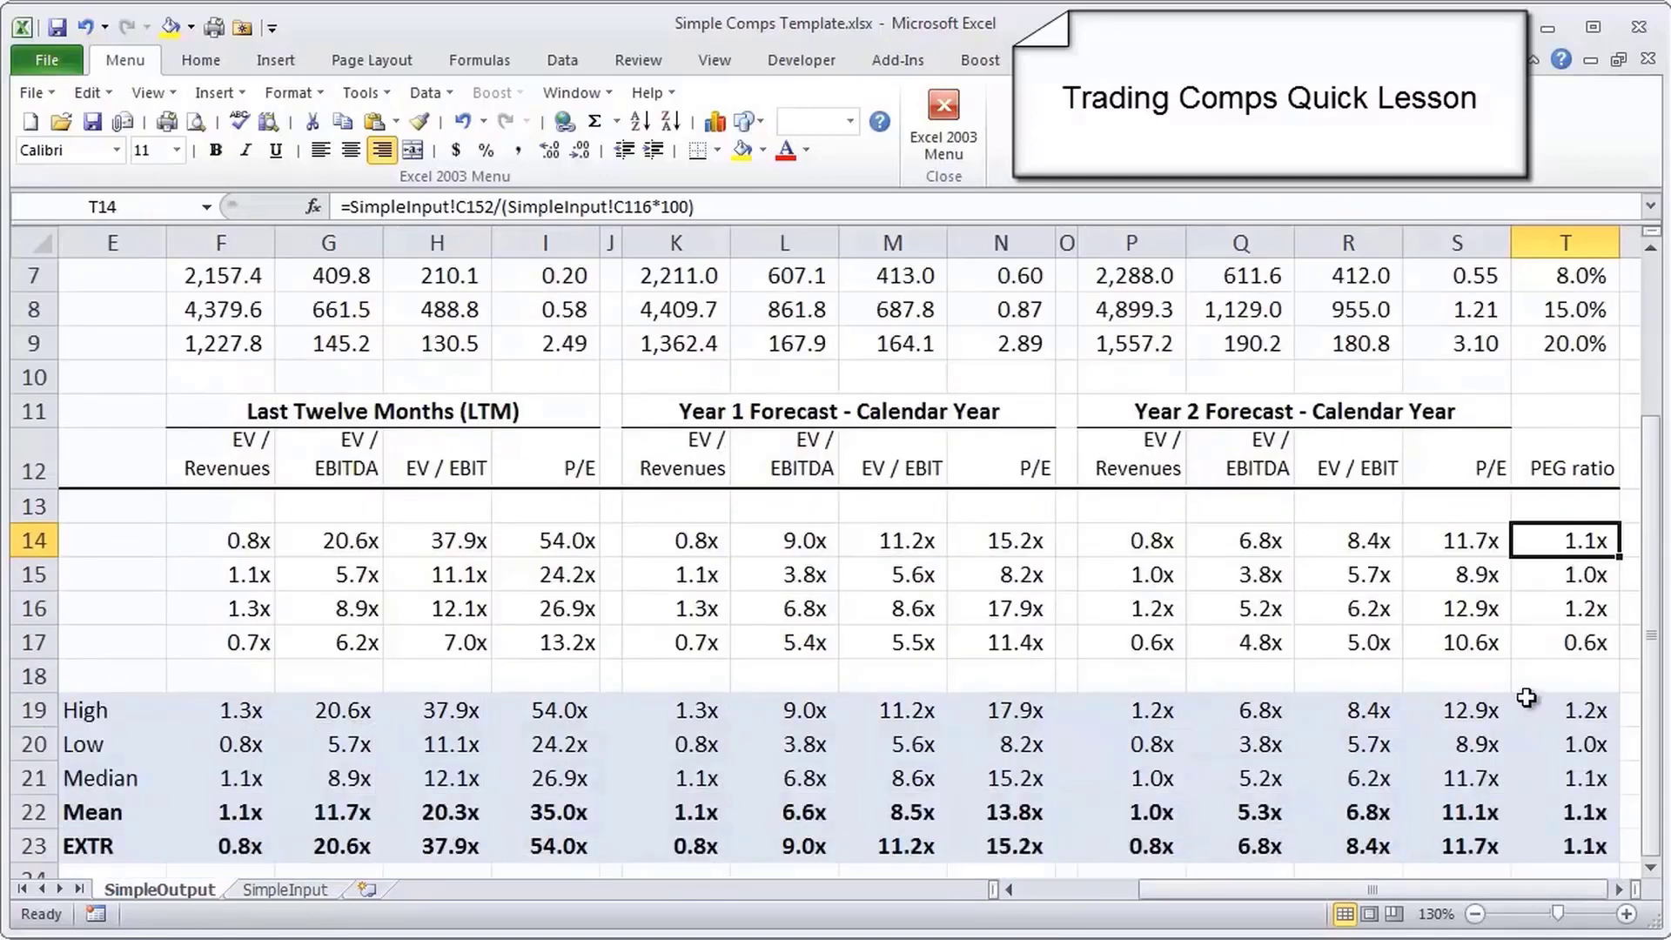
mouse_move(1523, 643)
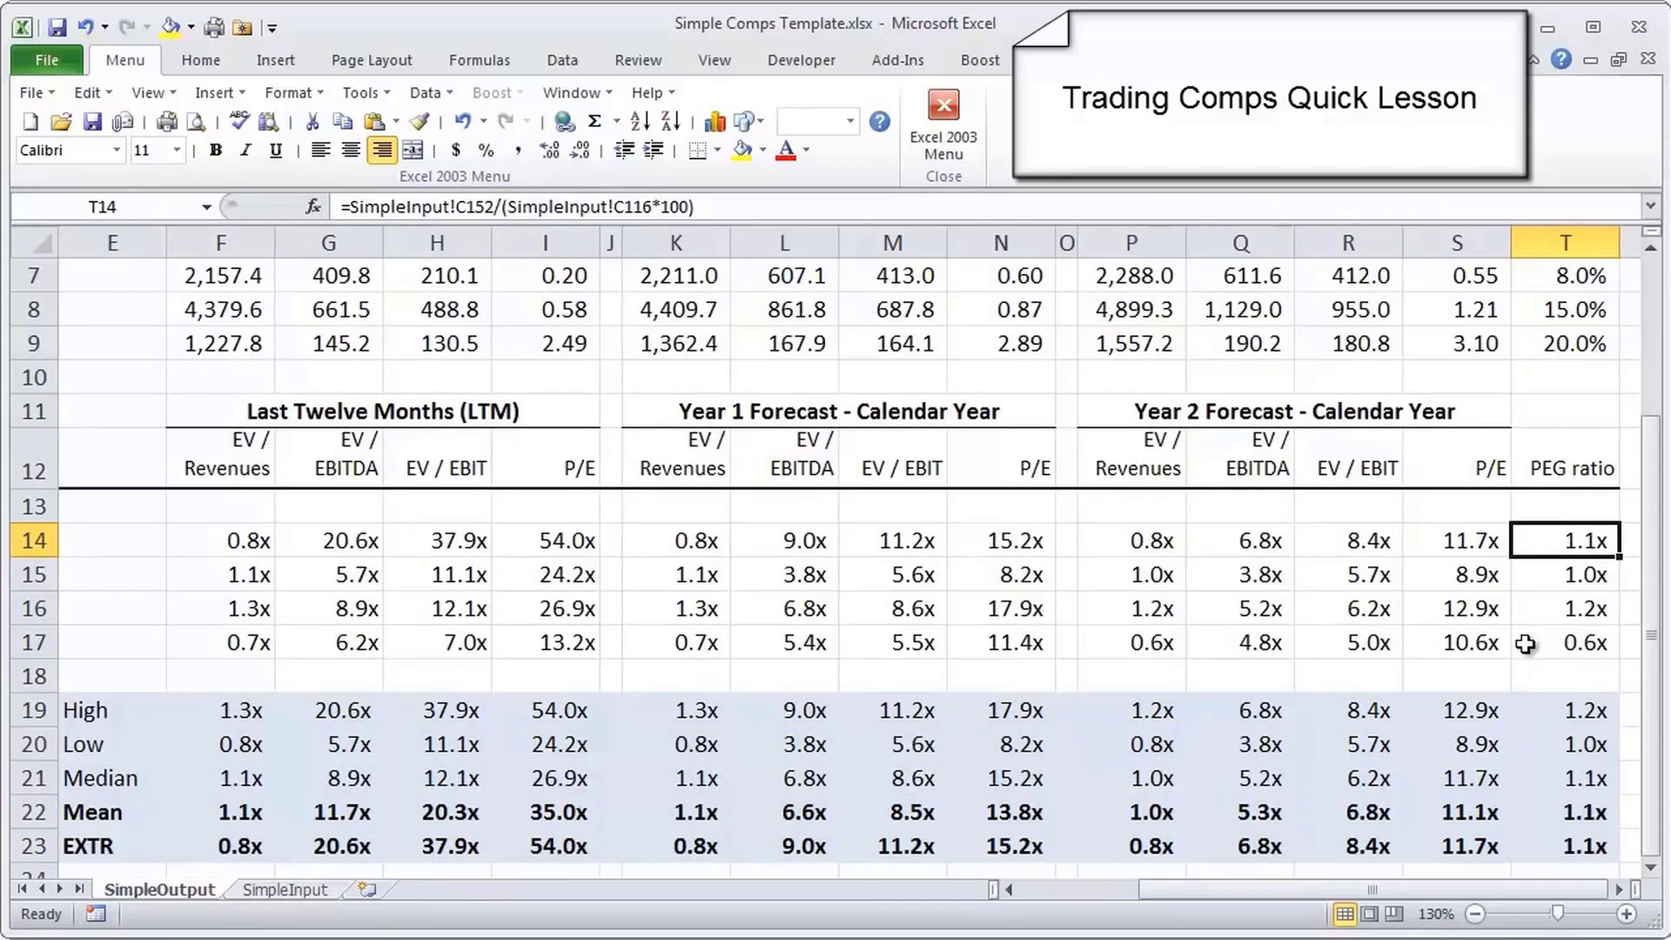
mouse_move(1563, 665)
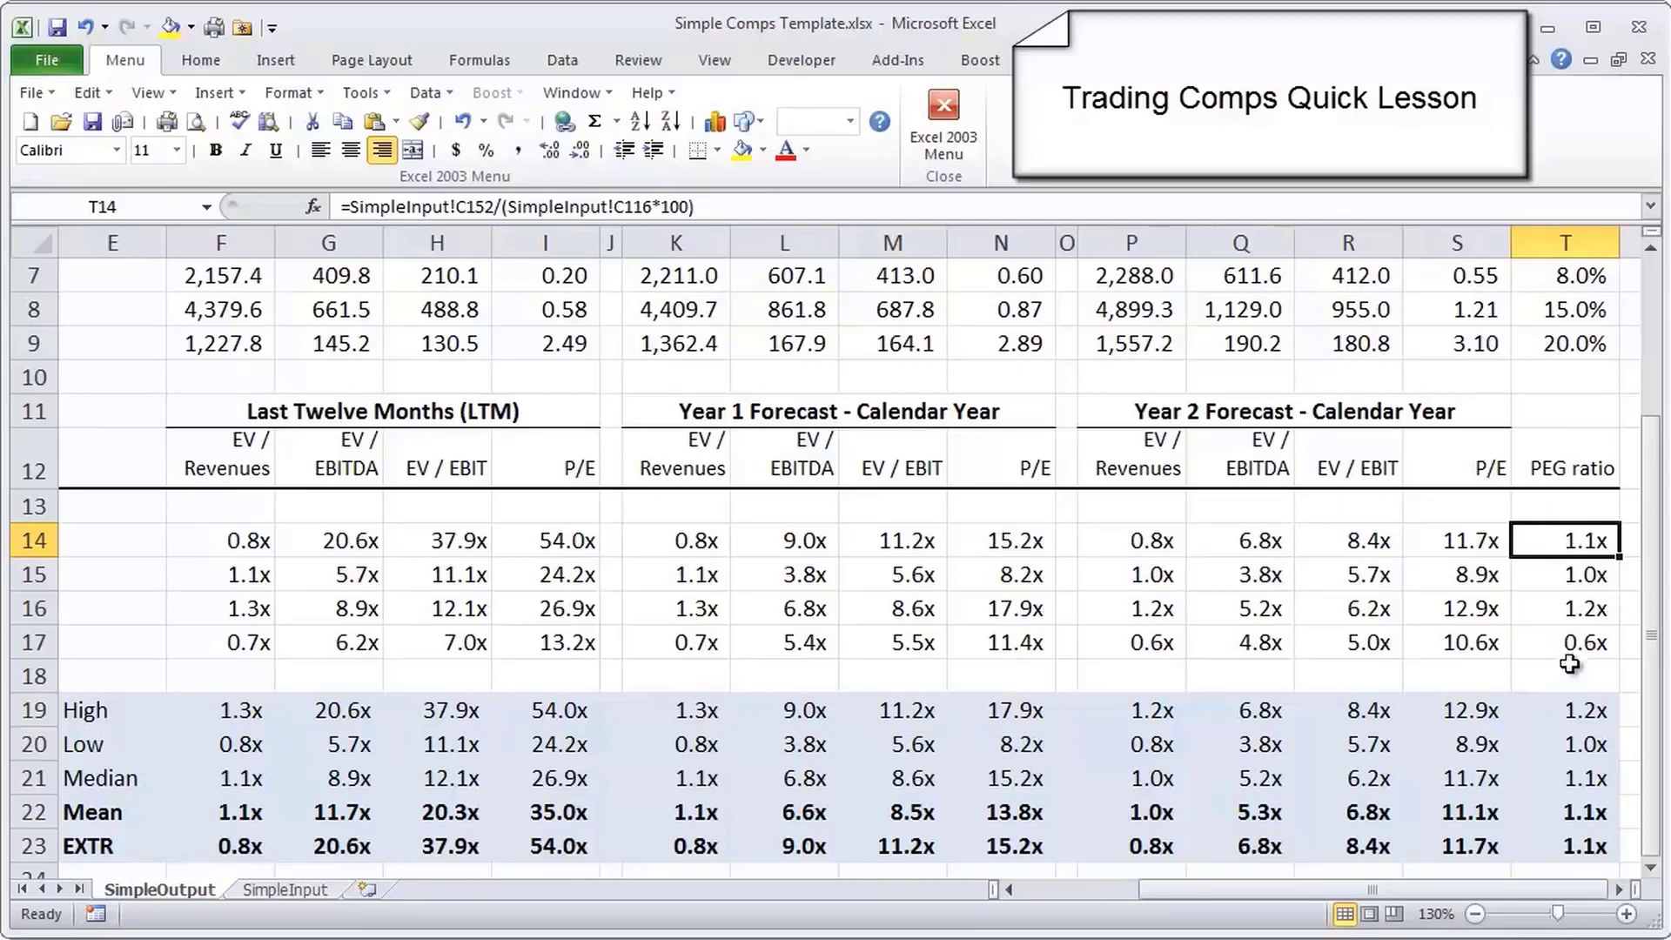
mouse_move(1569, 643)
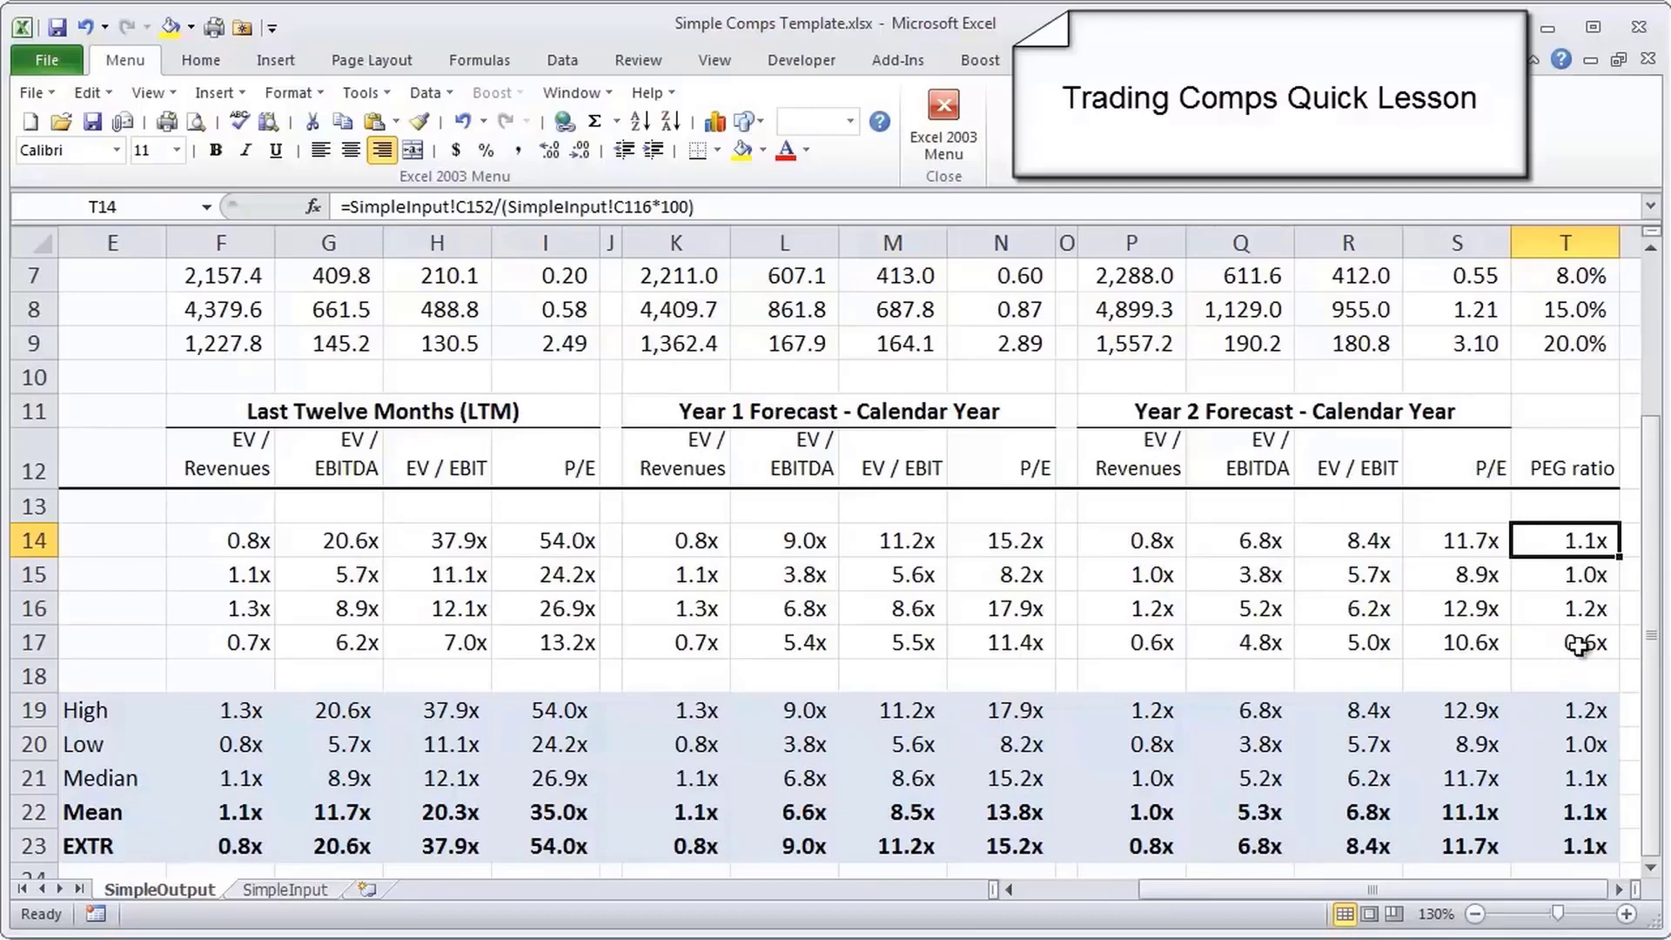
click(543, 642)
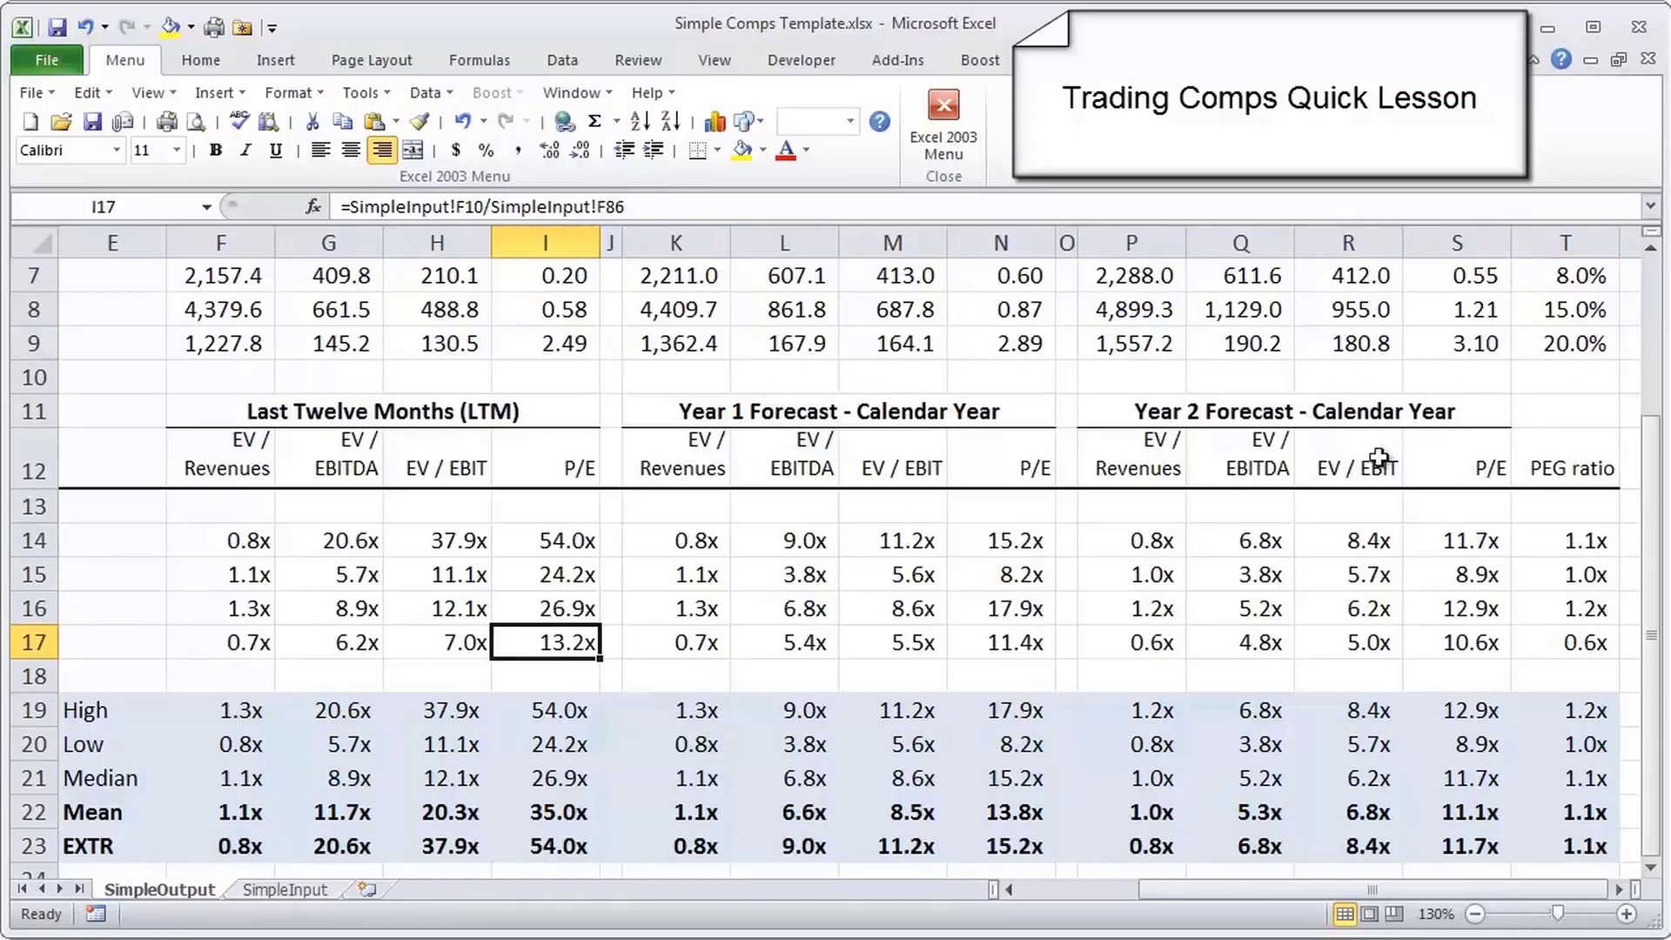
click(1565, 343)
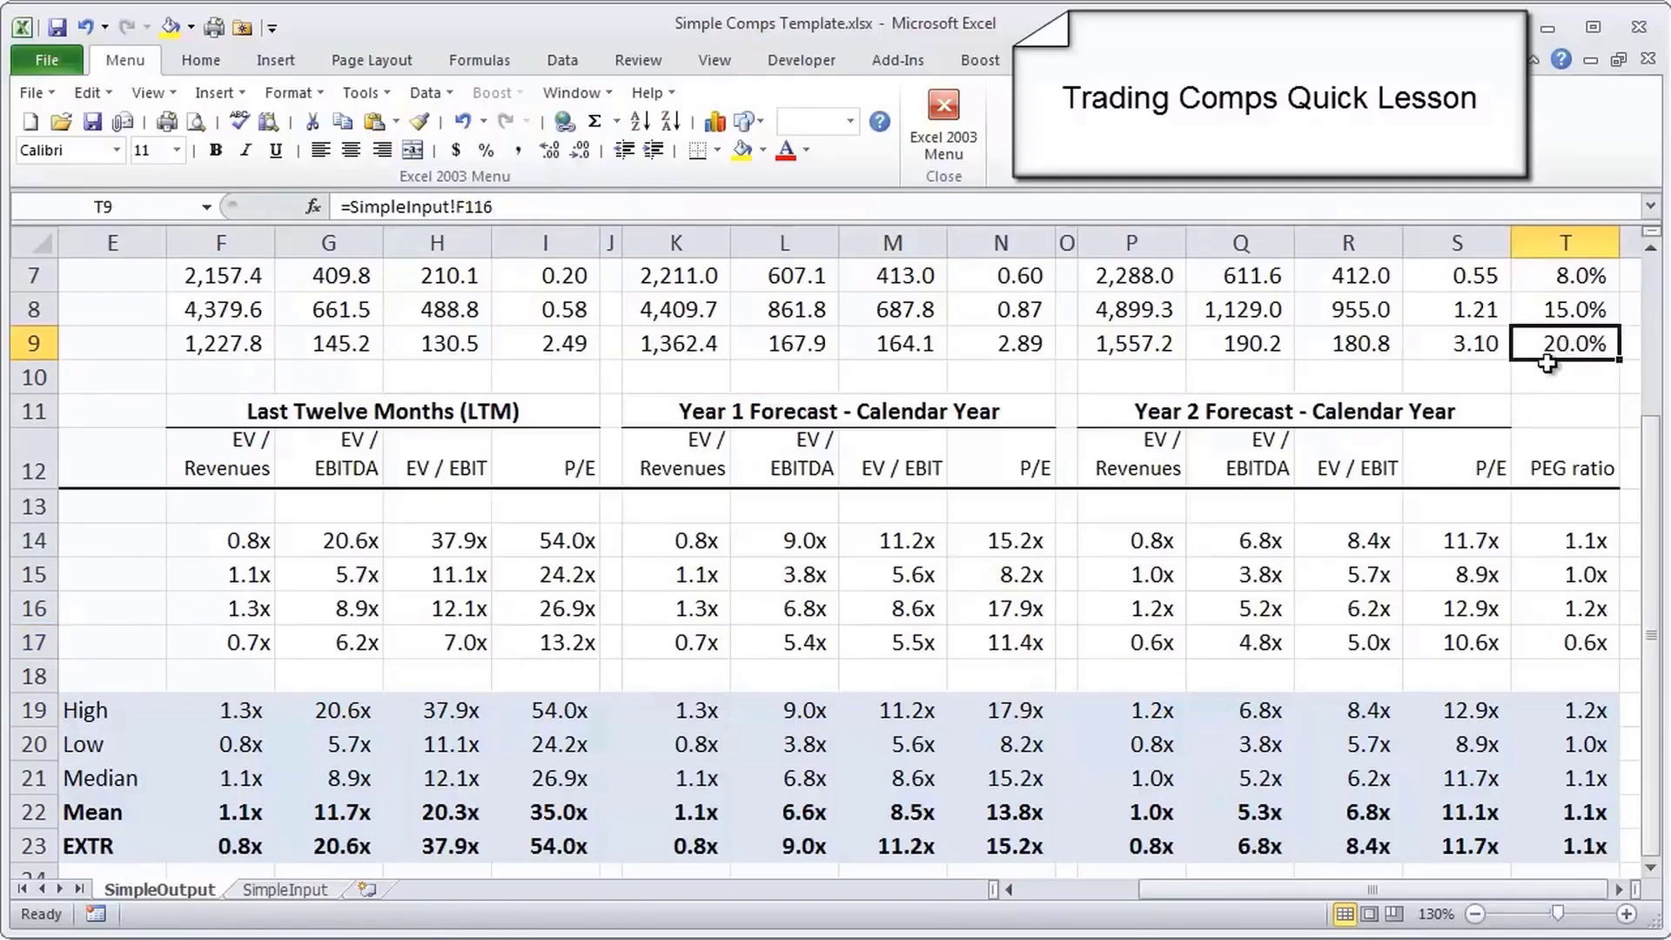
click(1569, 642)
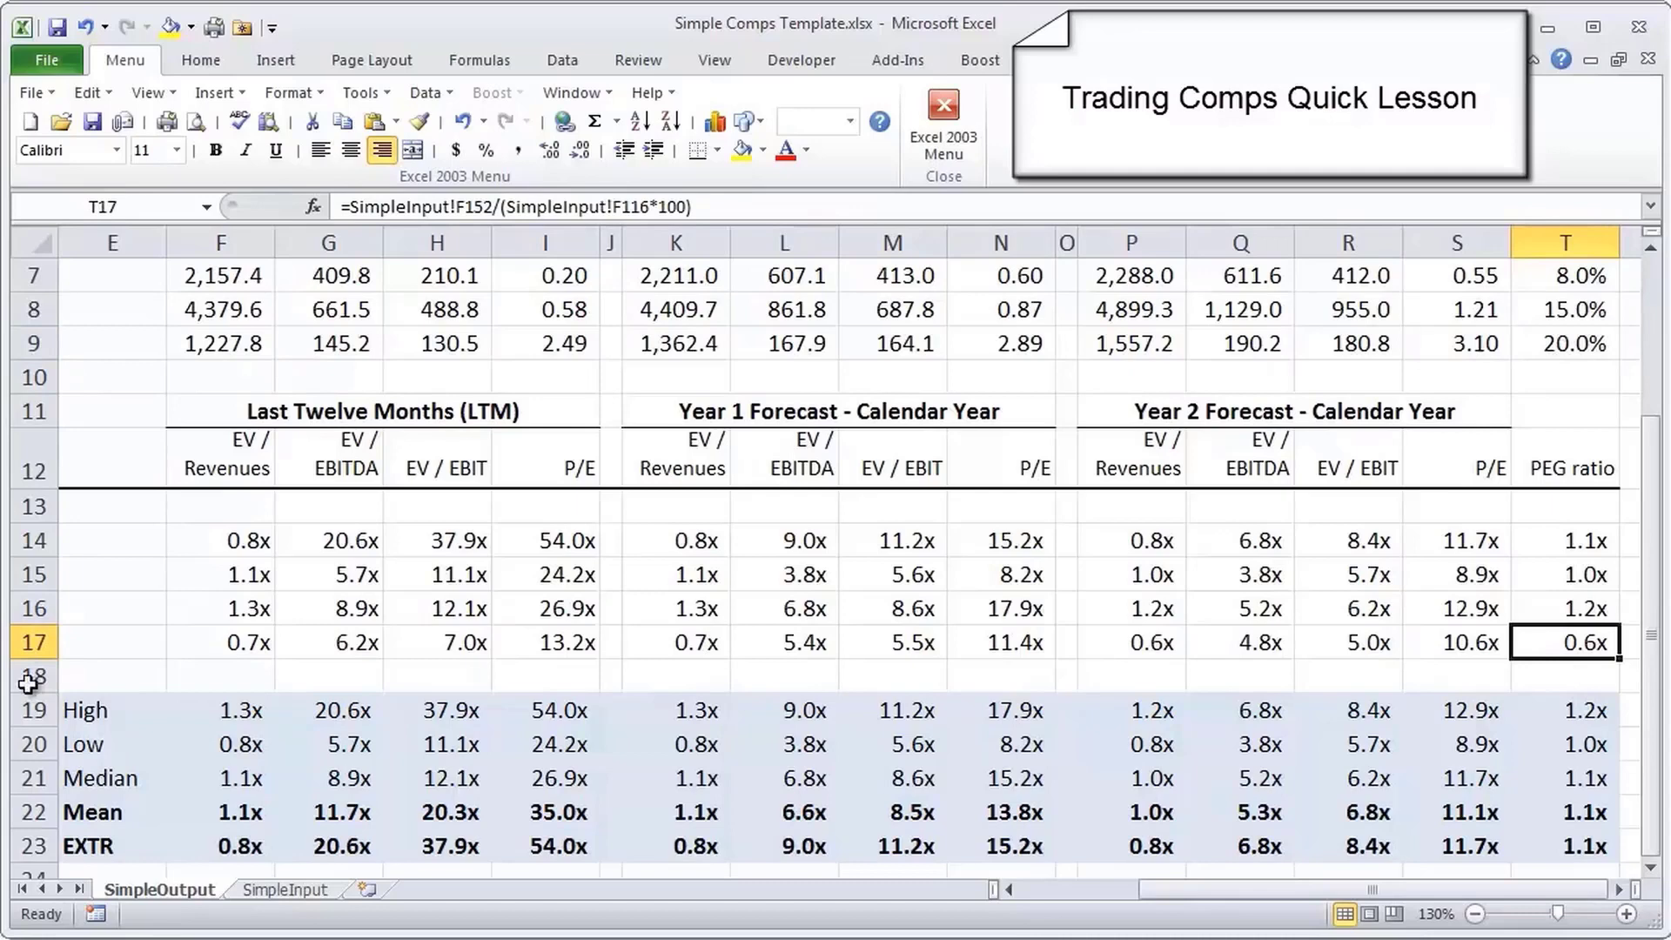
mouse_move(1546, 359)
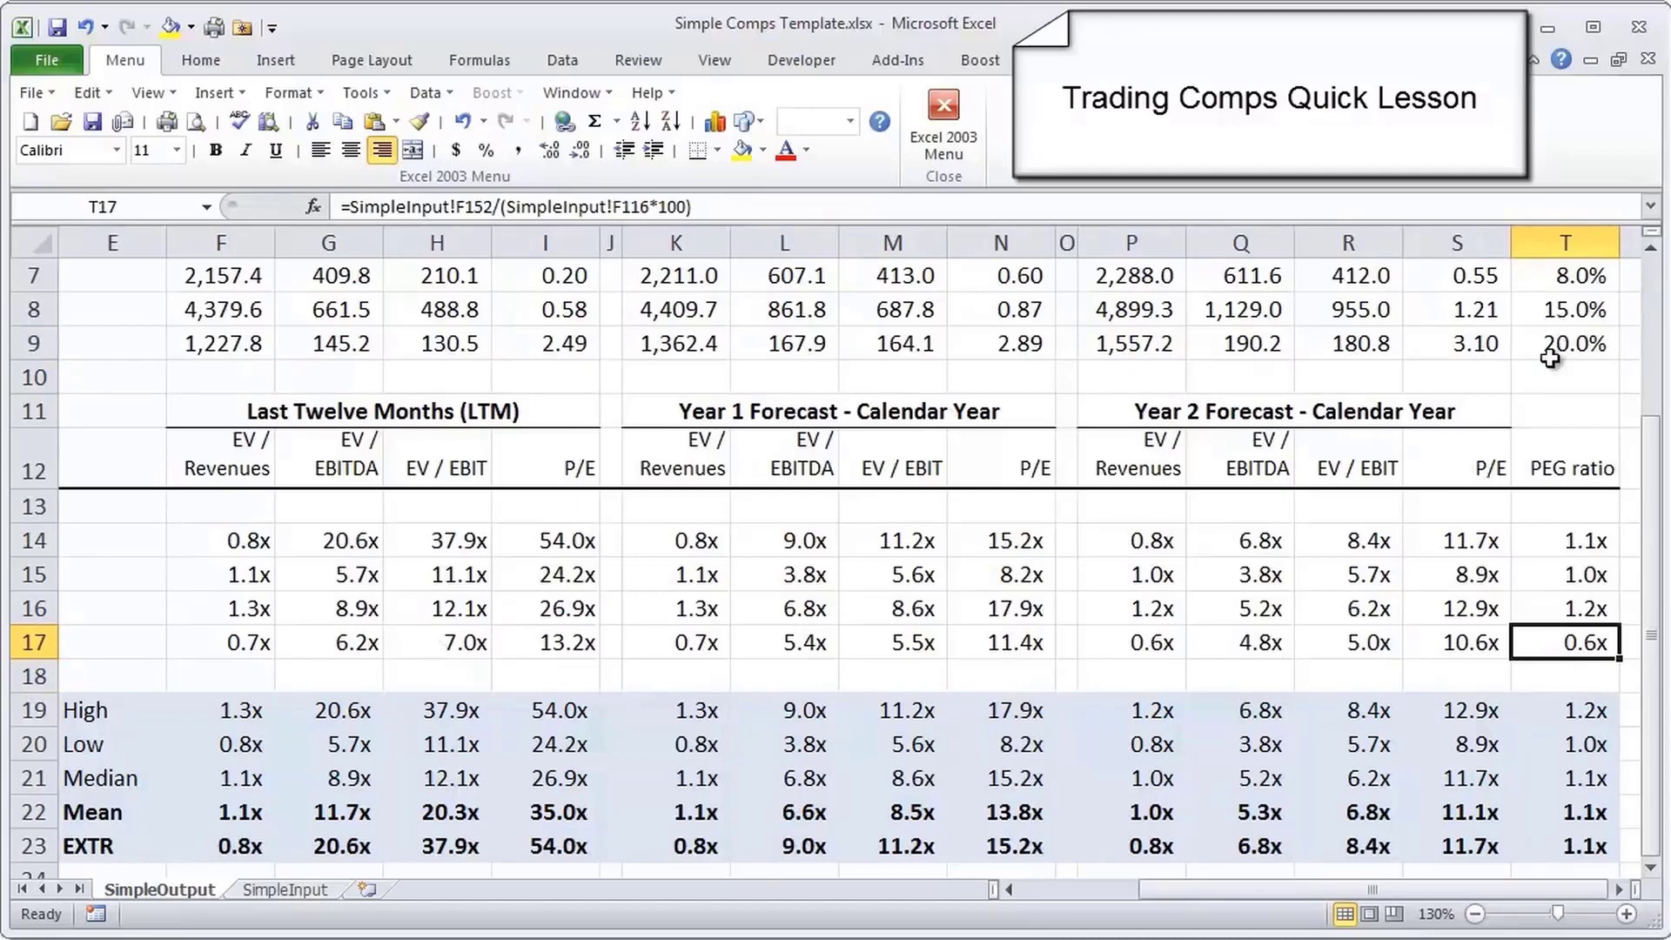
mouse_move(1176, 424)
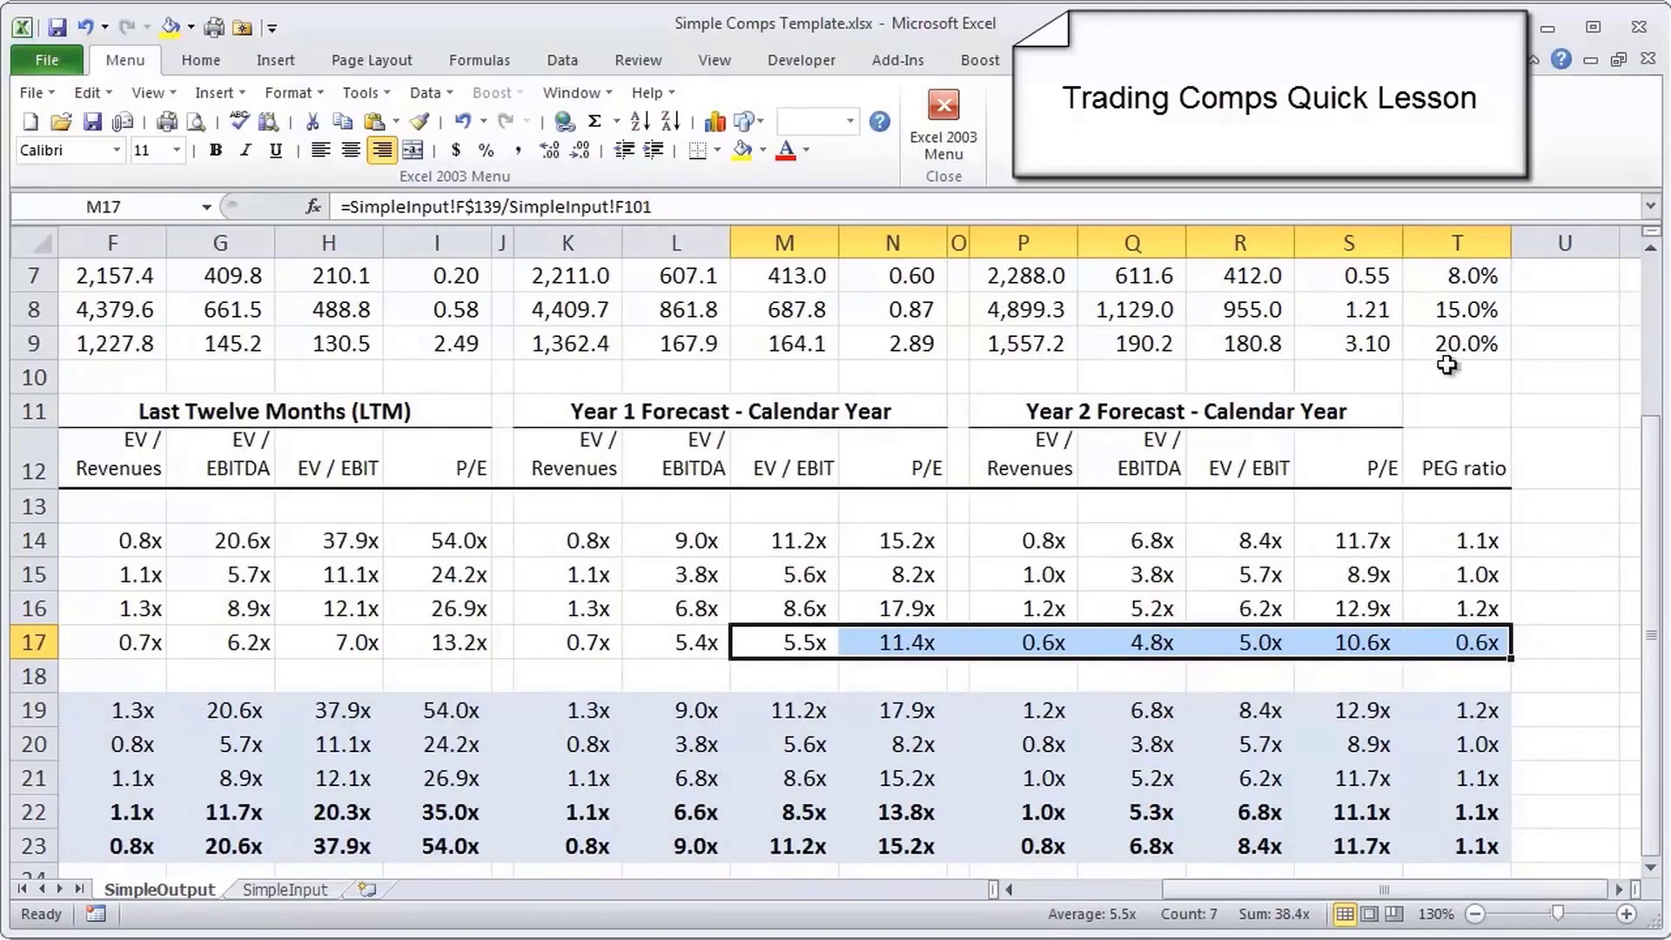
mouse_move(1450, 357)
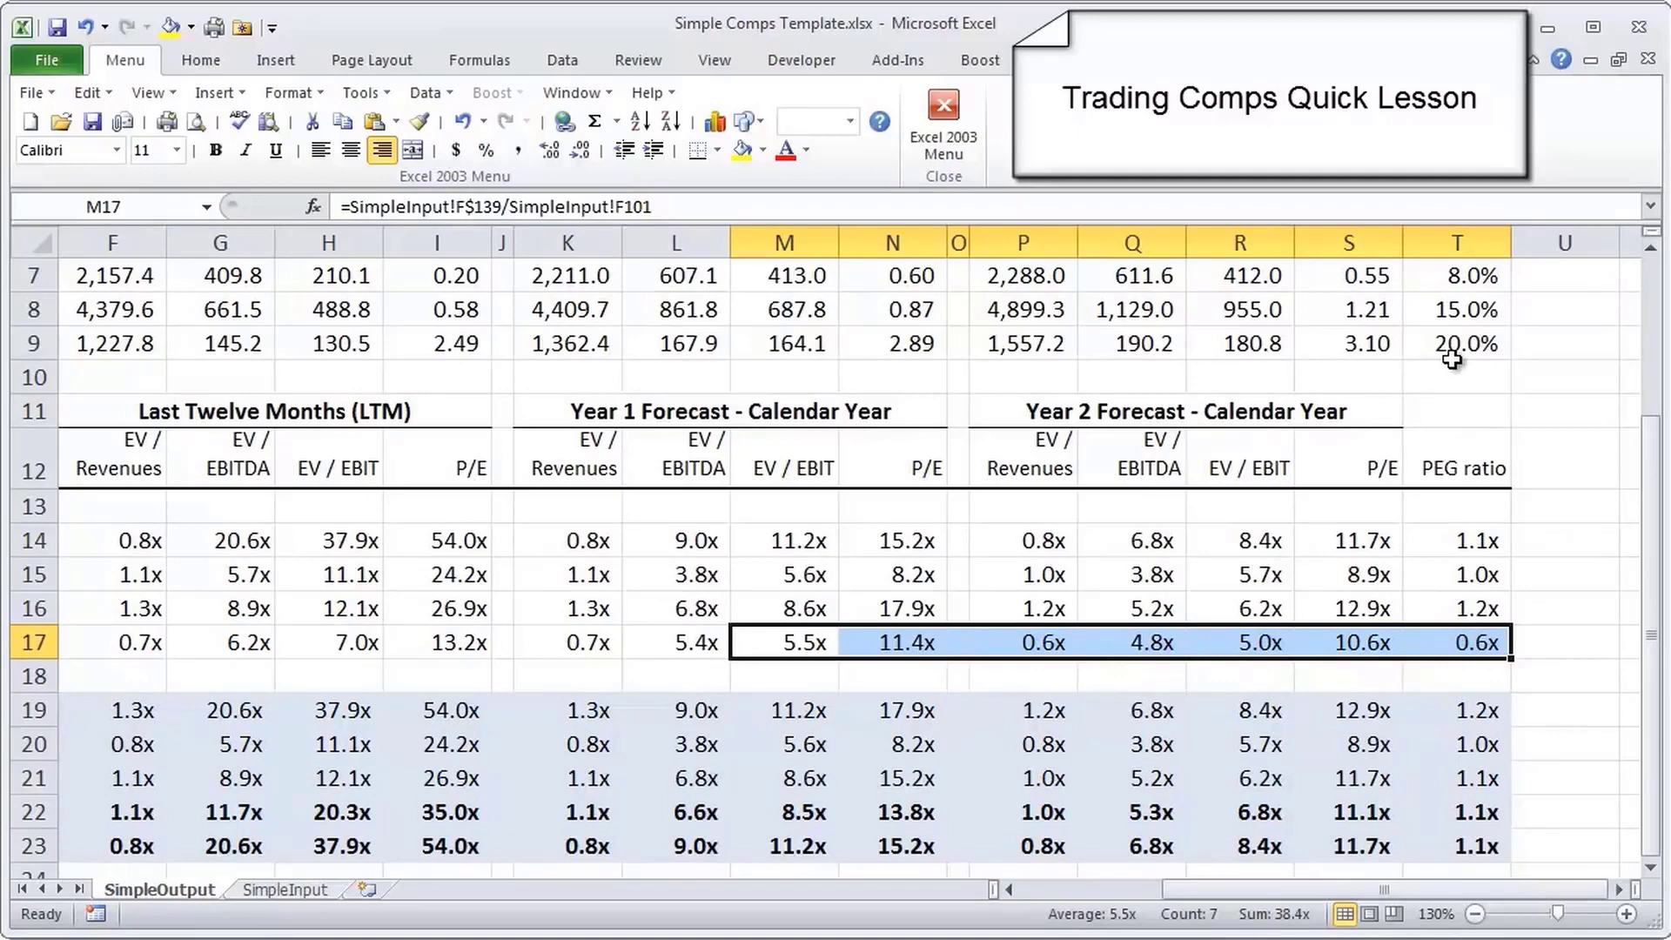
mouse_move(1448, 561)
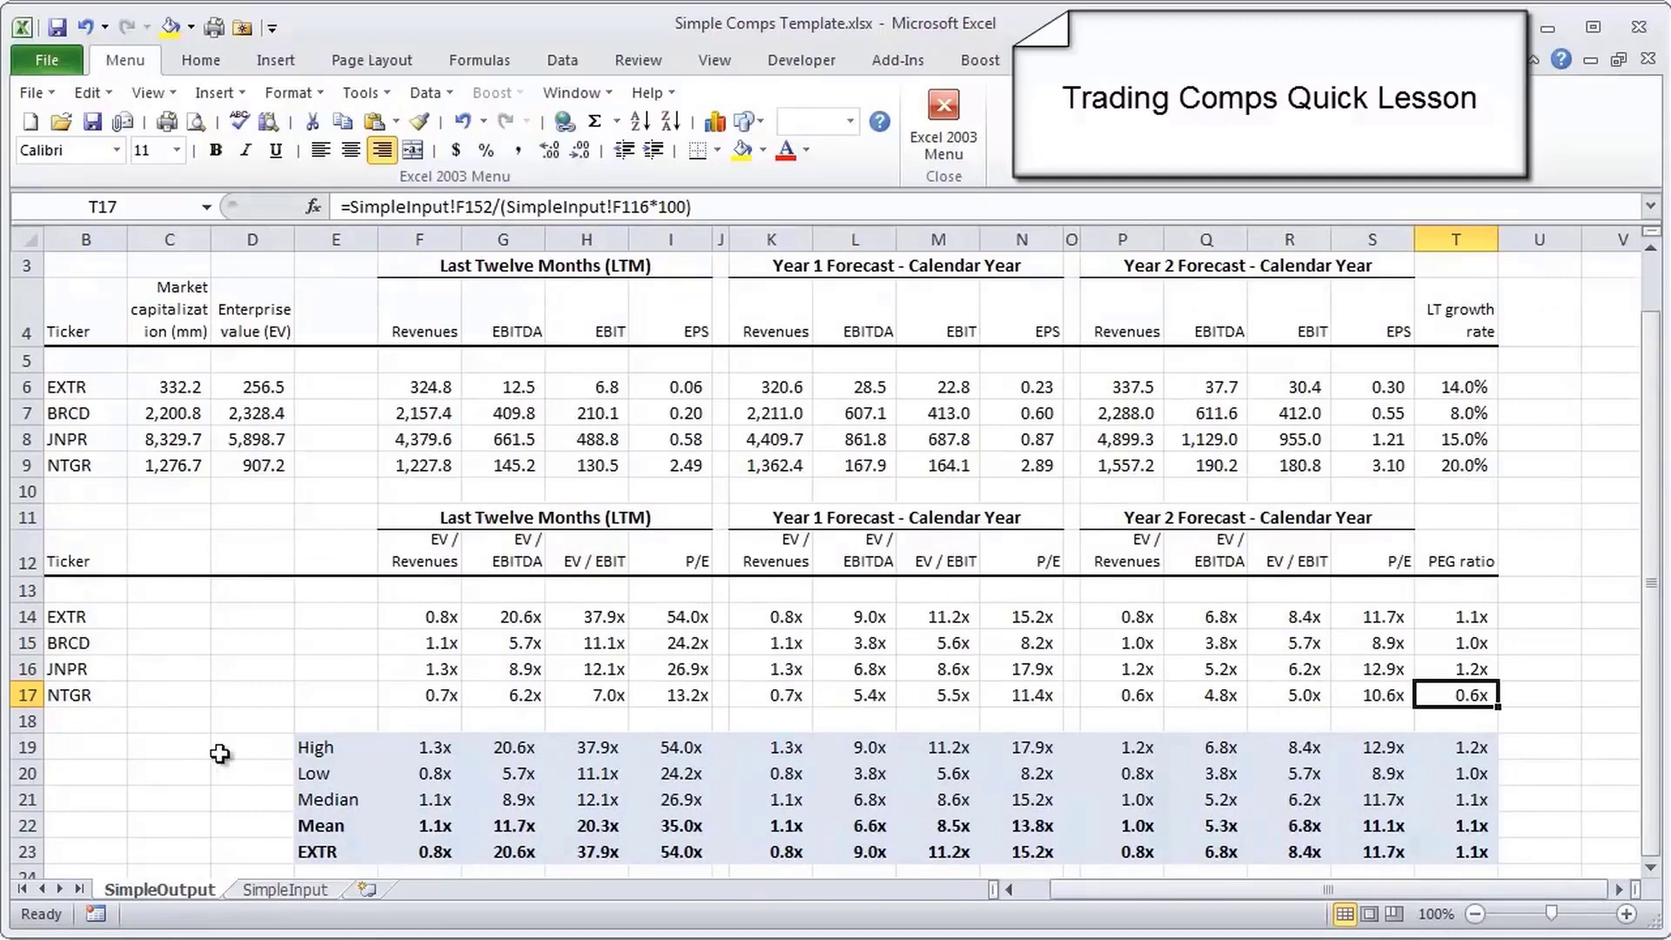
mouse_move(1476, 850)
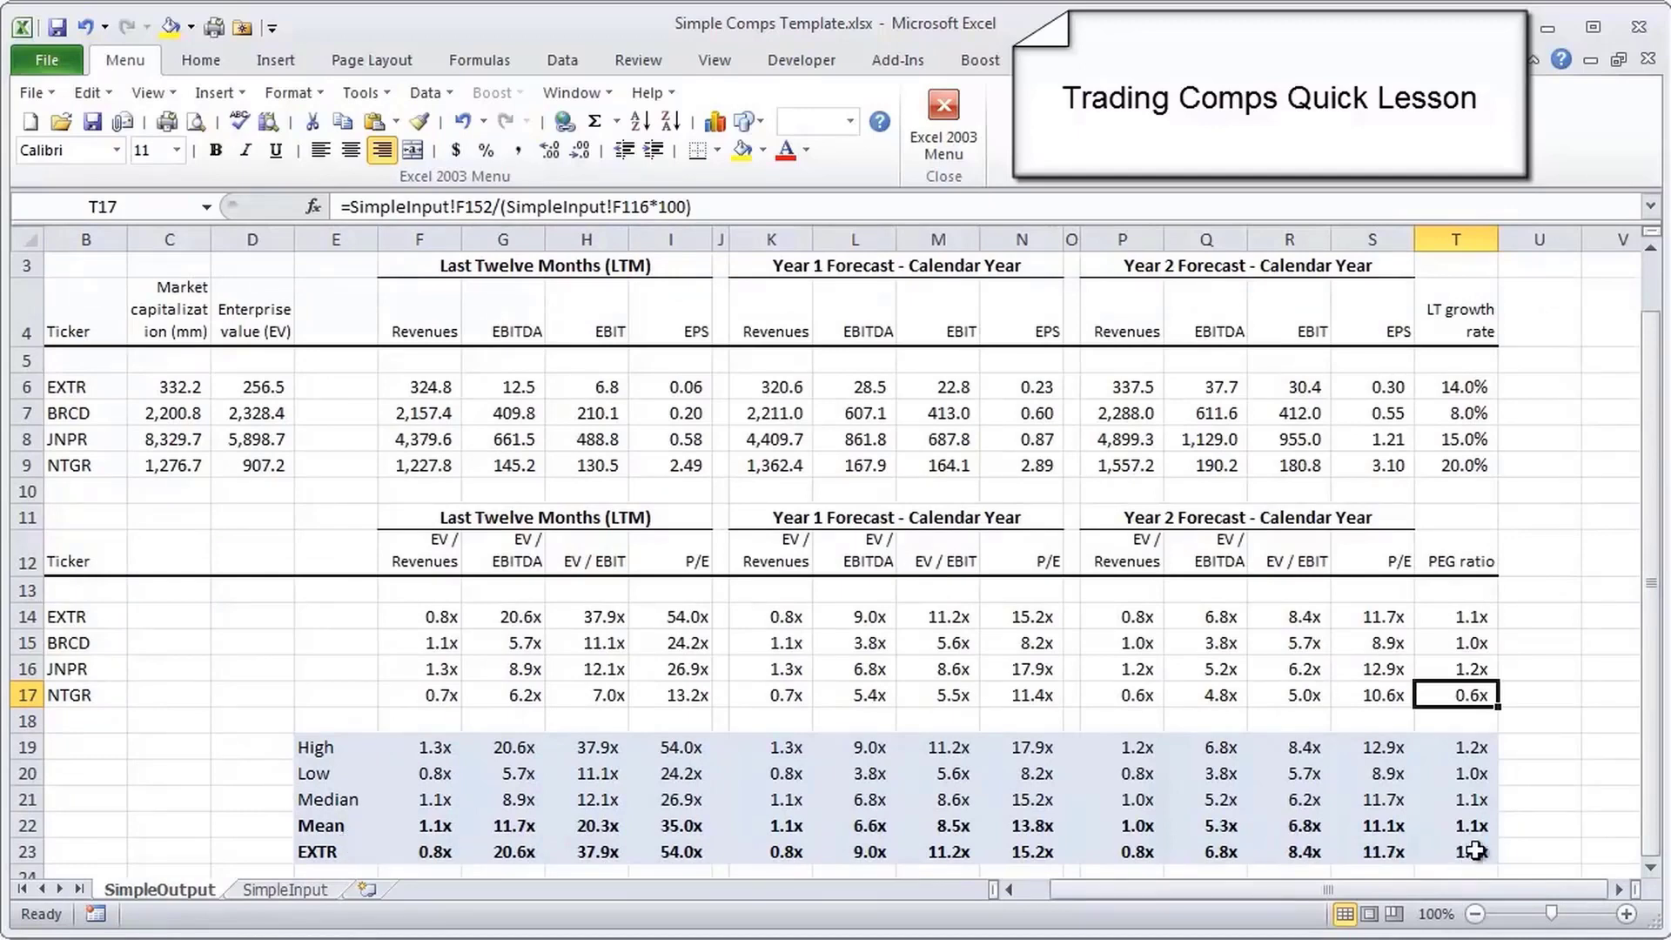
Select the Year 2 summary statistics block and view the MEDIAN(T13:T16) PEG formula in T21.
drag(1137, 745, 1473, 850)
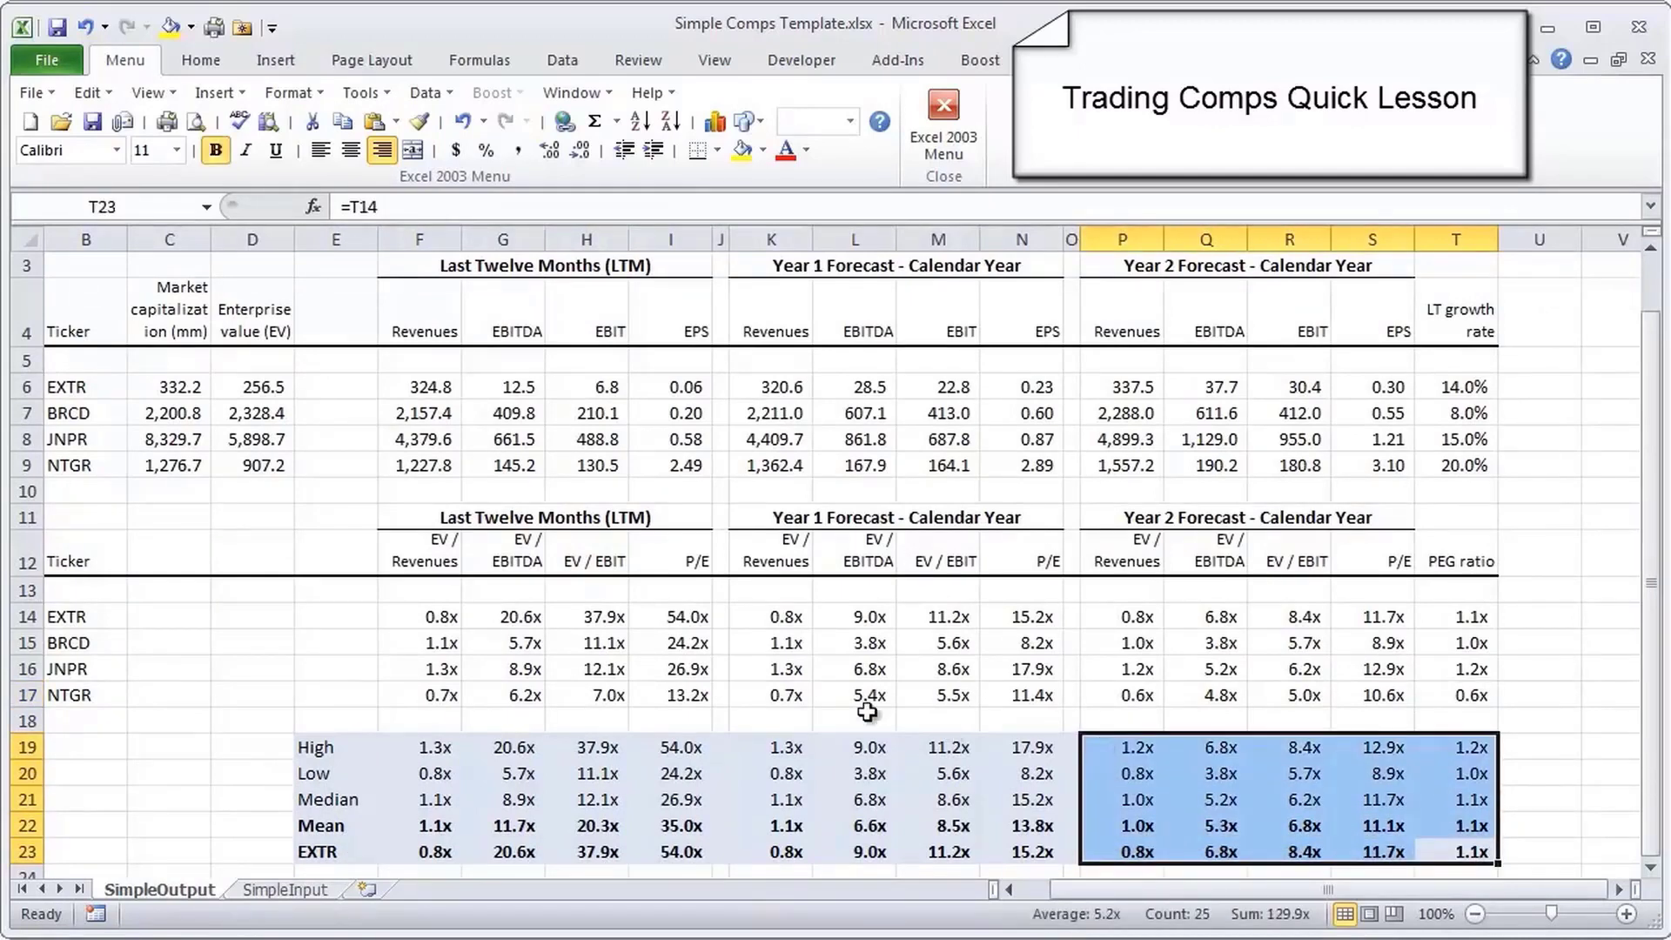
mouse_move(575, 526)
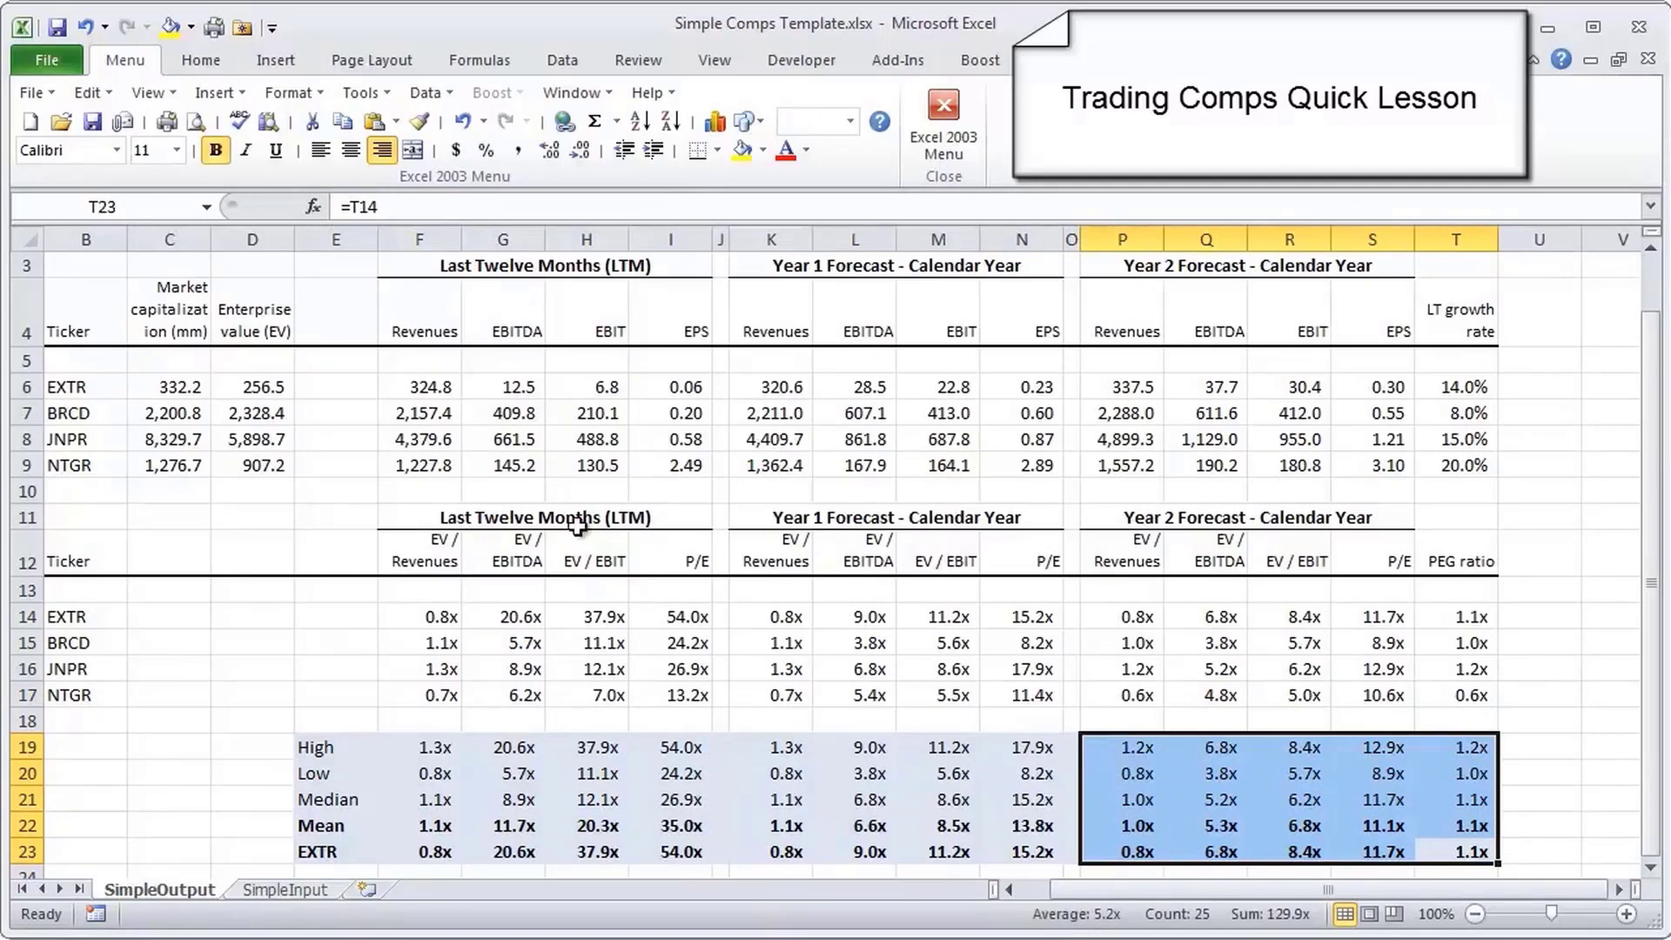
mouse_move(557, 636)
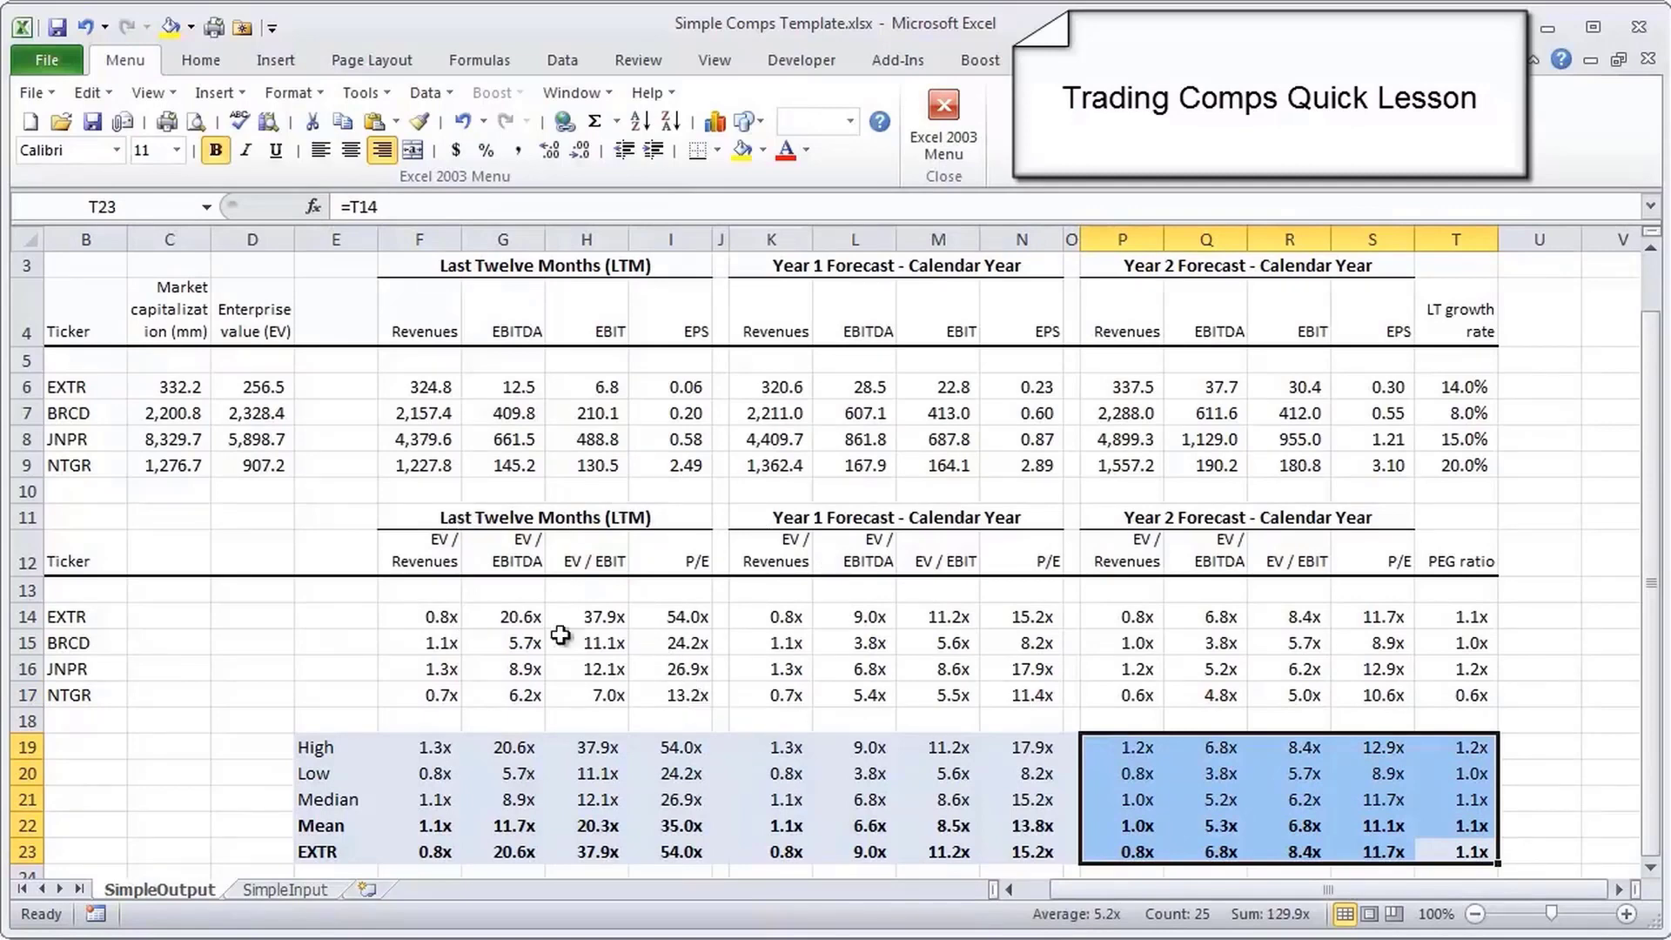
mouse_move(952, 794)
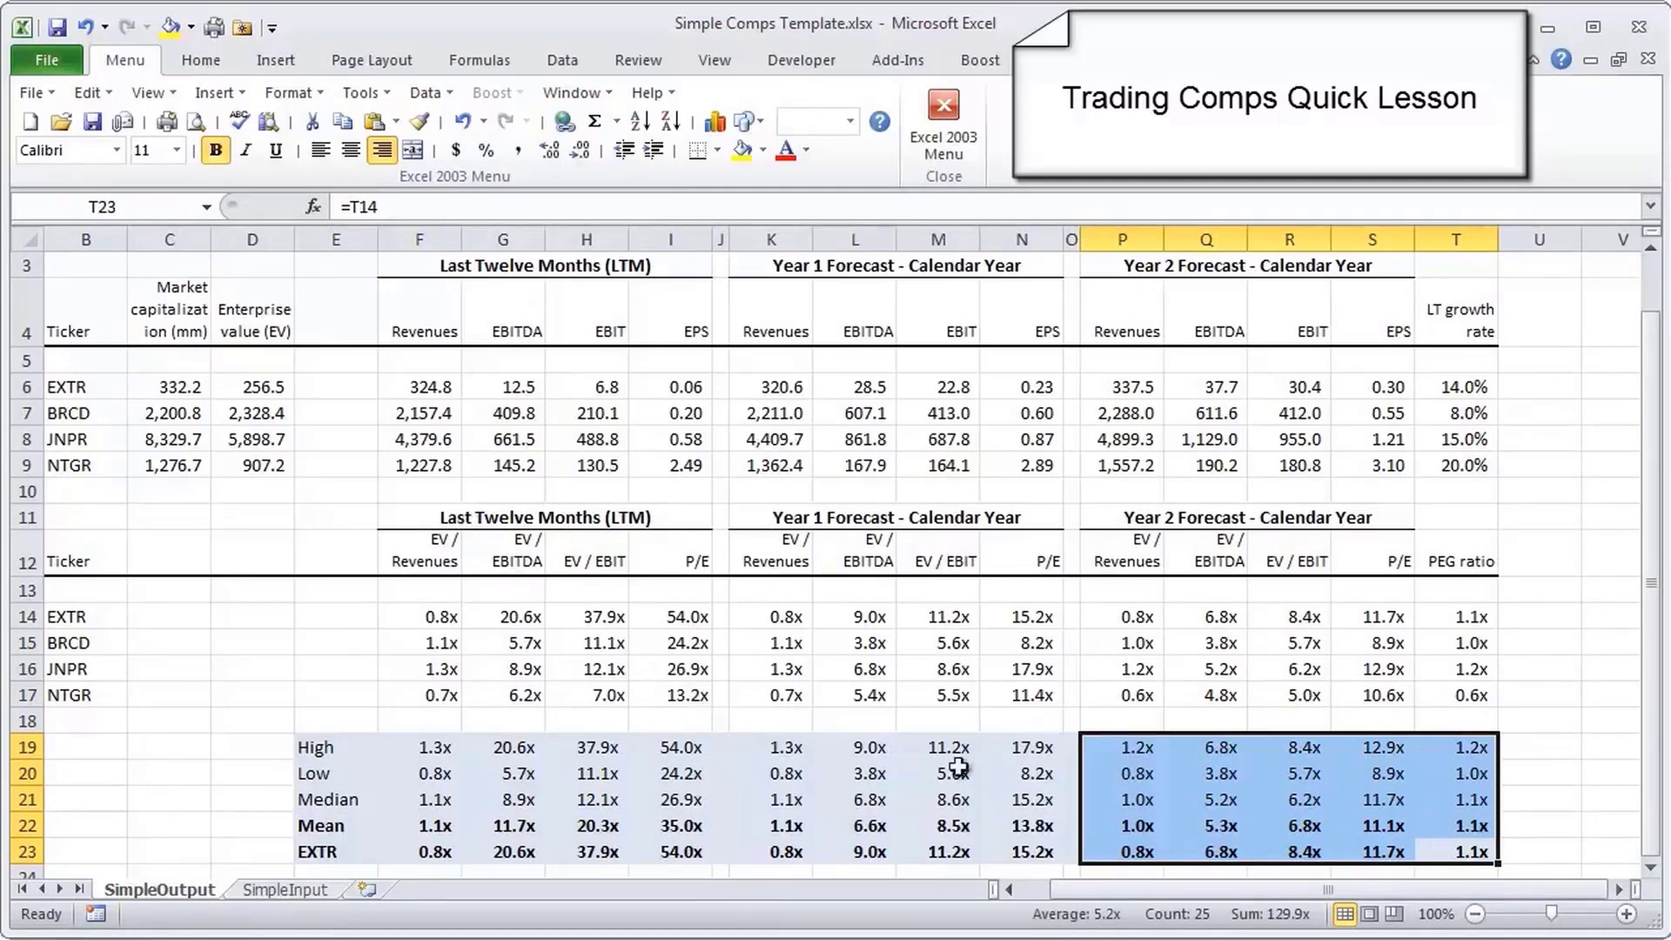
mouse_move(1469, 873)
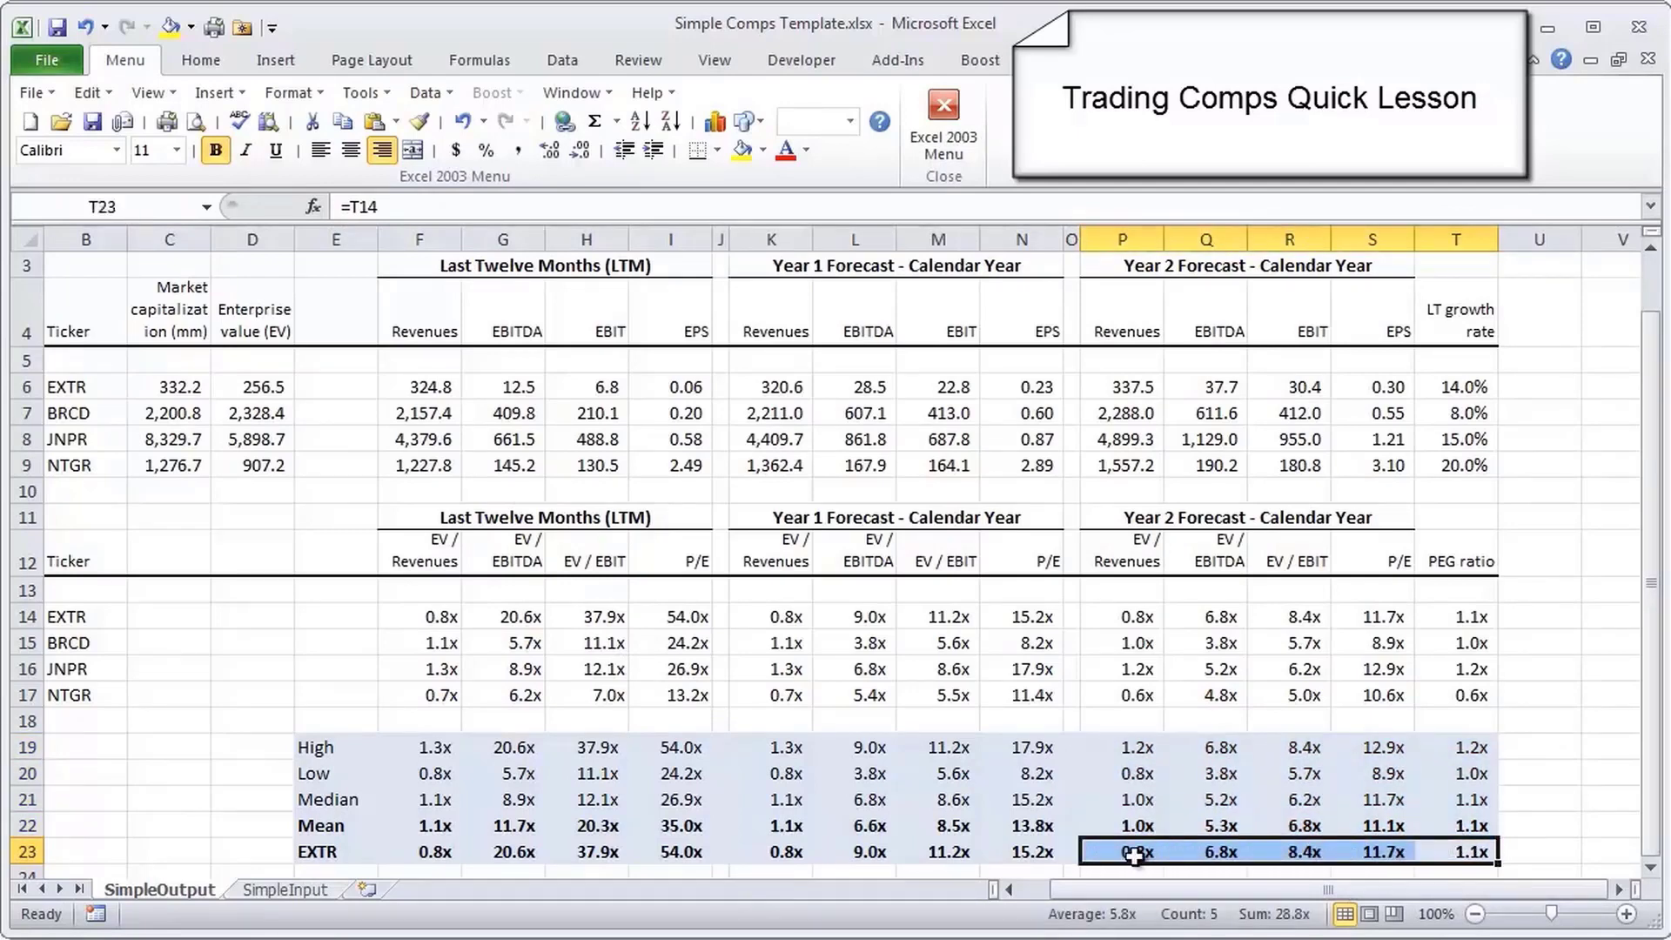
mouse_move(1456, 876)
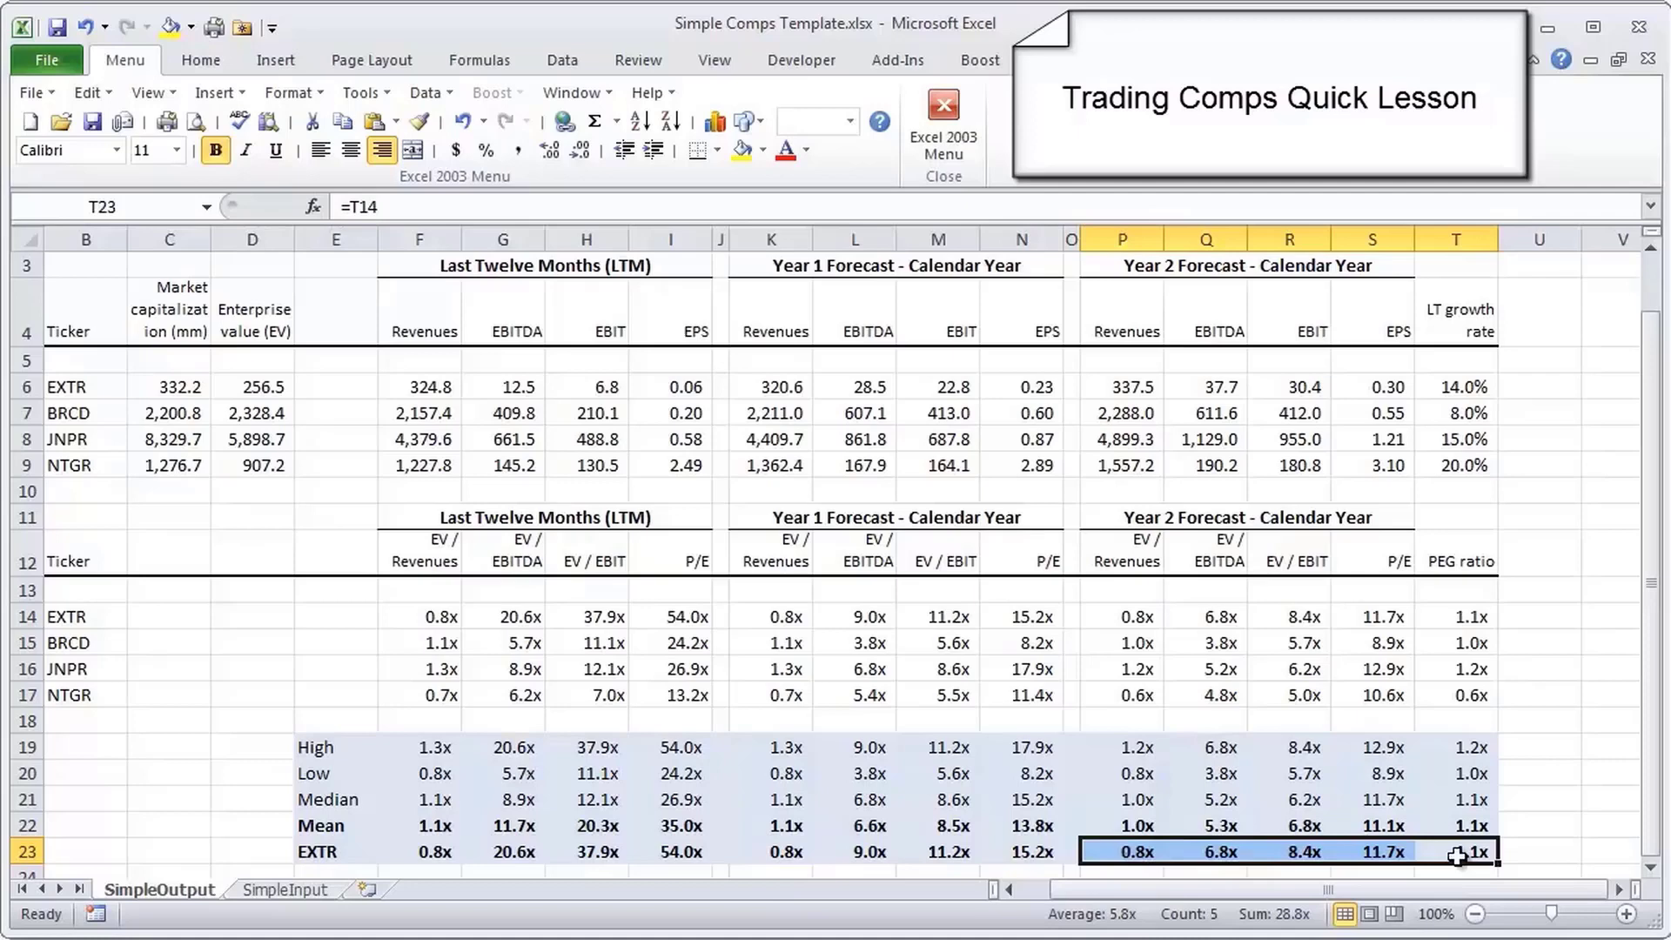
click(1465, 798)
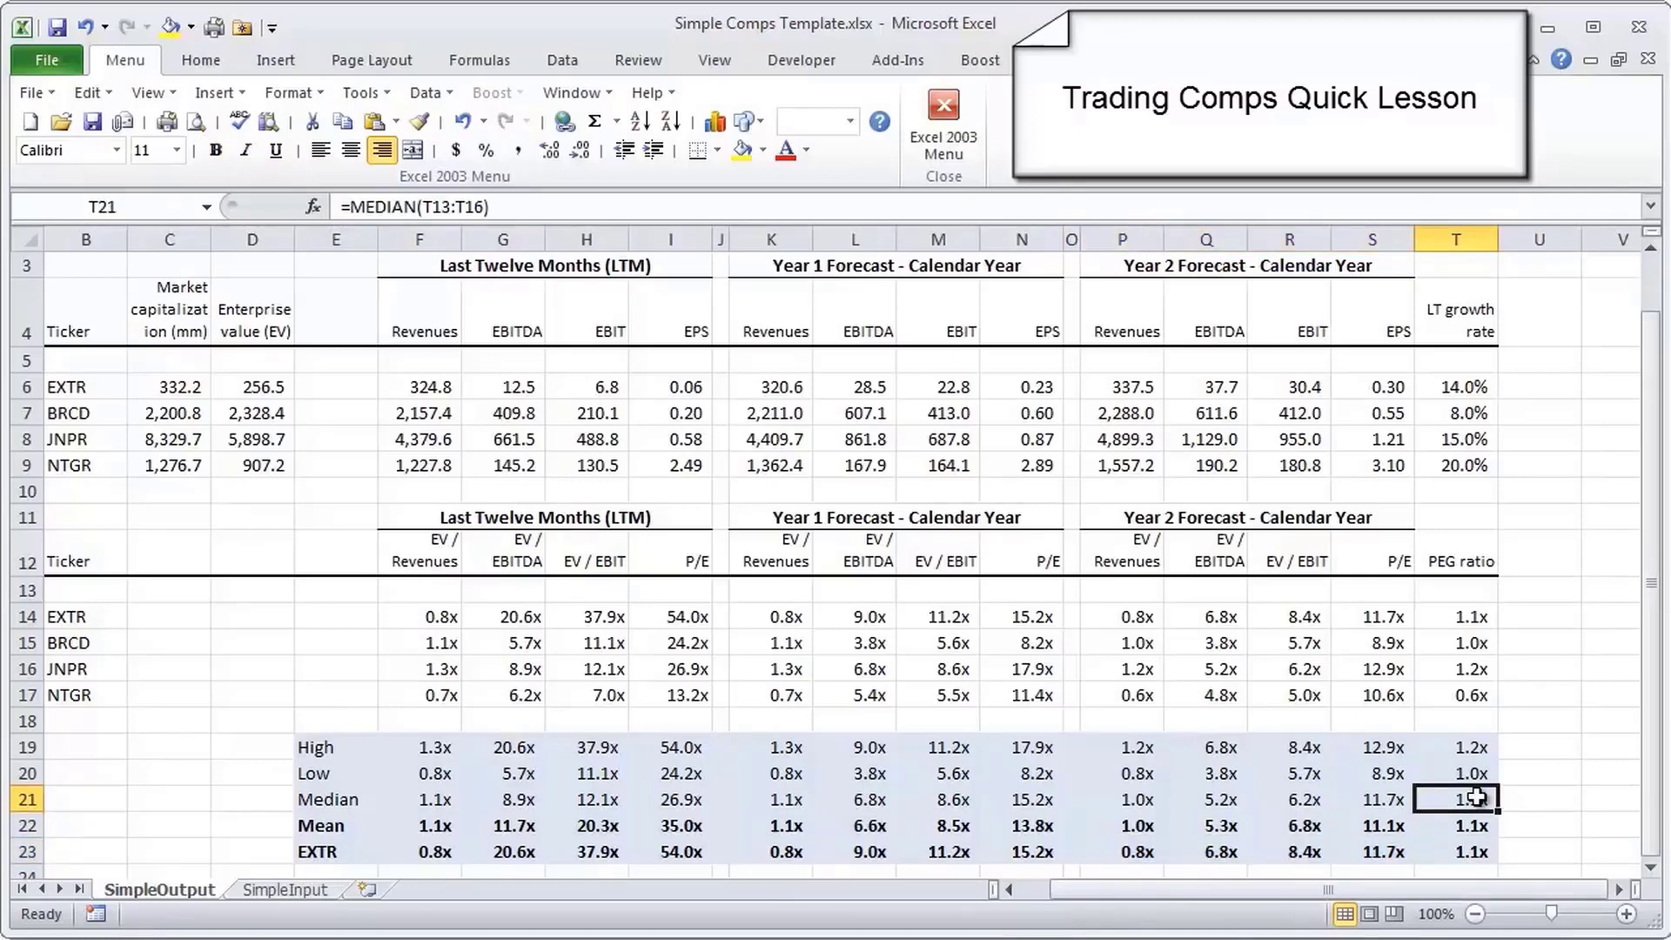
mouse_move(1471, 850)
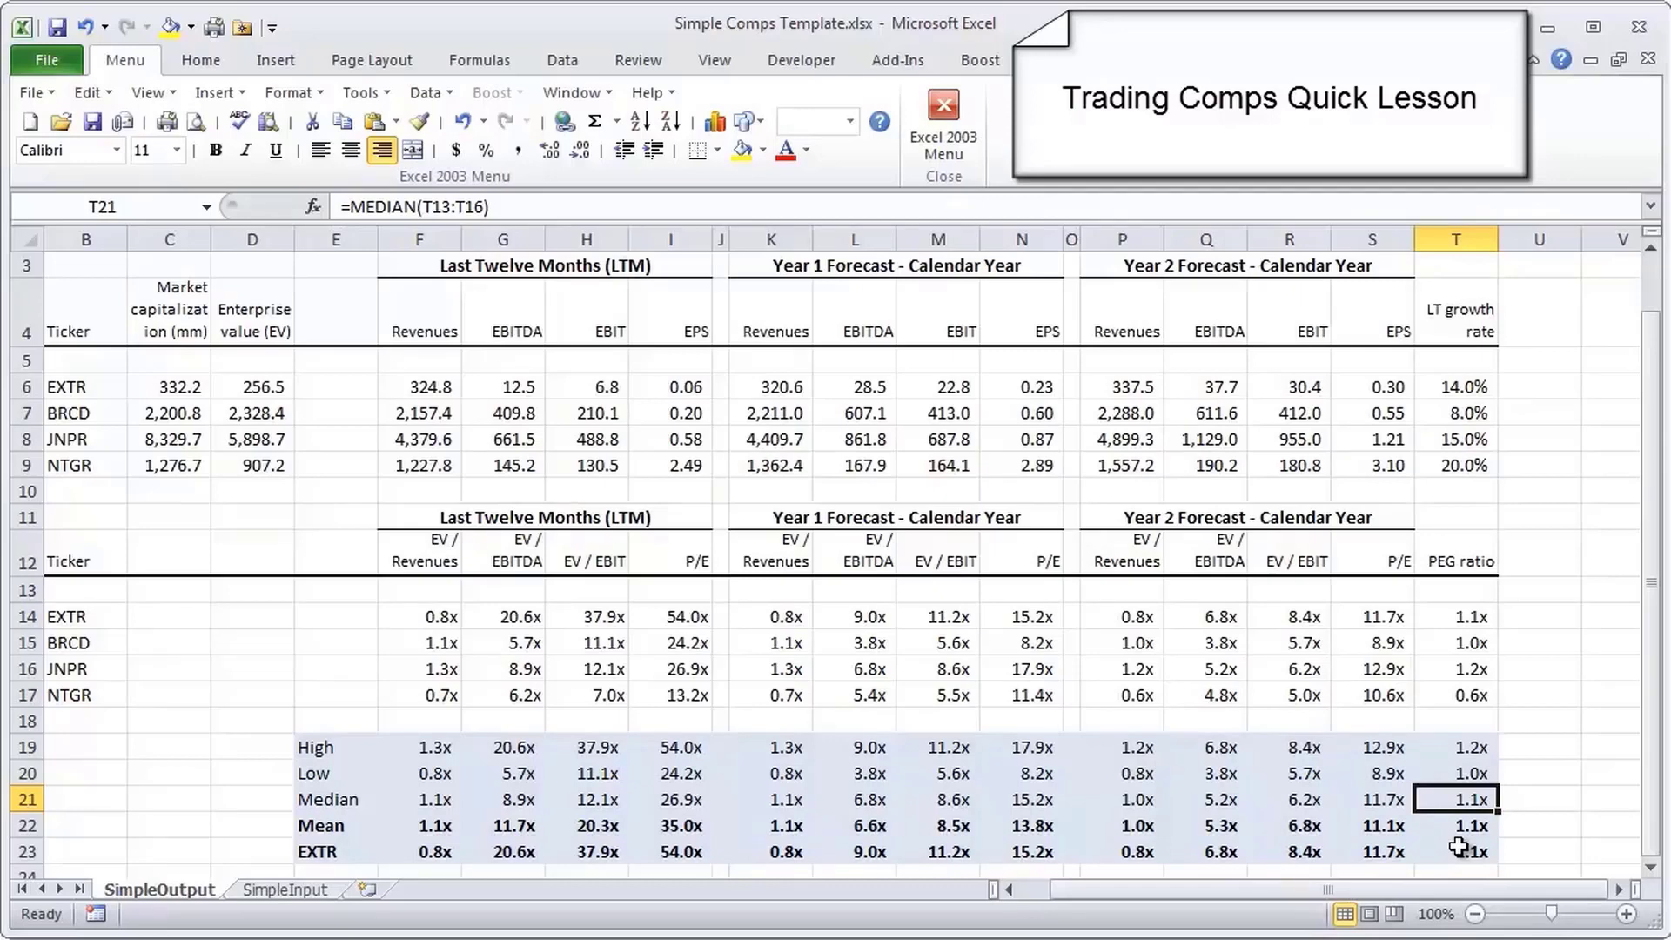
mouse_move(1420, 846)
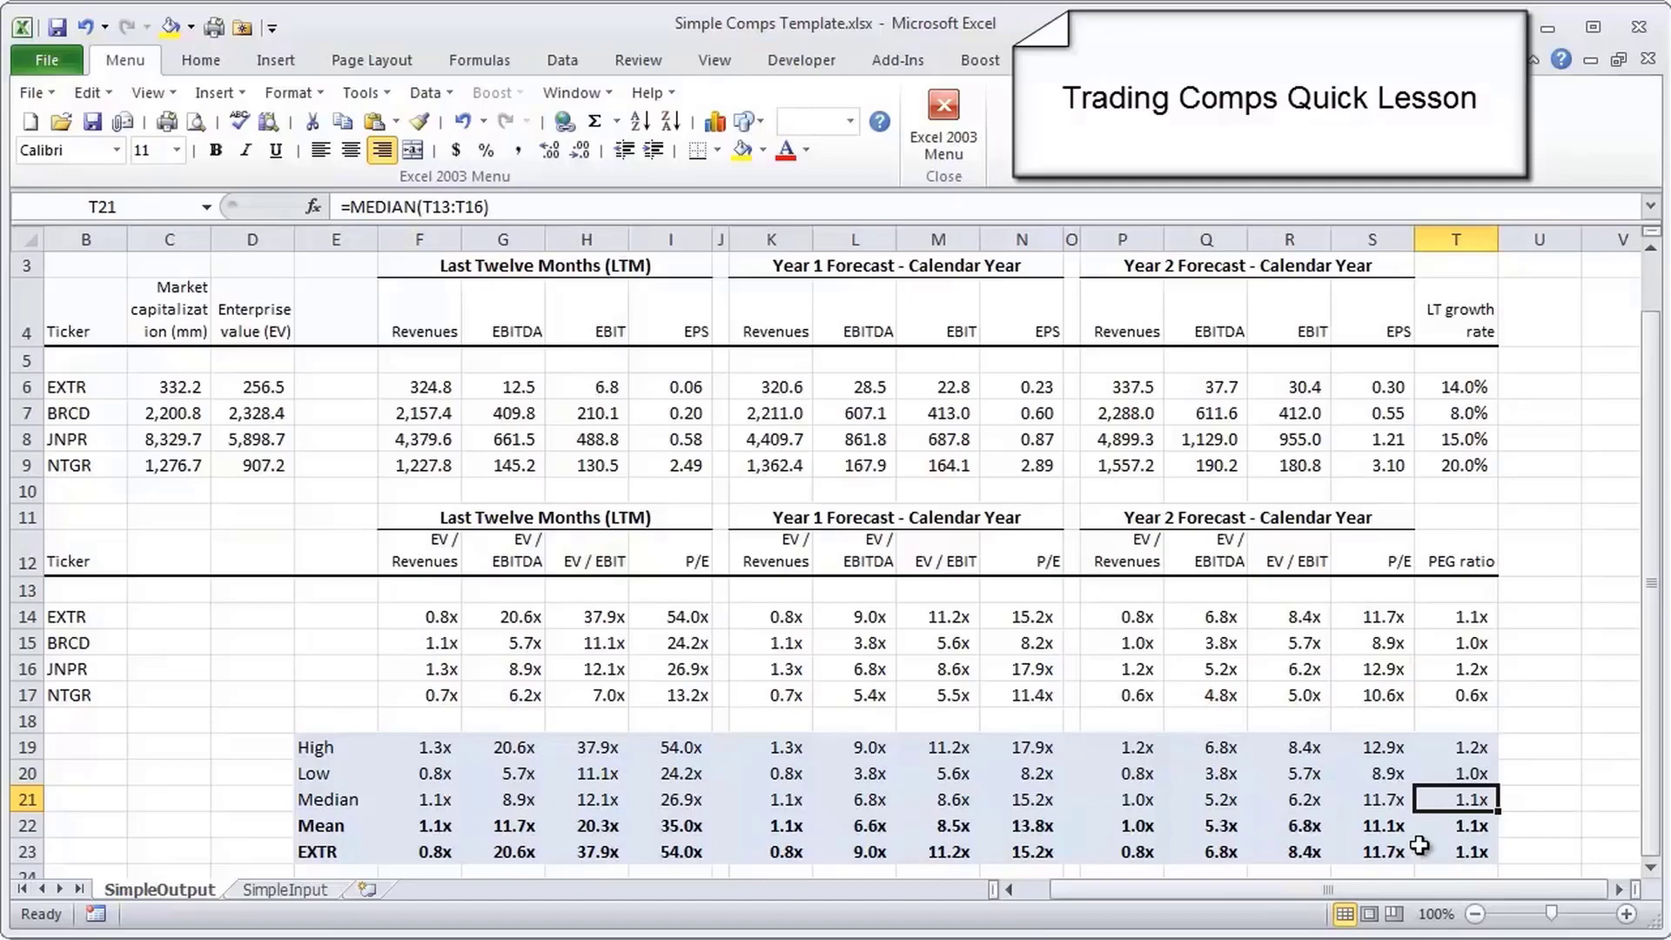
mouse_move(1465, 853)
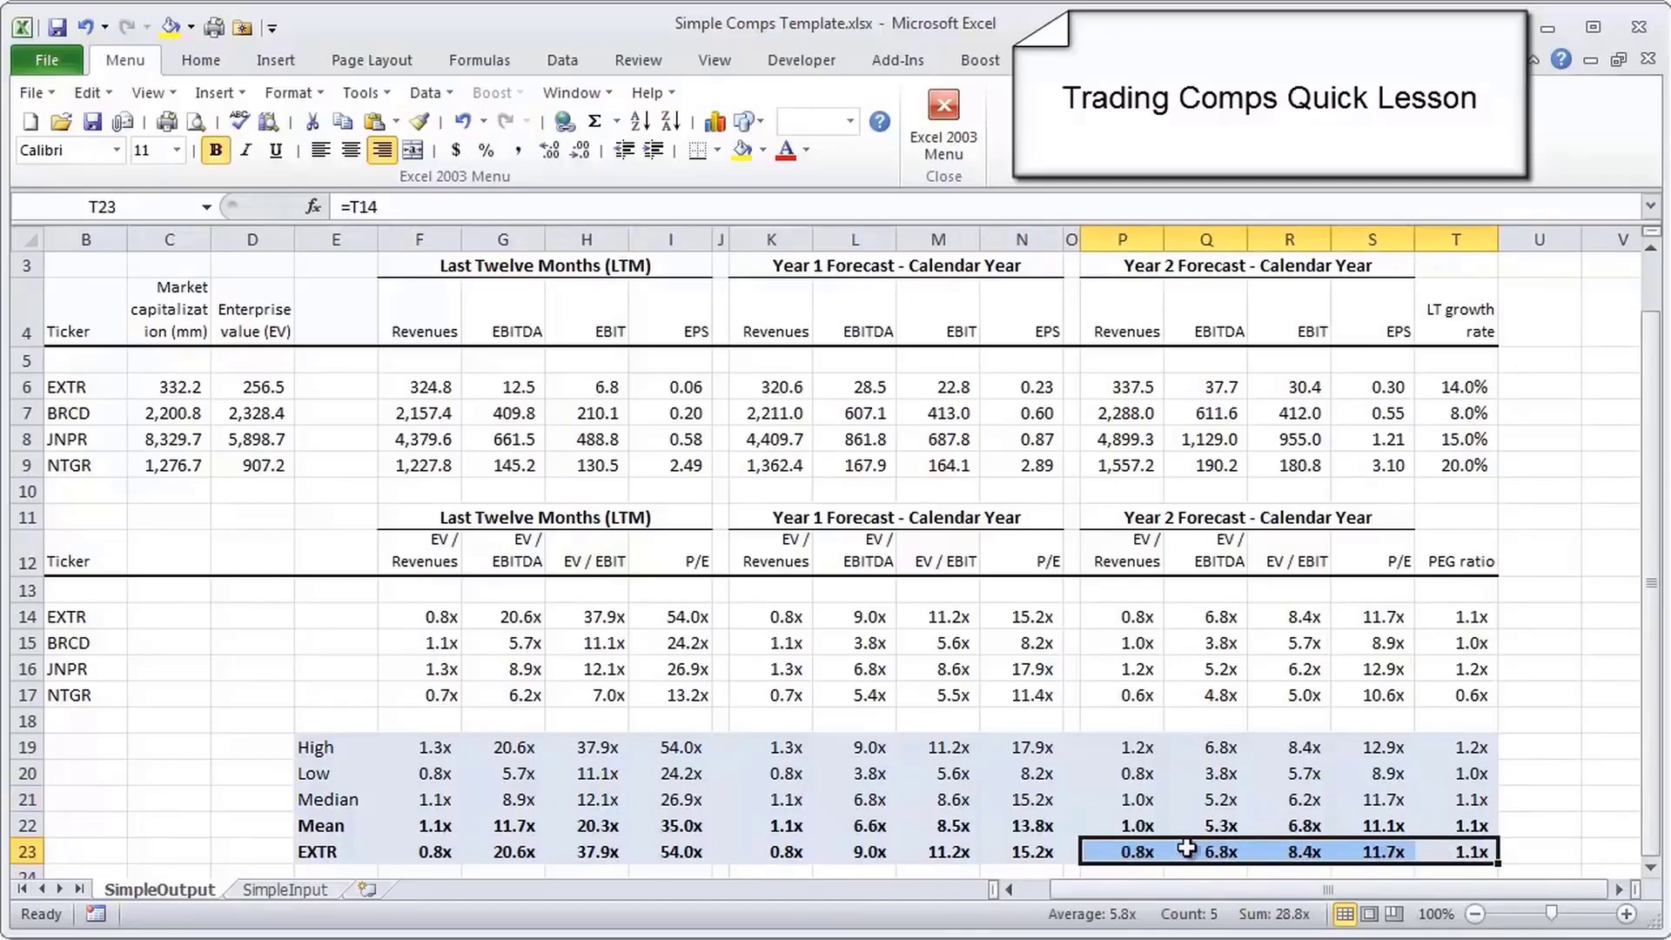
mouse_move(1449, 852)
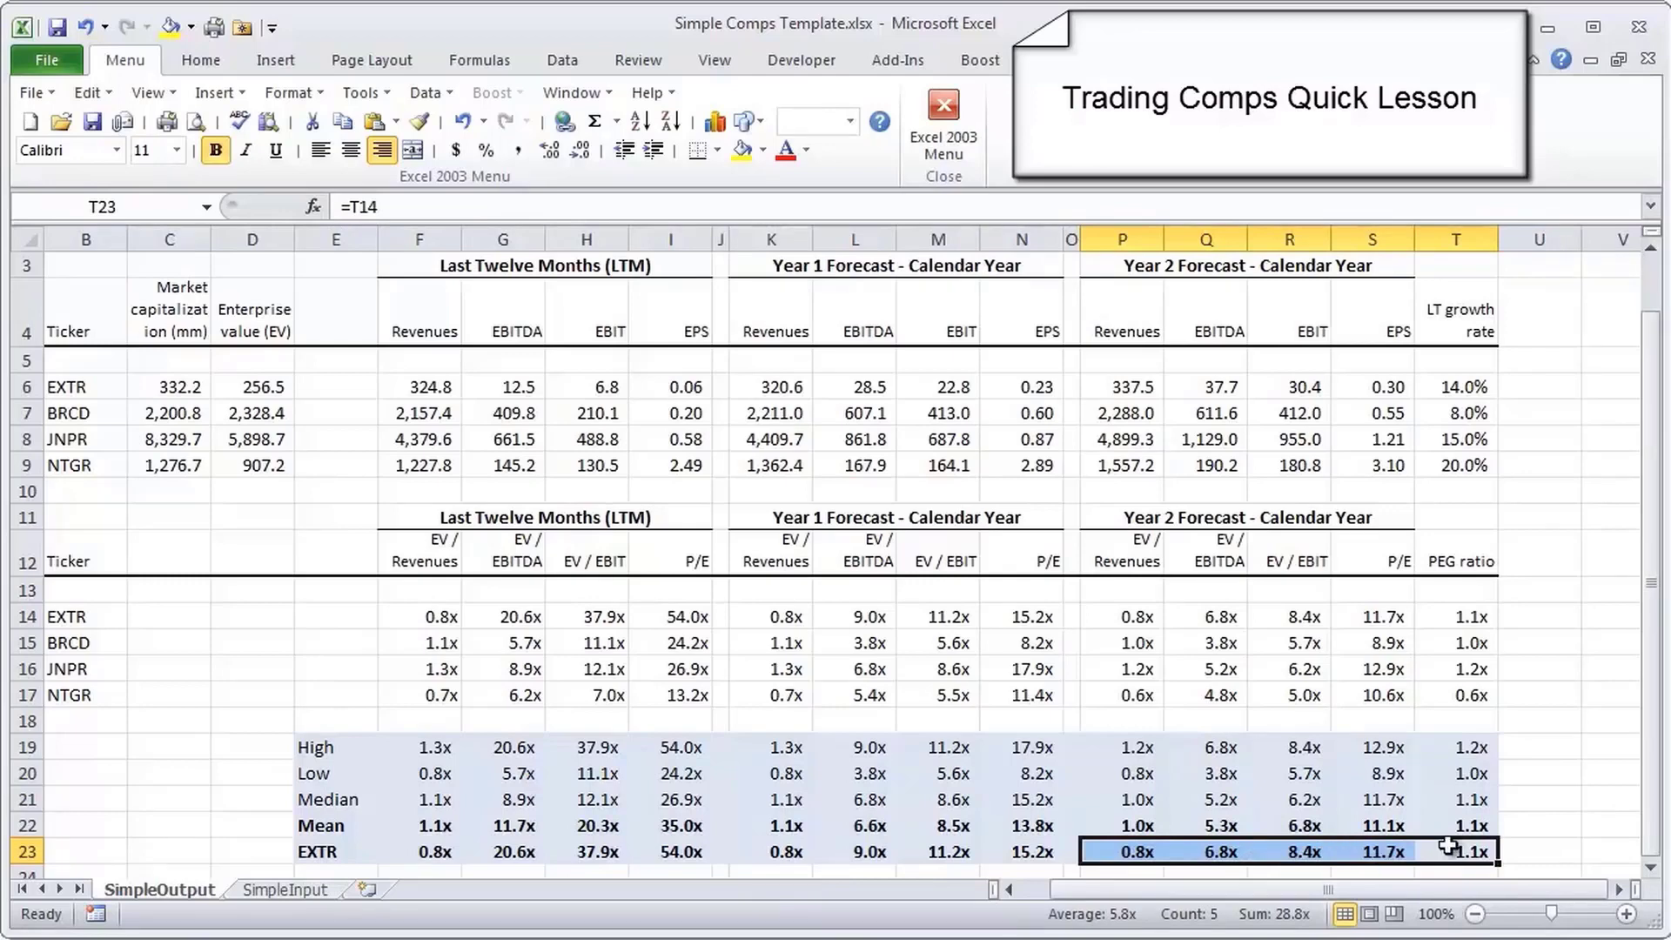